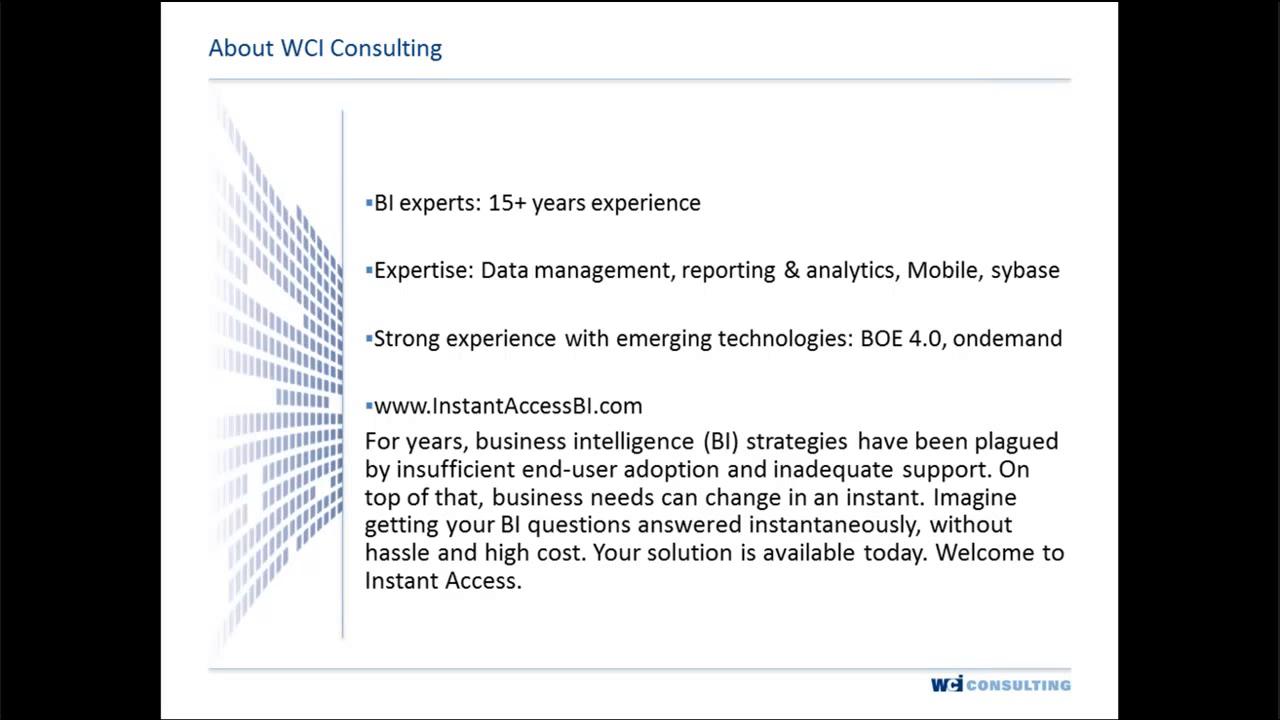
pyautogui.moveTo(1088, 269)
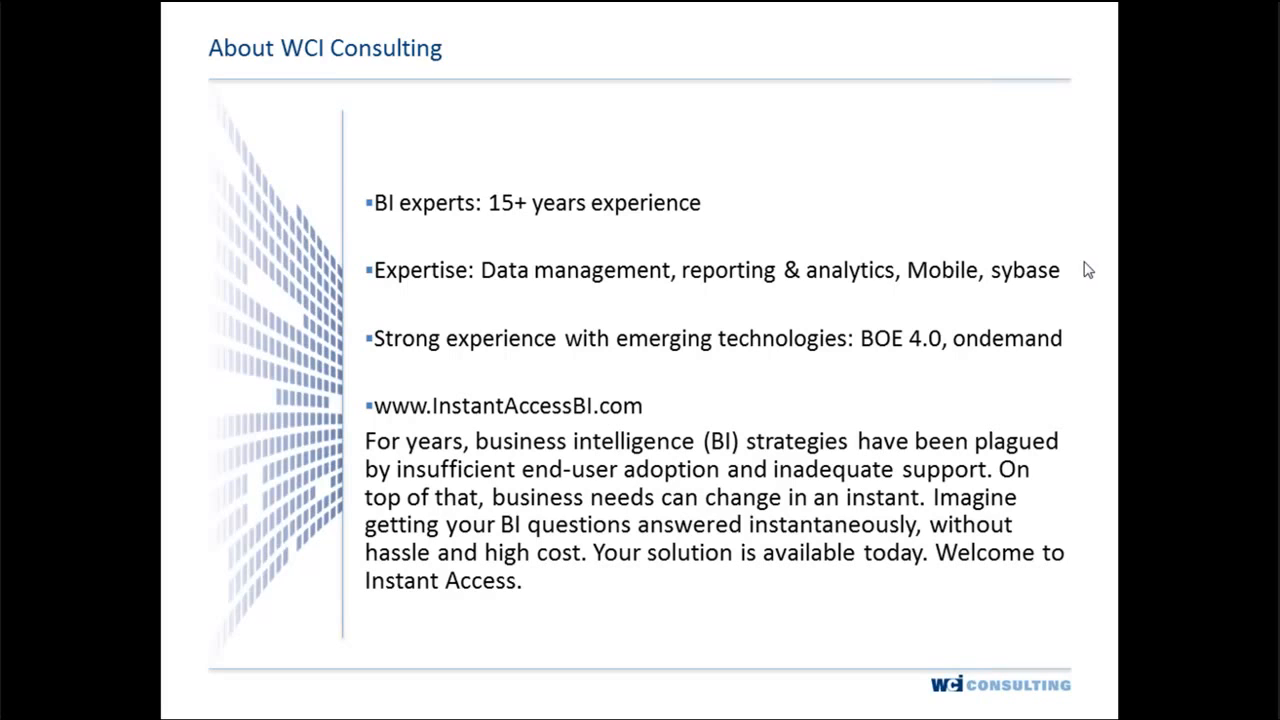
pyautogui.moveTo(1040, 363)
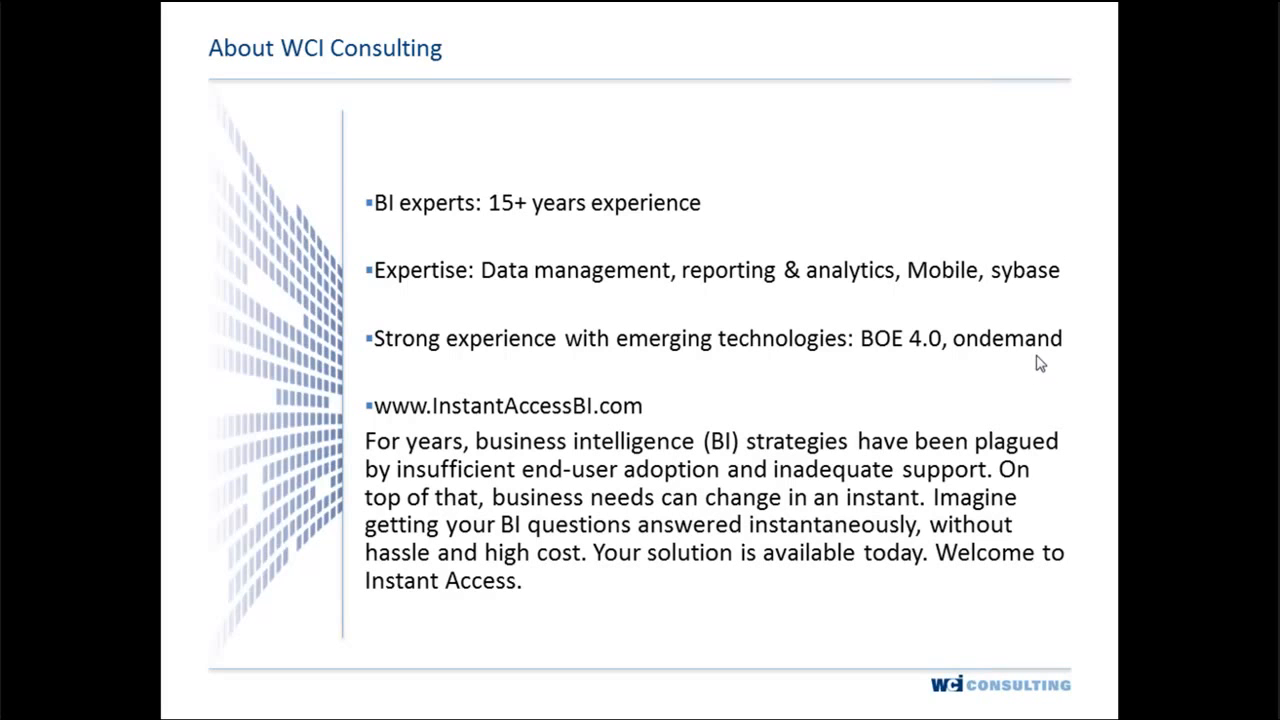
pyautogui.moveTo(1207, 337)
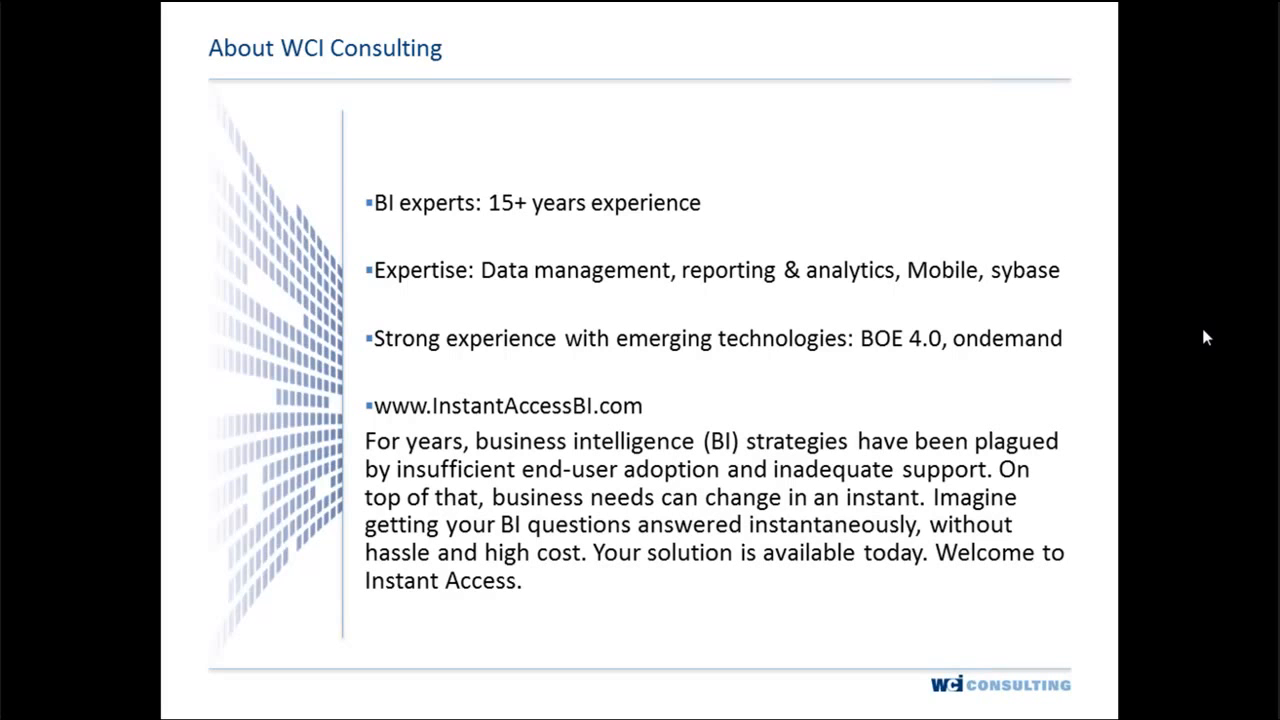
pyautogui.moveTo(1252, 134)
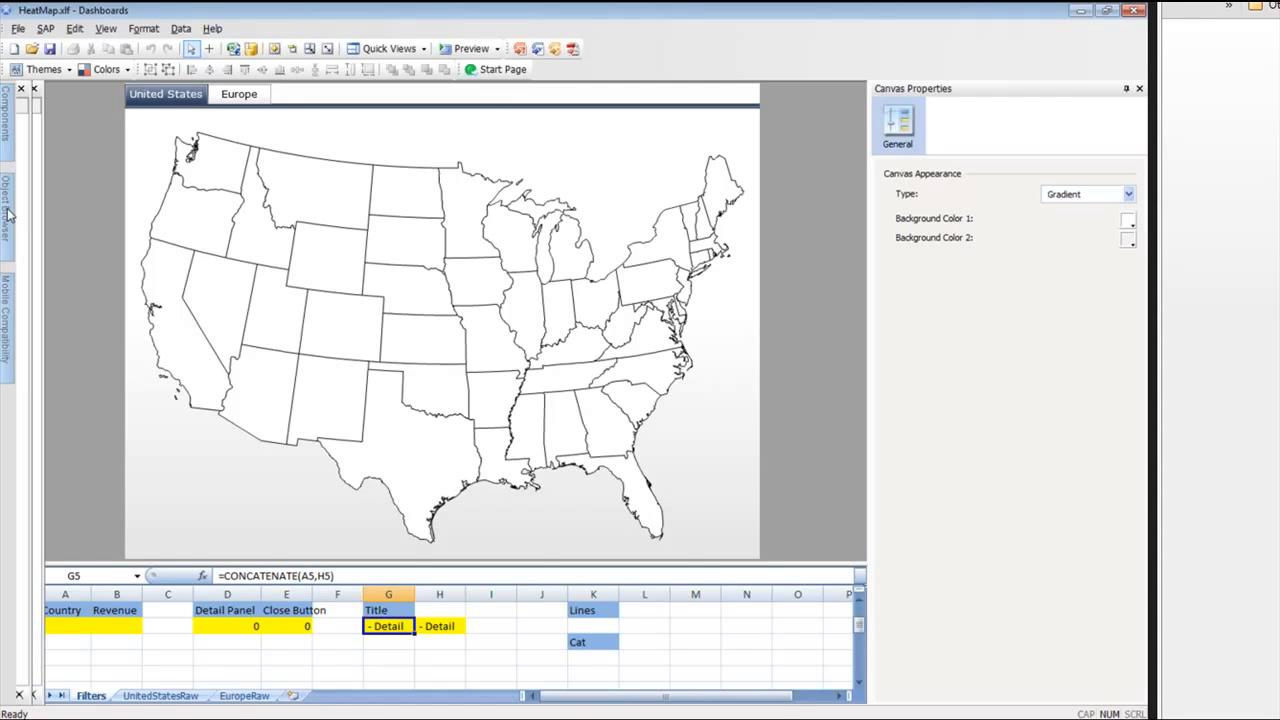
# Select the map Tab Set and toggle between the Europe and United States tabs.
pyautogui.click(7, 210)
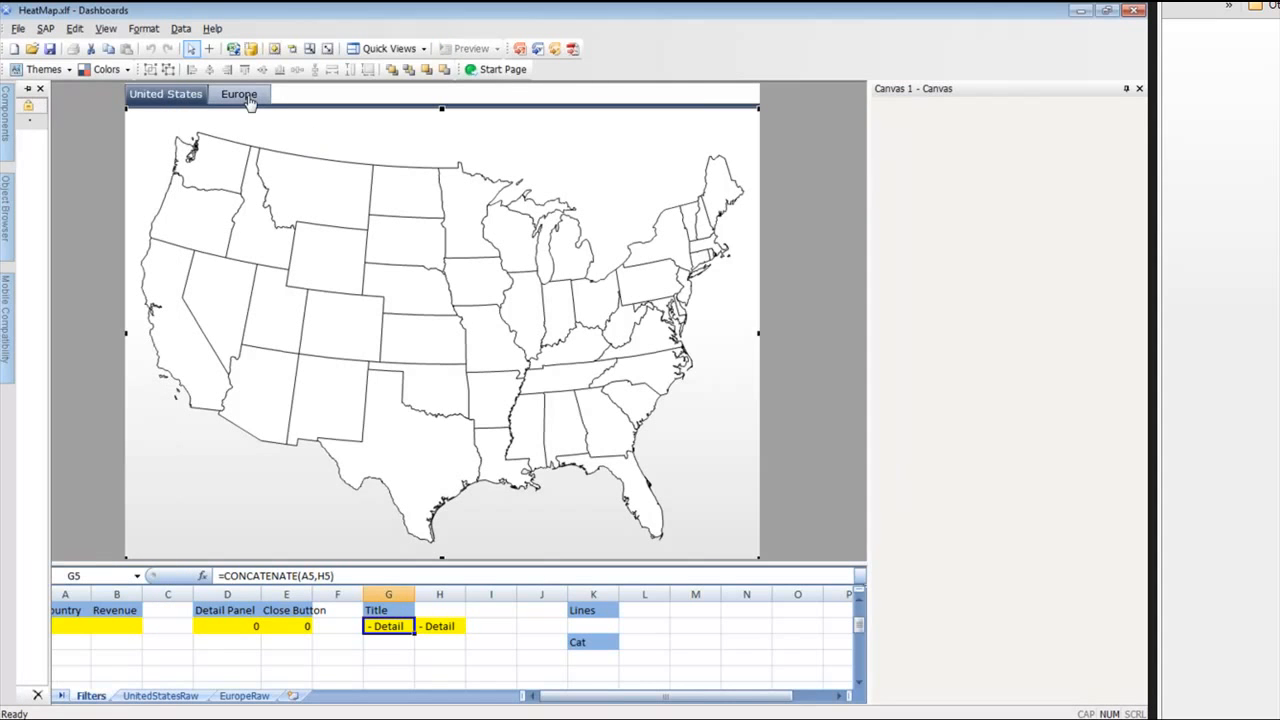
pyautogui.click(239, 95)
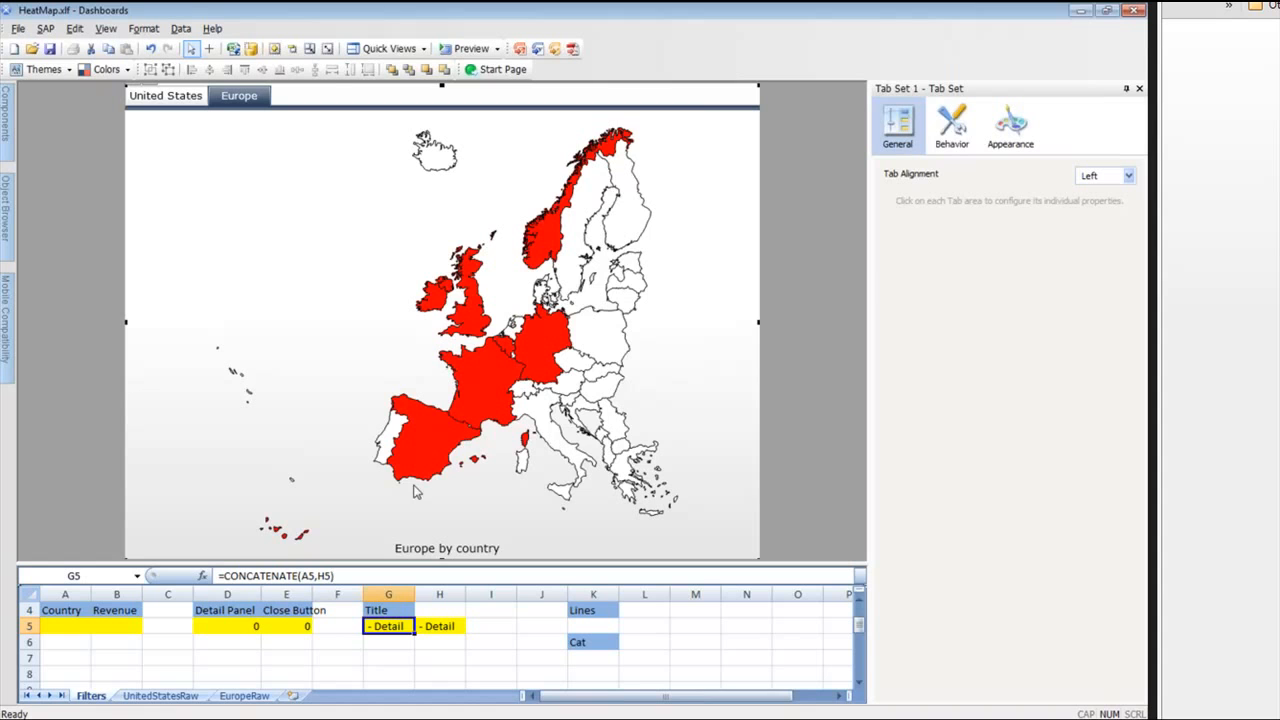
pyautogui.moveTo(680, 208)
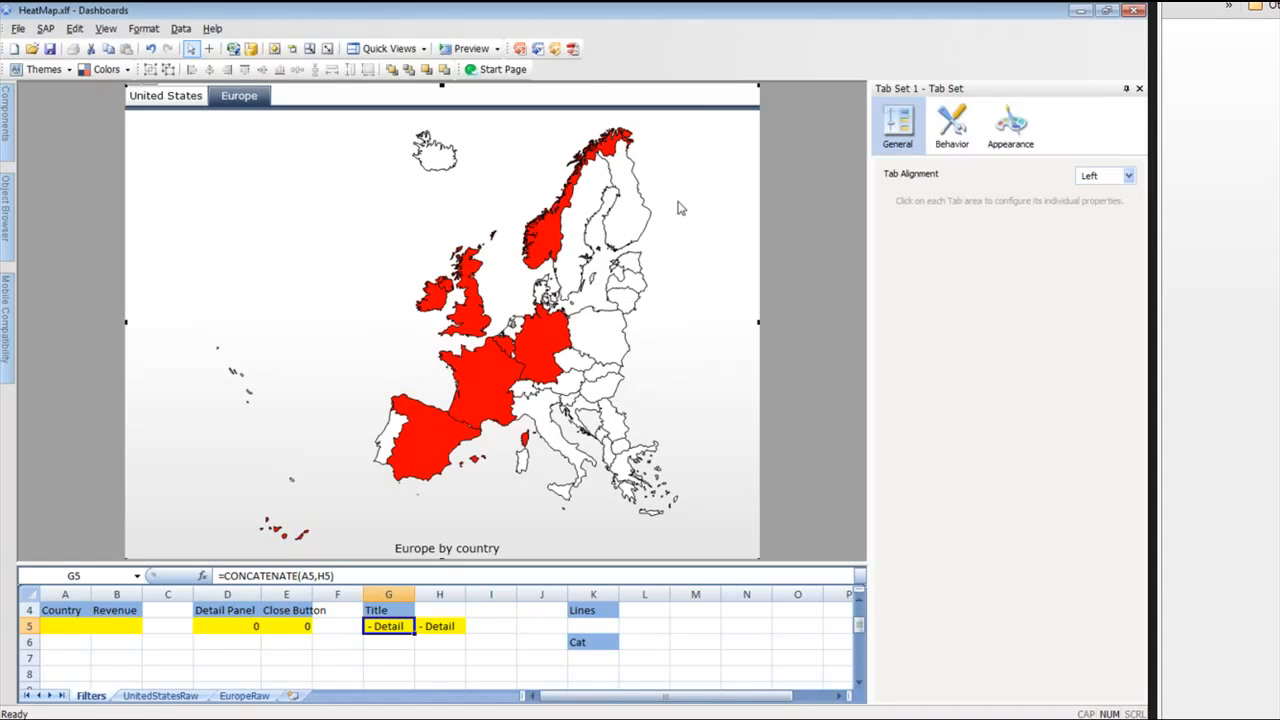
pyautogui.click(165, 95)
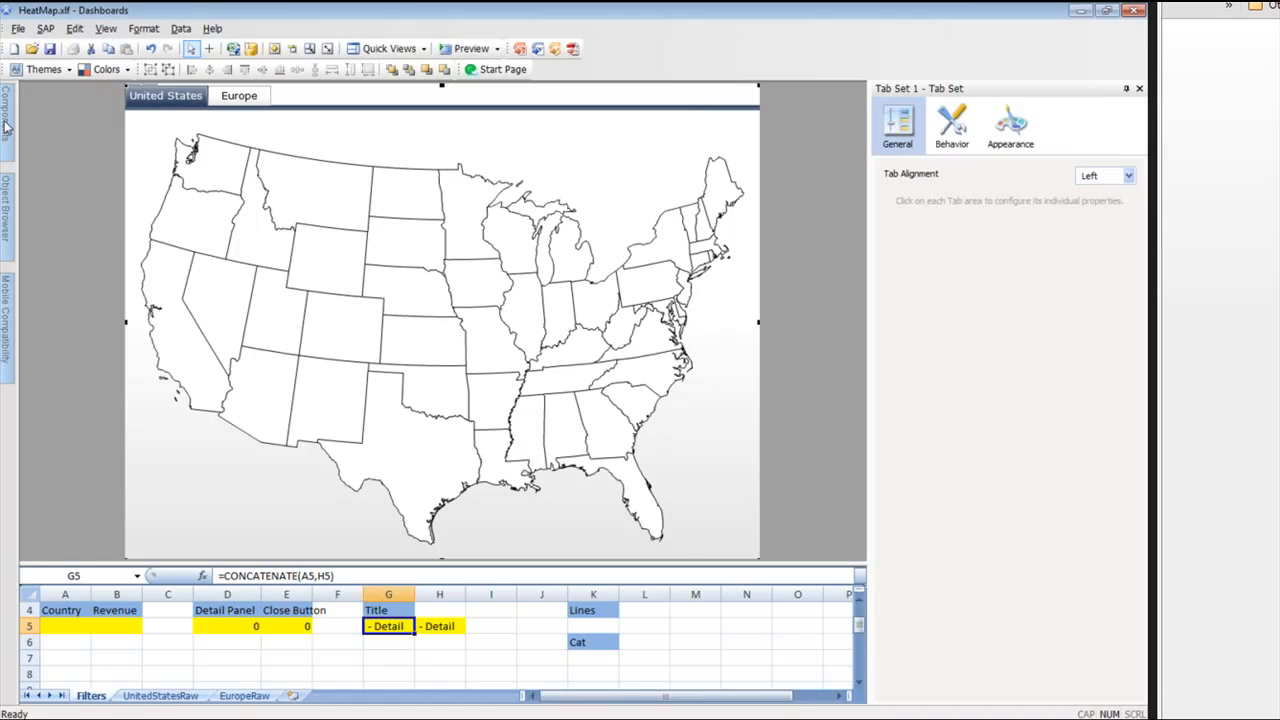
pyautogui.click(6, 110)
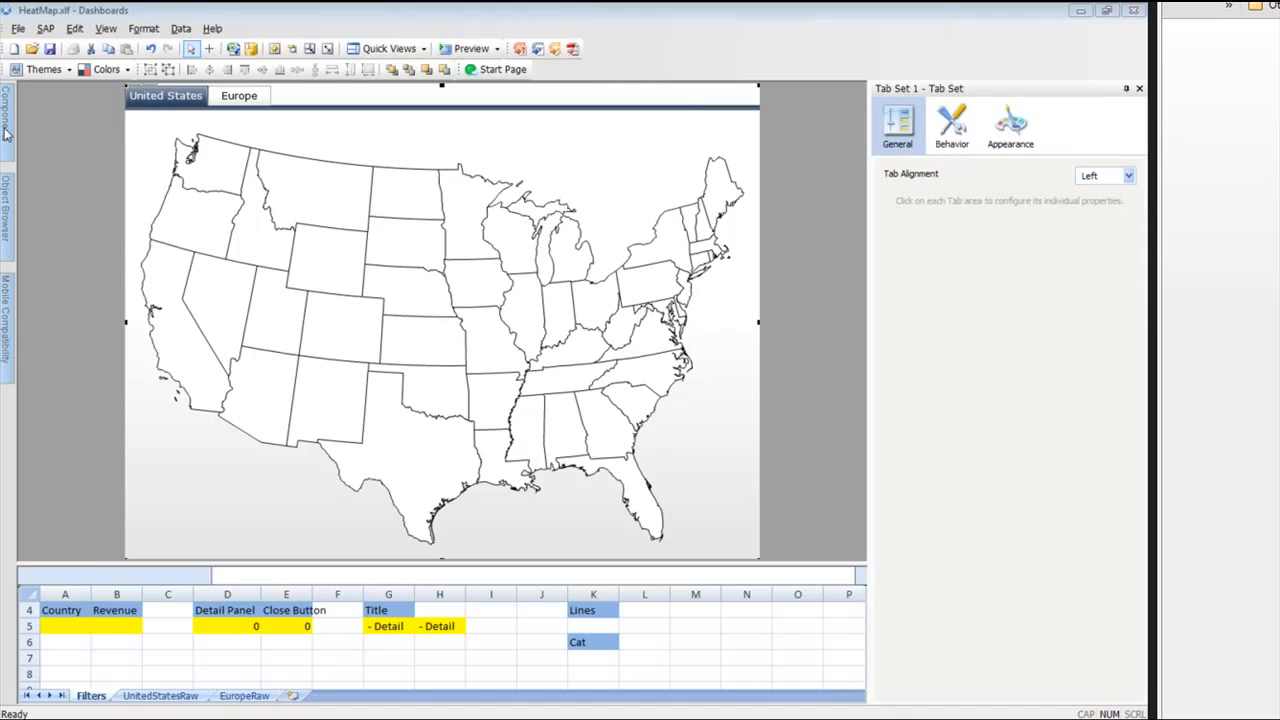
# Scroll the component list down to the USA (continental) map and pick it.
pyautogui.click(7, 115)
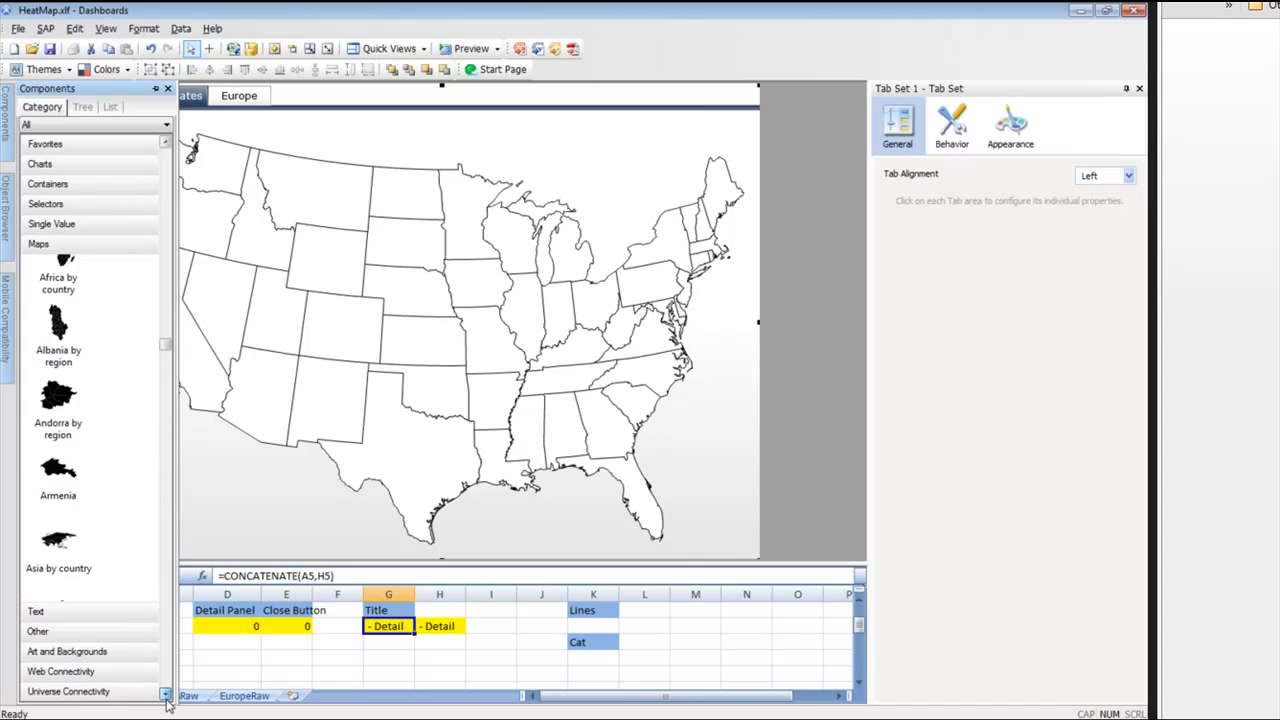
pyautogui.scroll(-3)
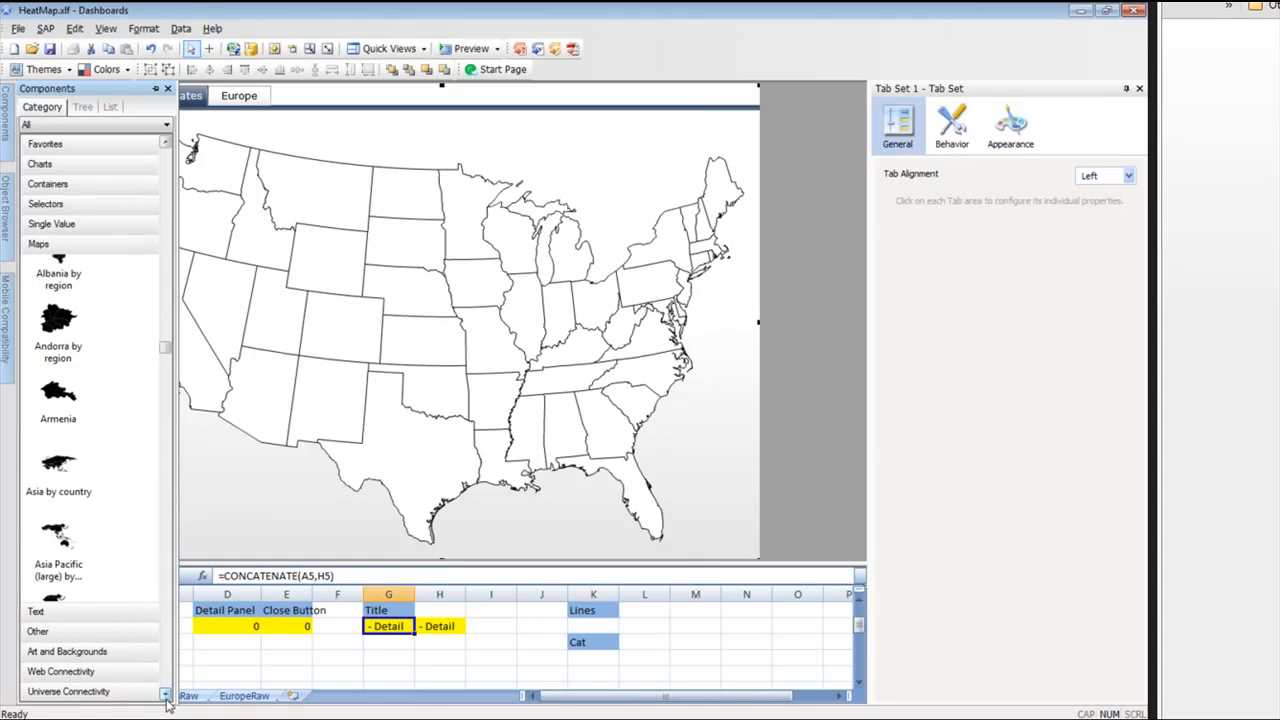
pyautogui.scroll(-3)
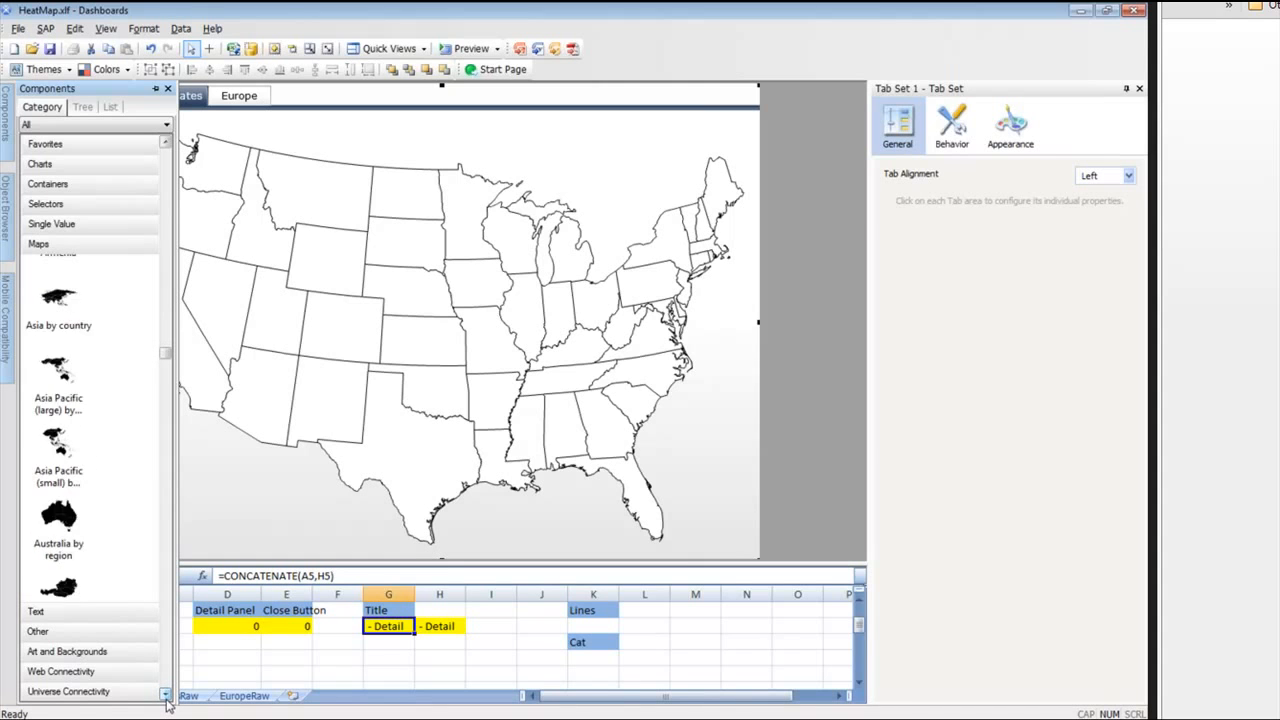
pyautogui.scroll(-3)
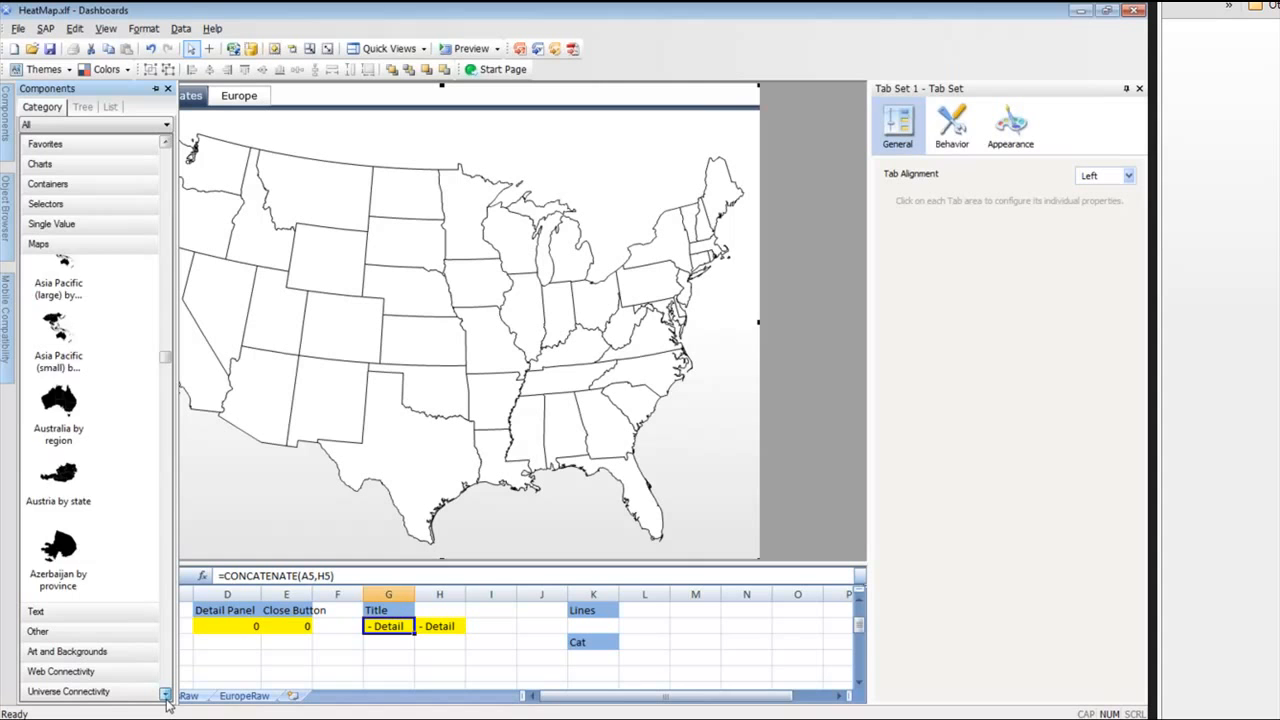
pyautogui.scroll(-3)
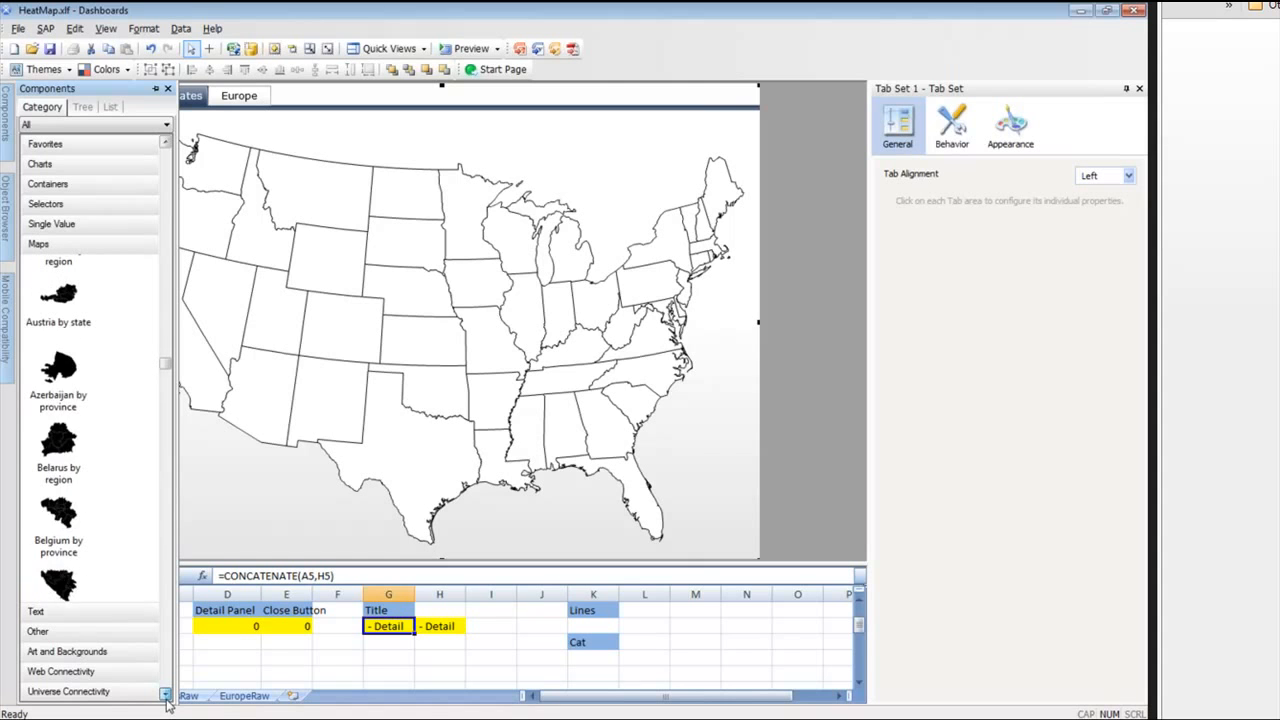
pyautogui.scroll(-3)
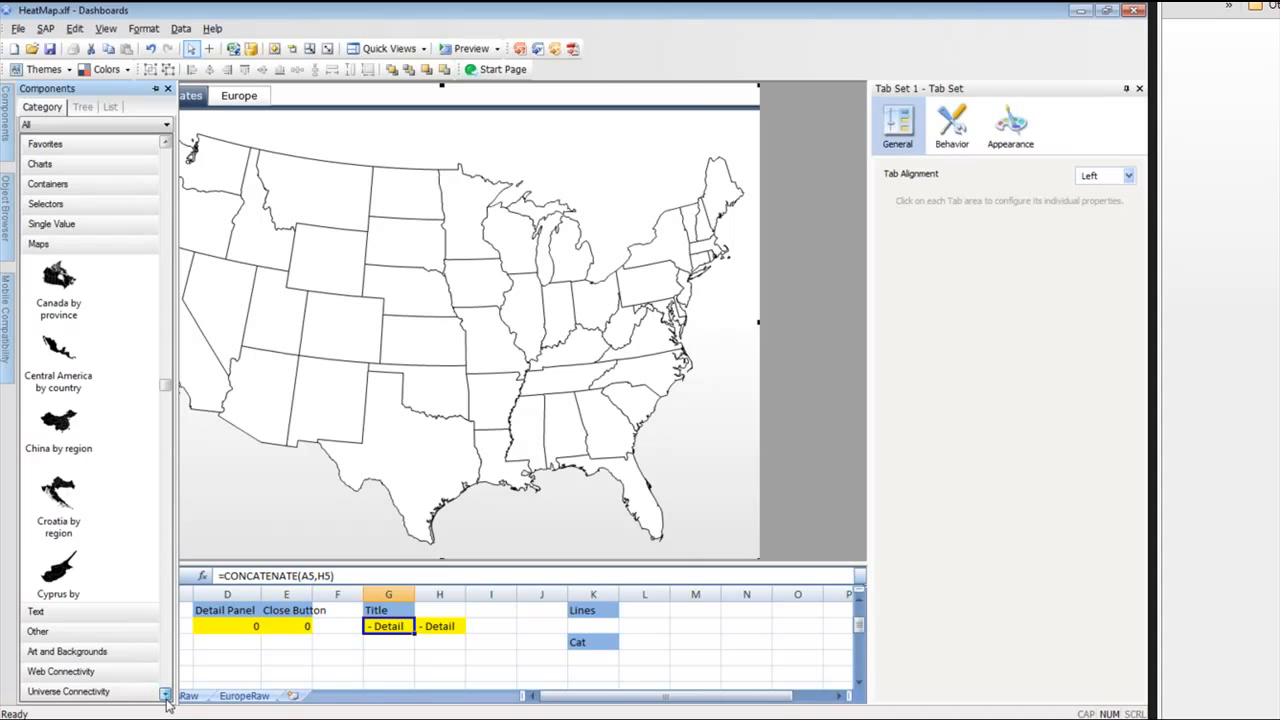
pyautogui.scroll(-3)
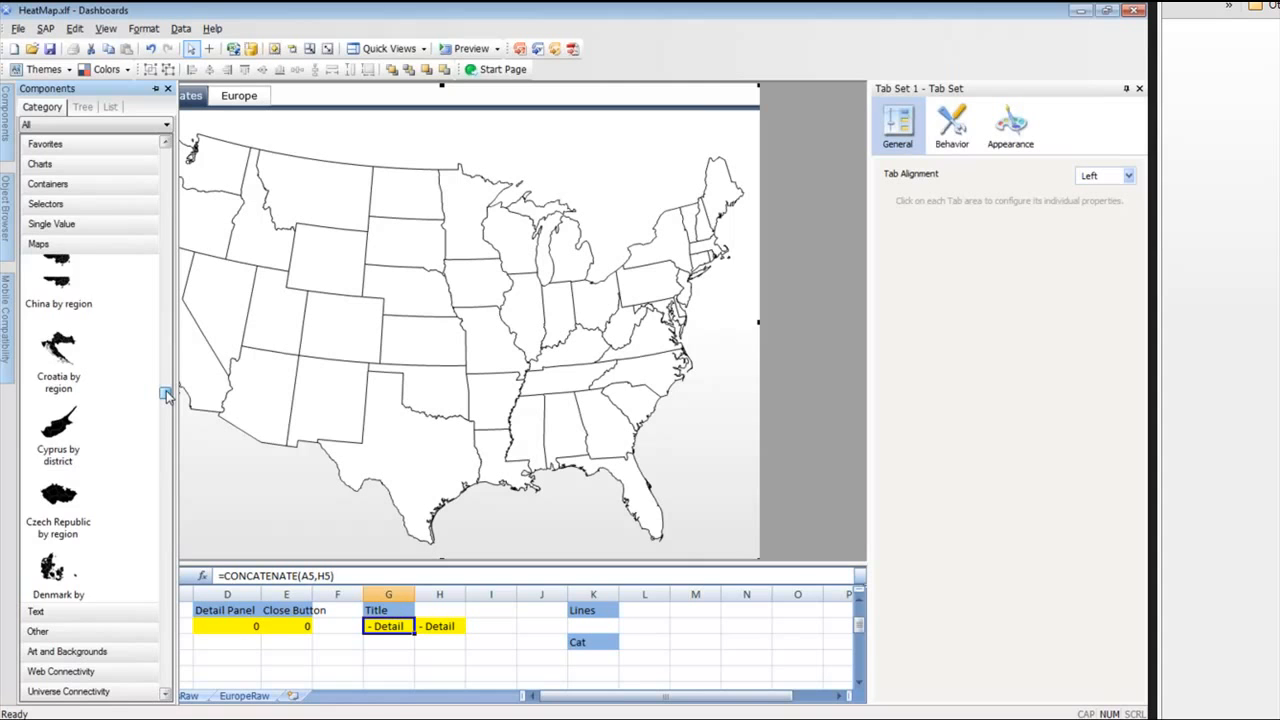
pyautogui.scroll(3)
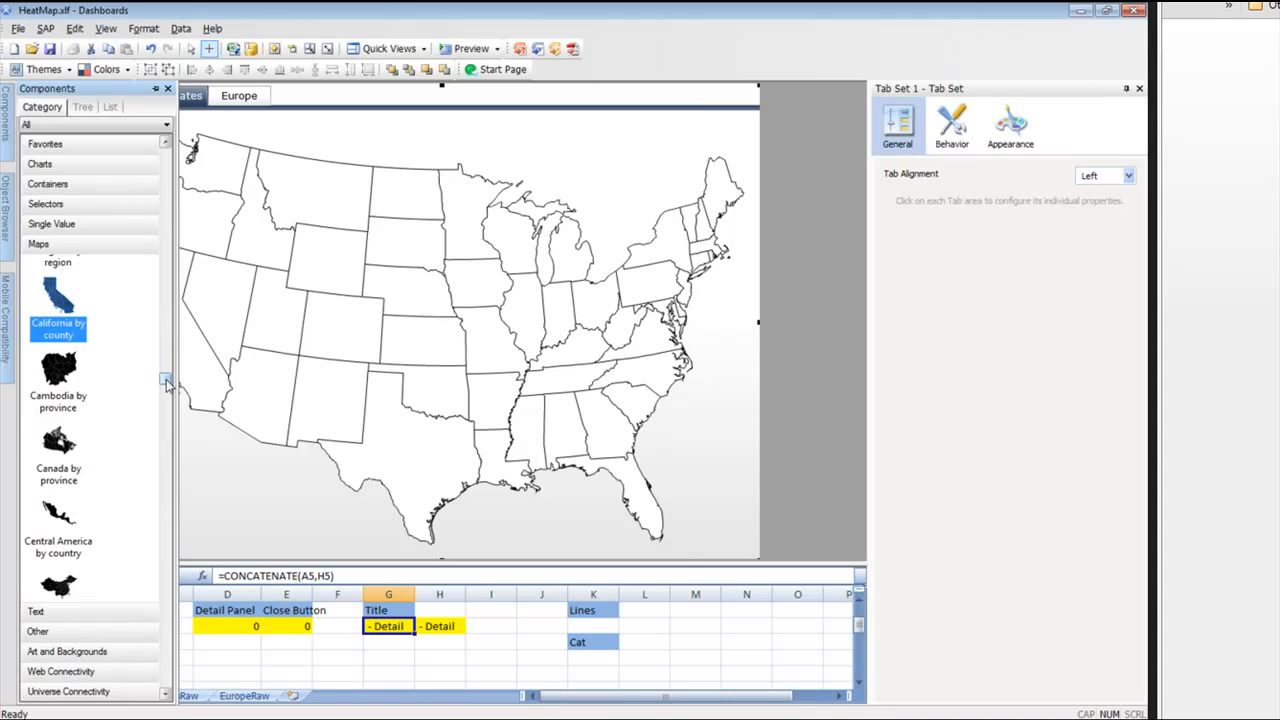
pyautogui.scroll(-3)
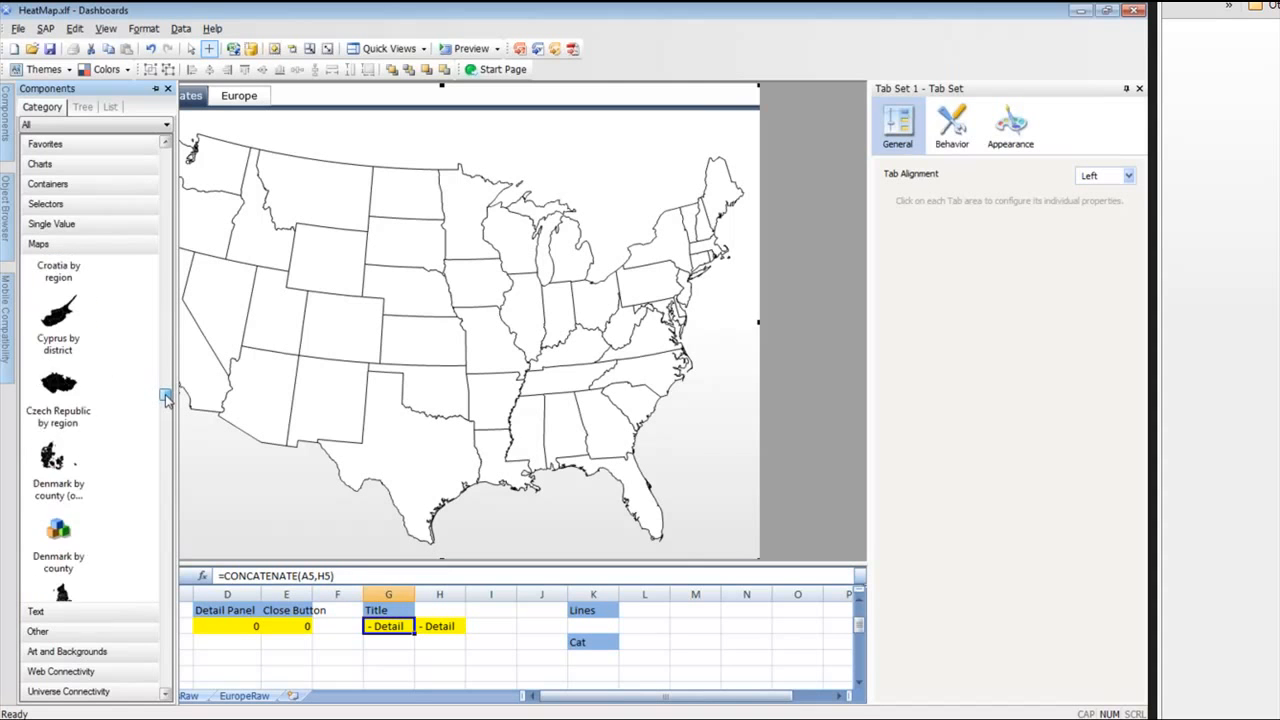
pyautogui.scroll(-3)
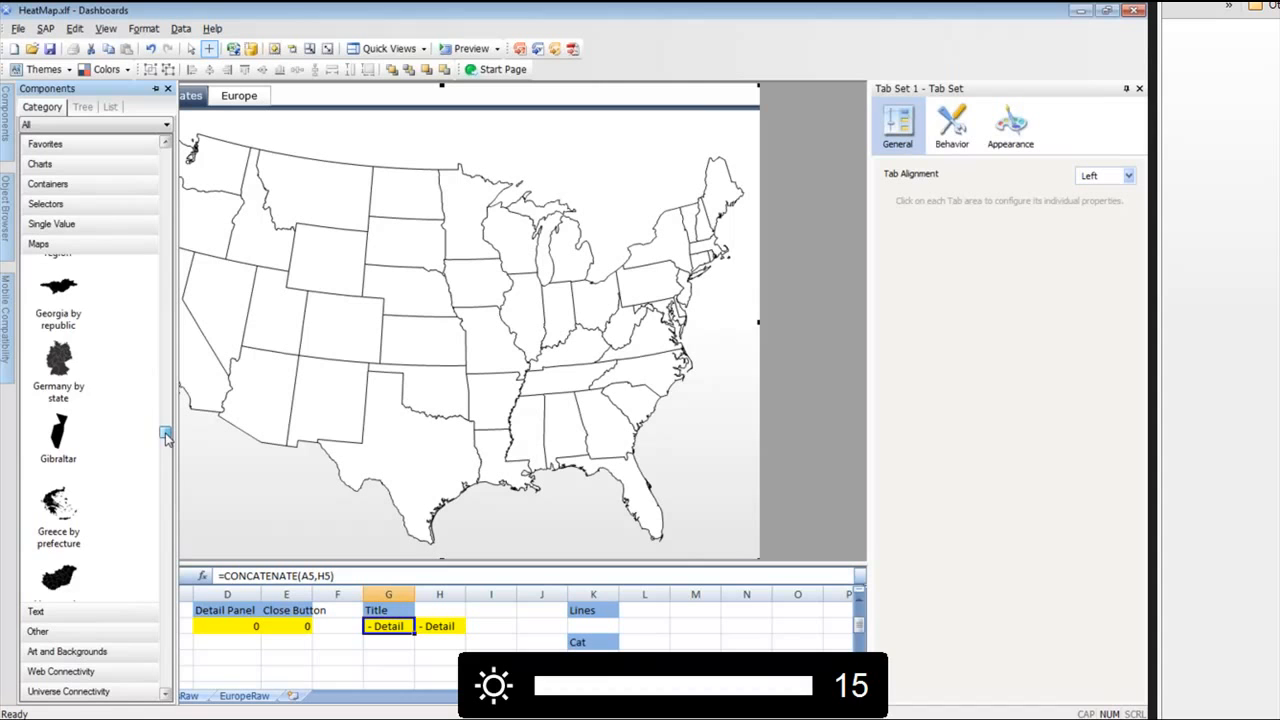
pyautogui.scroll(-3)
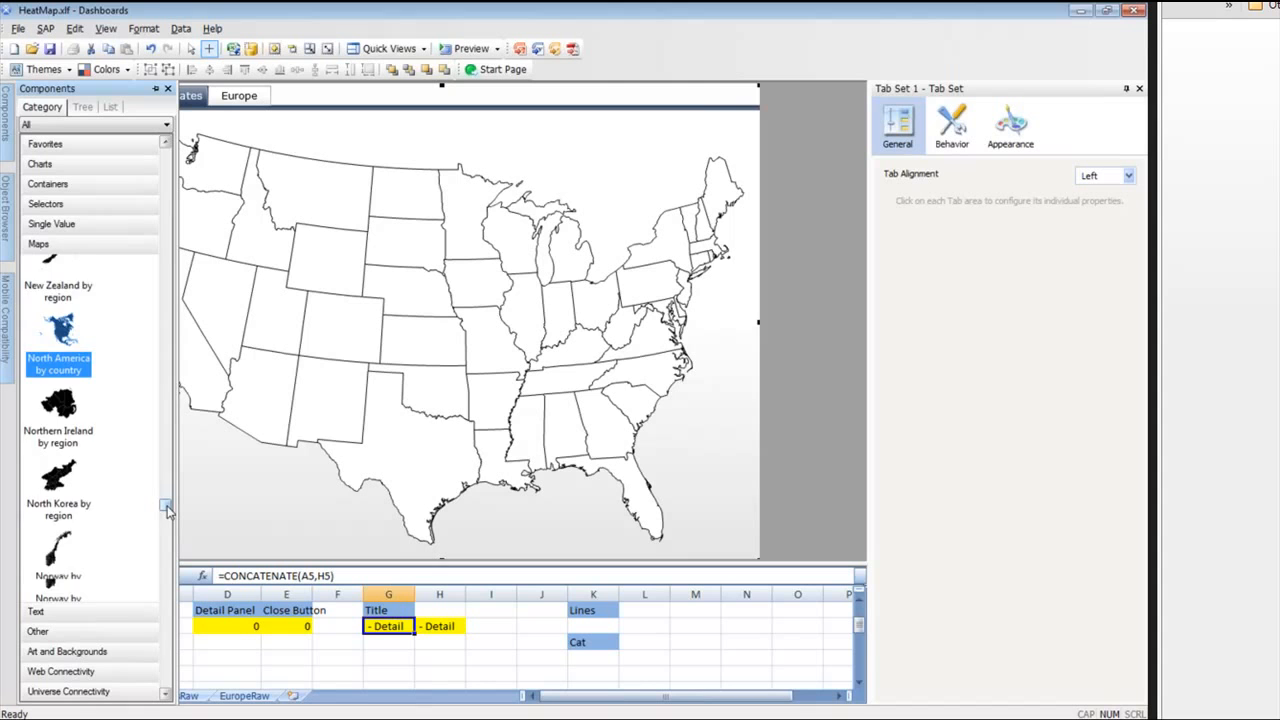
pyautogui.scroll(-3)
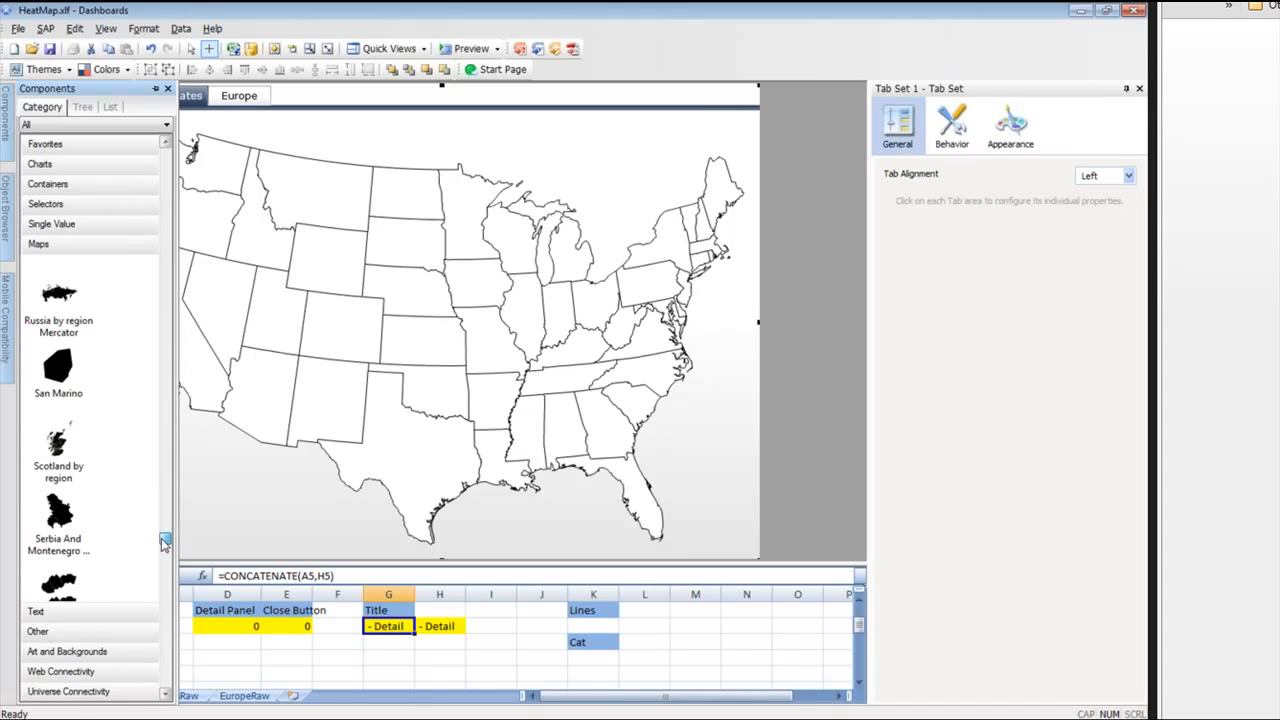
pyautogui.scroll(-3)
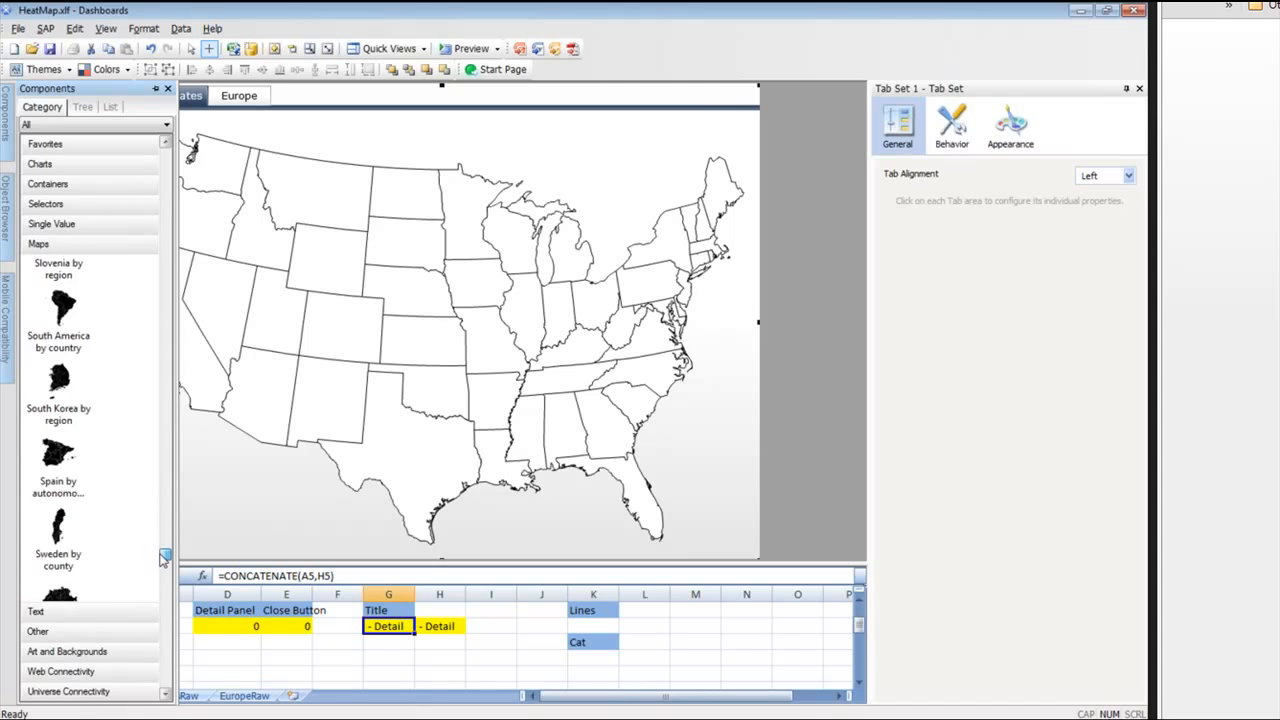
pyautogui.scroll(-3)
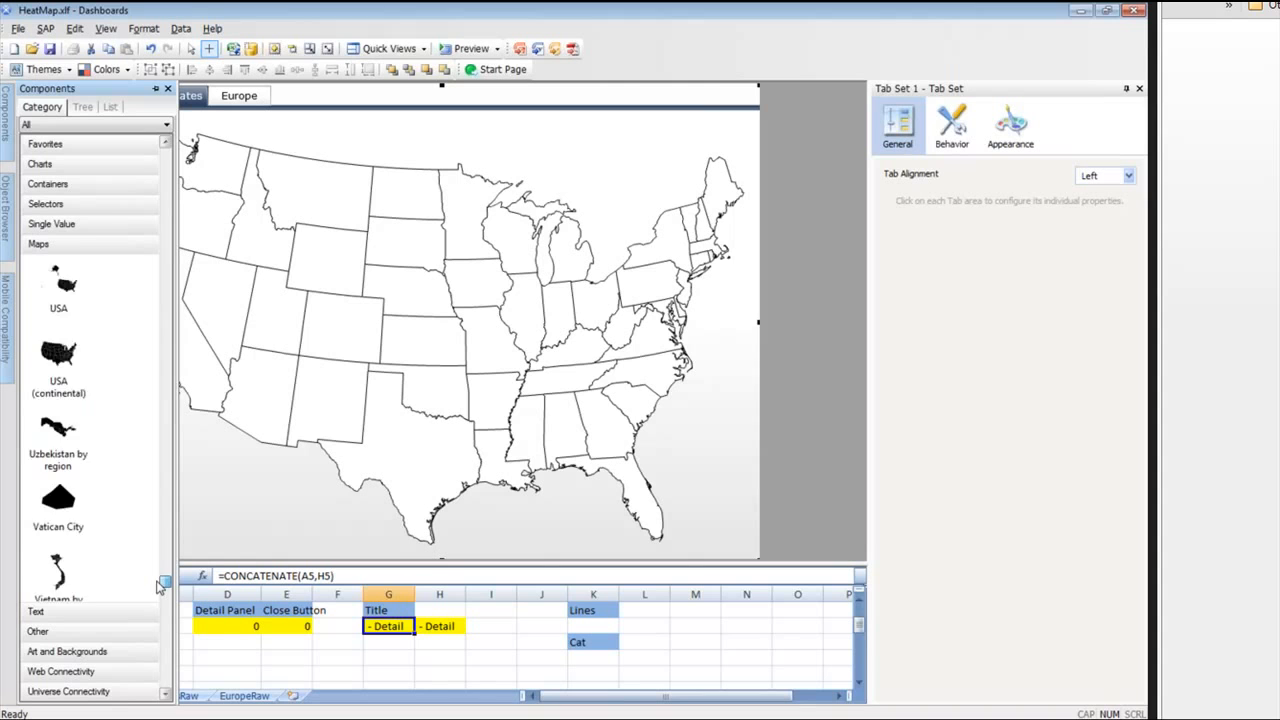
pyautogui.click(58, 360)
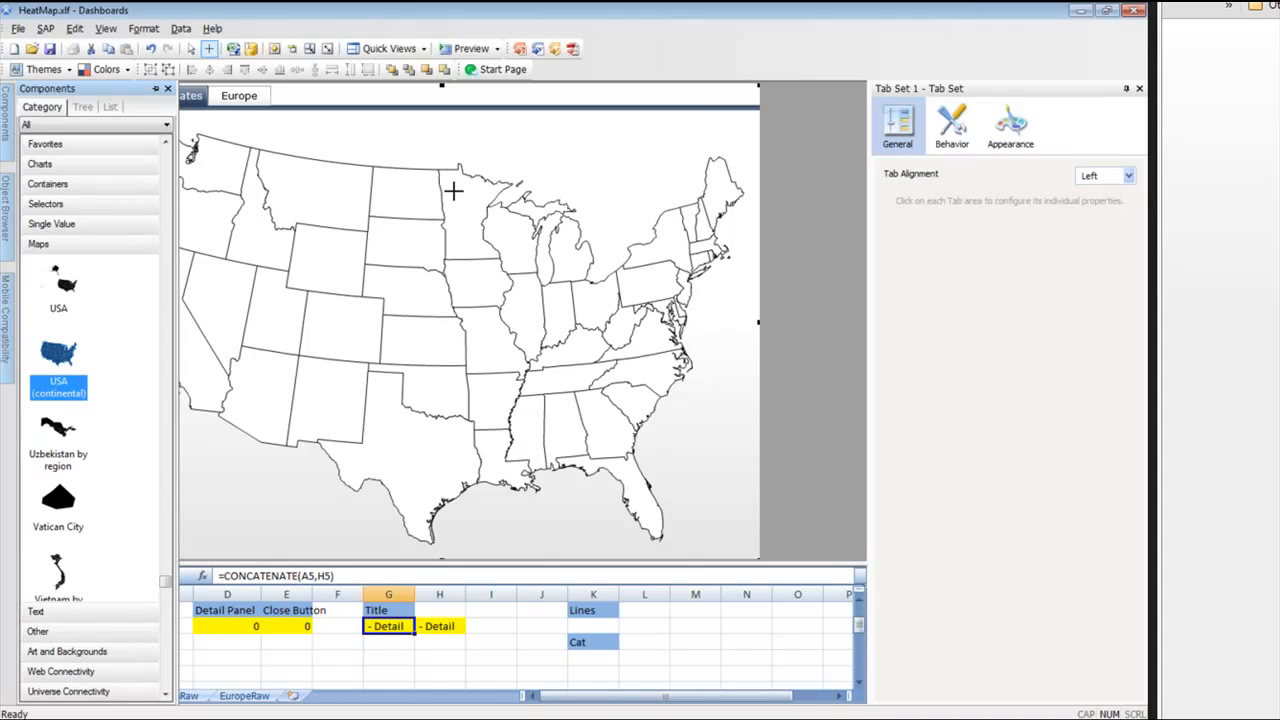
pyautogui.moveTo(65, 285)
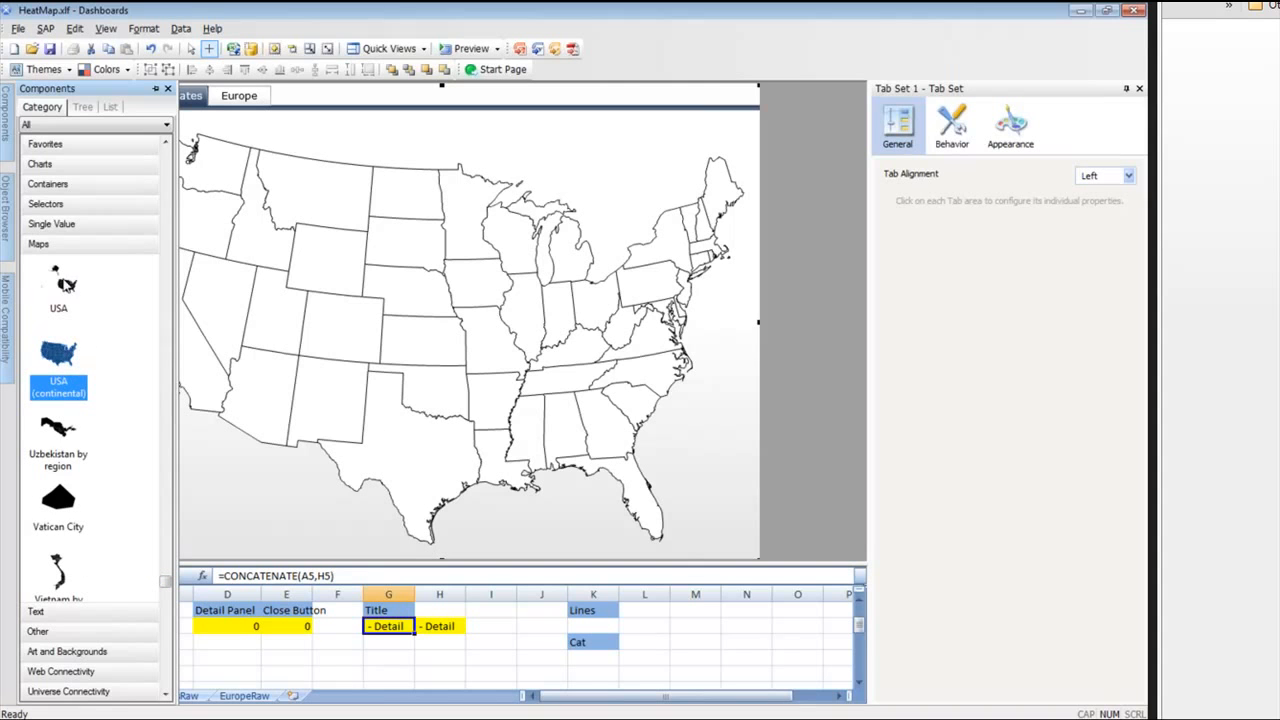
# Delete the full USA map with Alaska, Hawaii and its label from the United States tab.
pyautogui.click(58, 290)
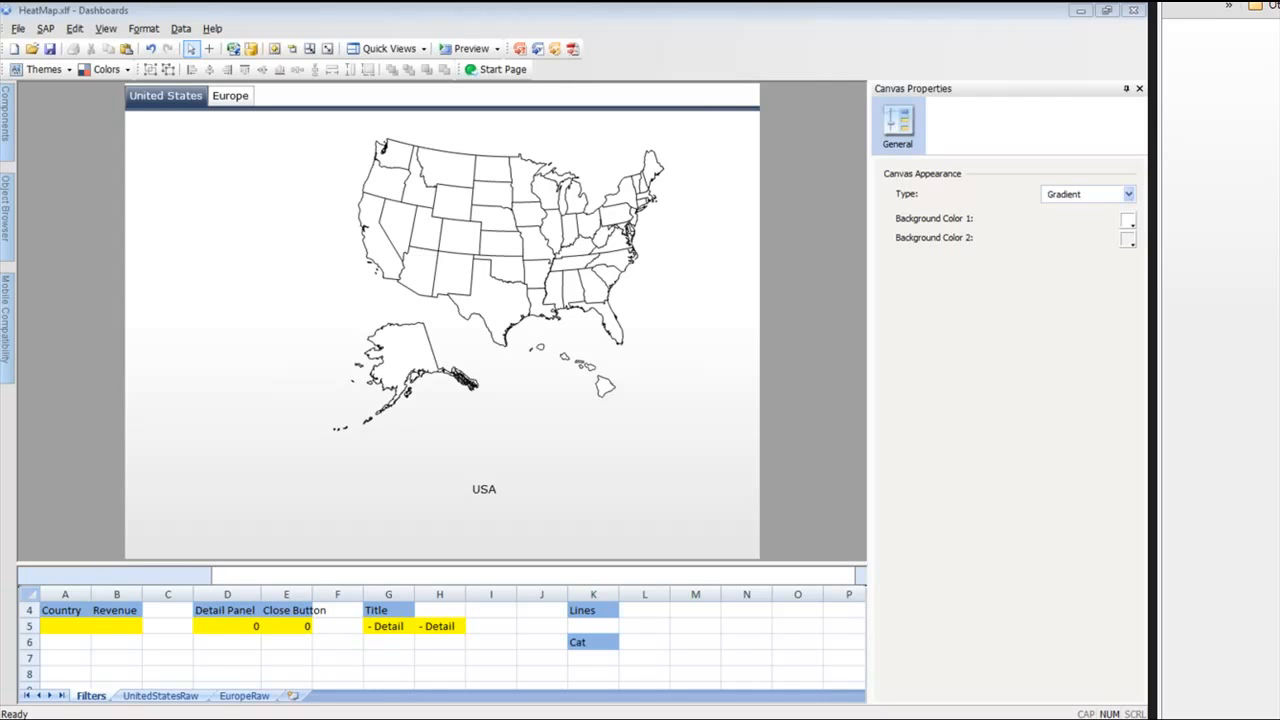
pyautogui.moveTo(720, 340)
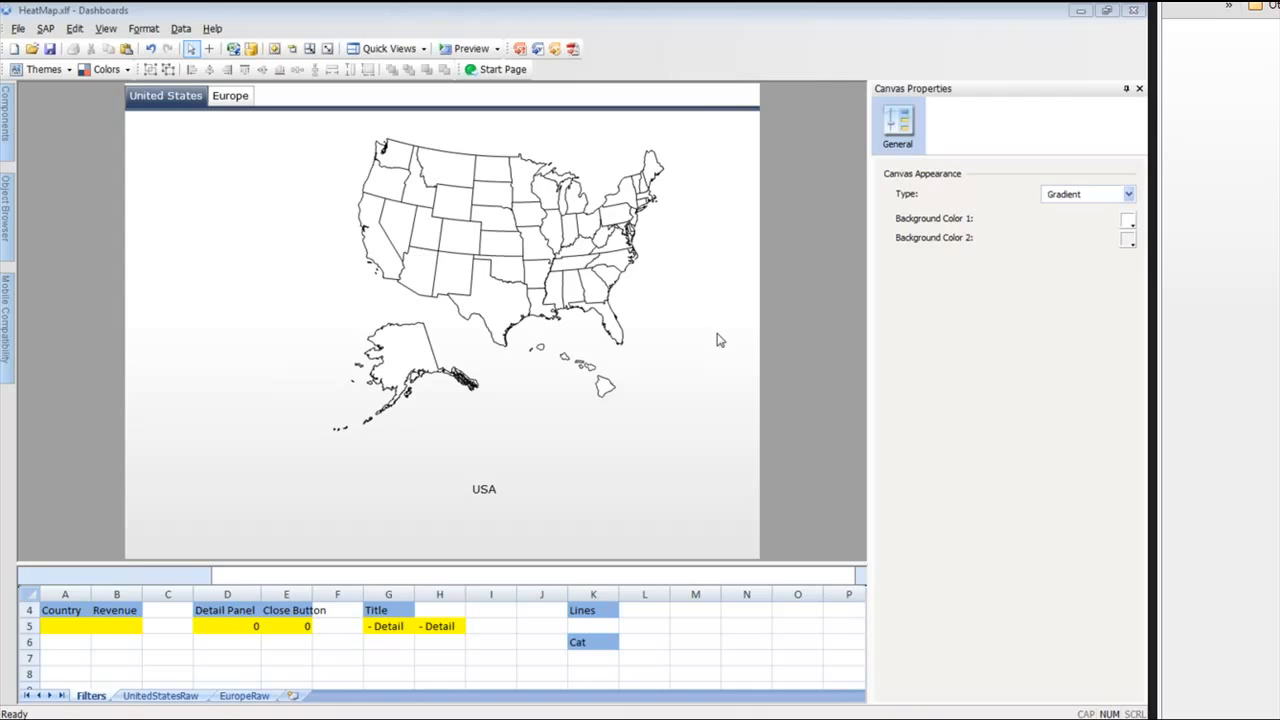
pyautogui.click(388, 626)
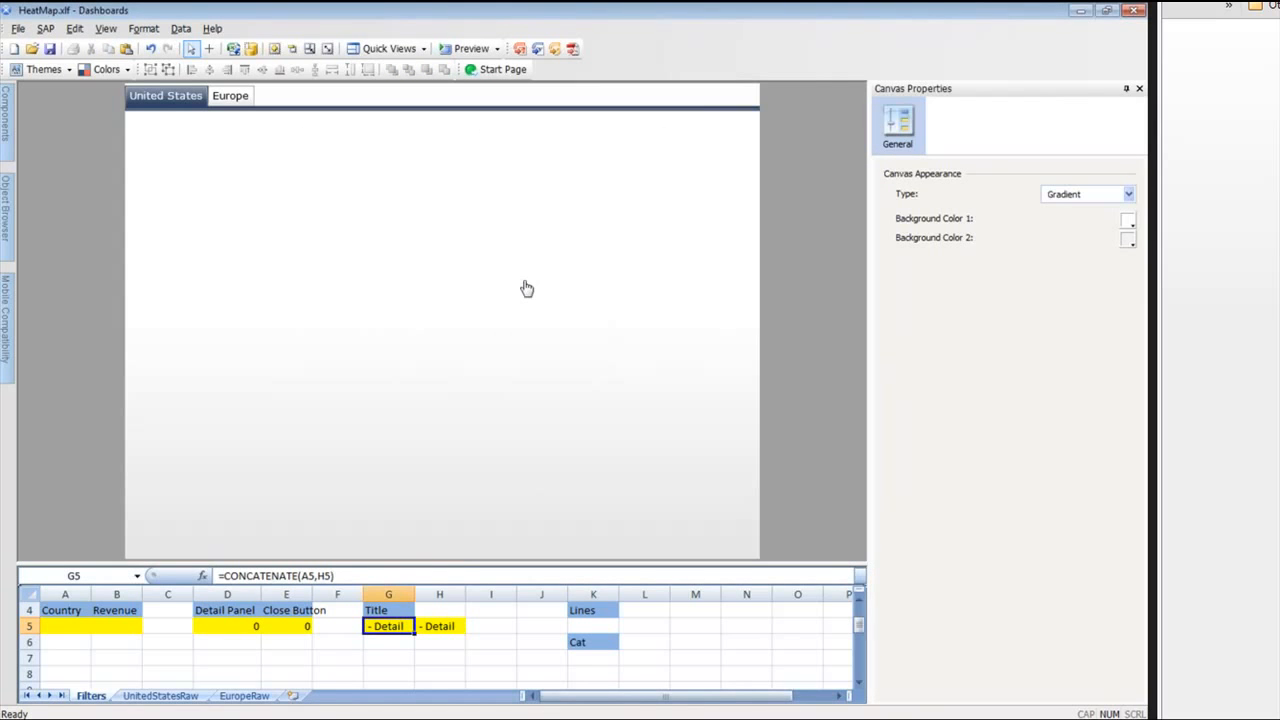
pyautogui.click(165, 95)
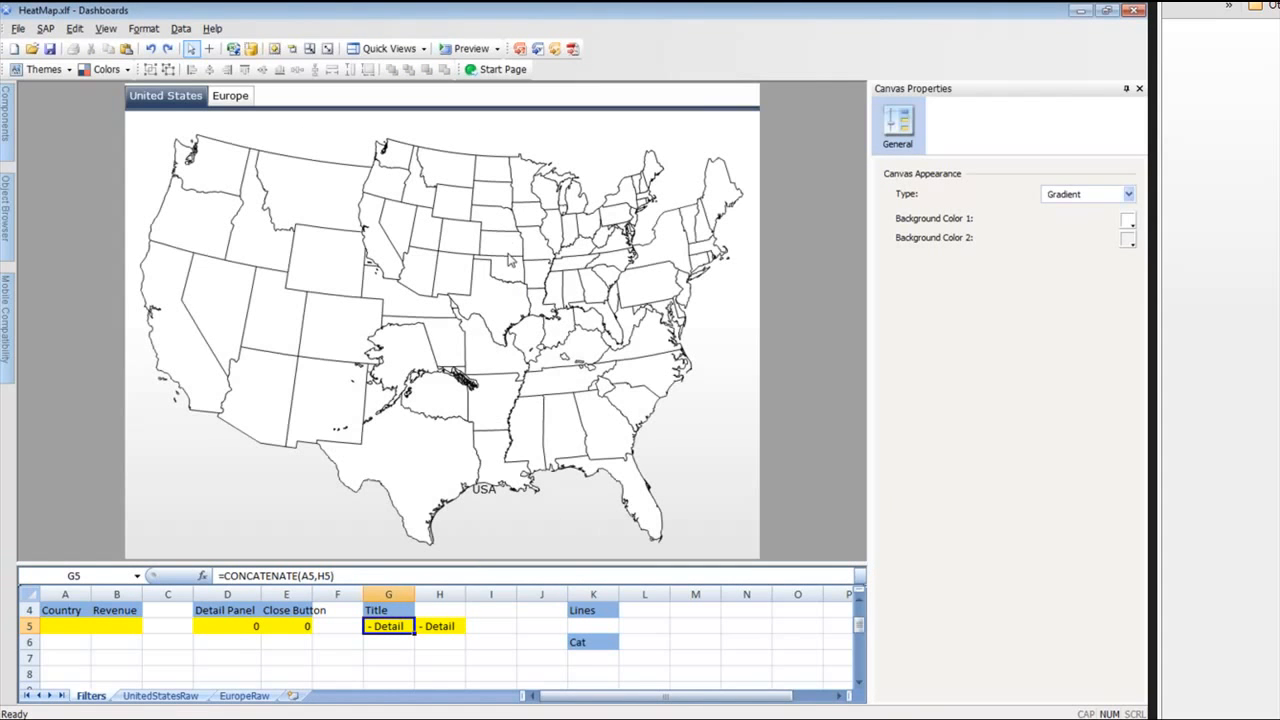
pyautogui.click(505, 245)
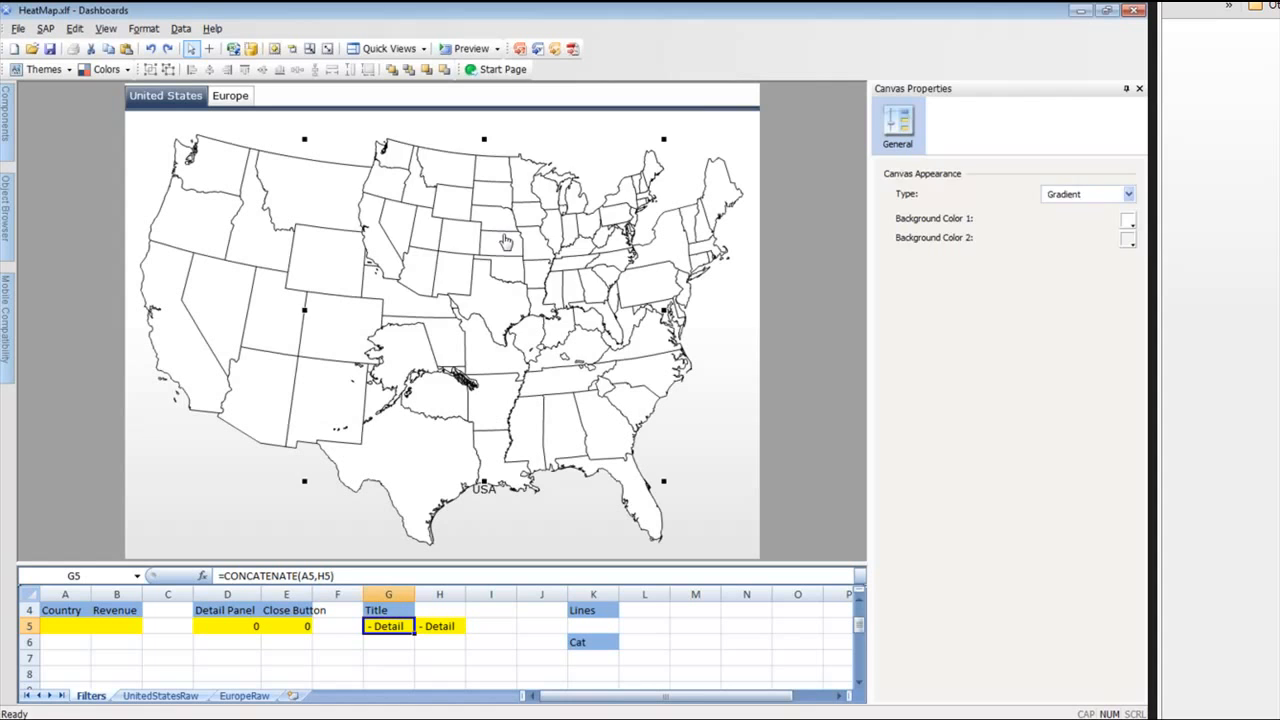
pyautogui.click(274, 48)
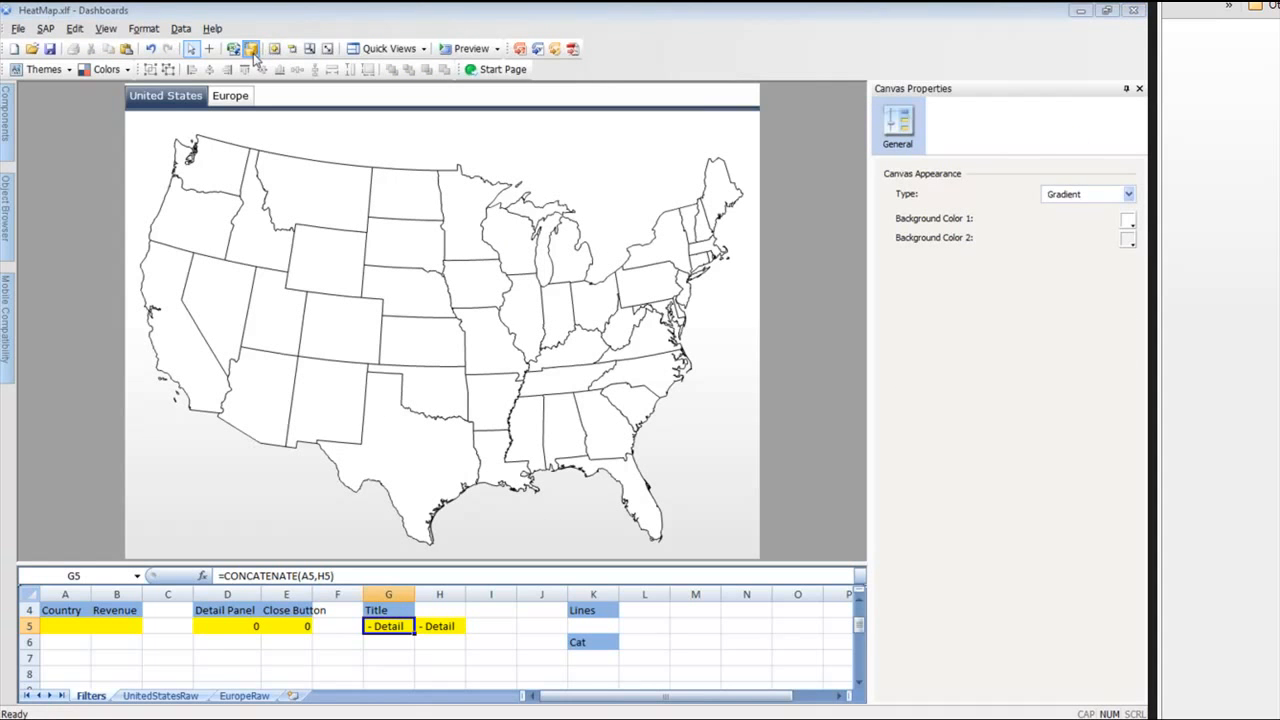
# Review the ProductLines connection's usage in Data Manager, then close it.
pyautogui.click(252, 48)
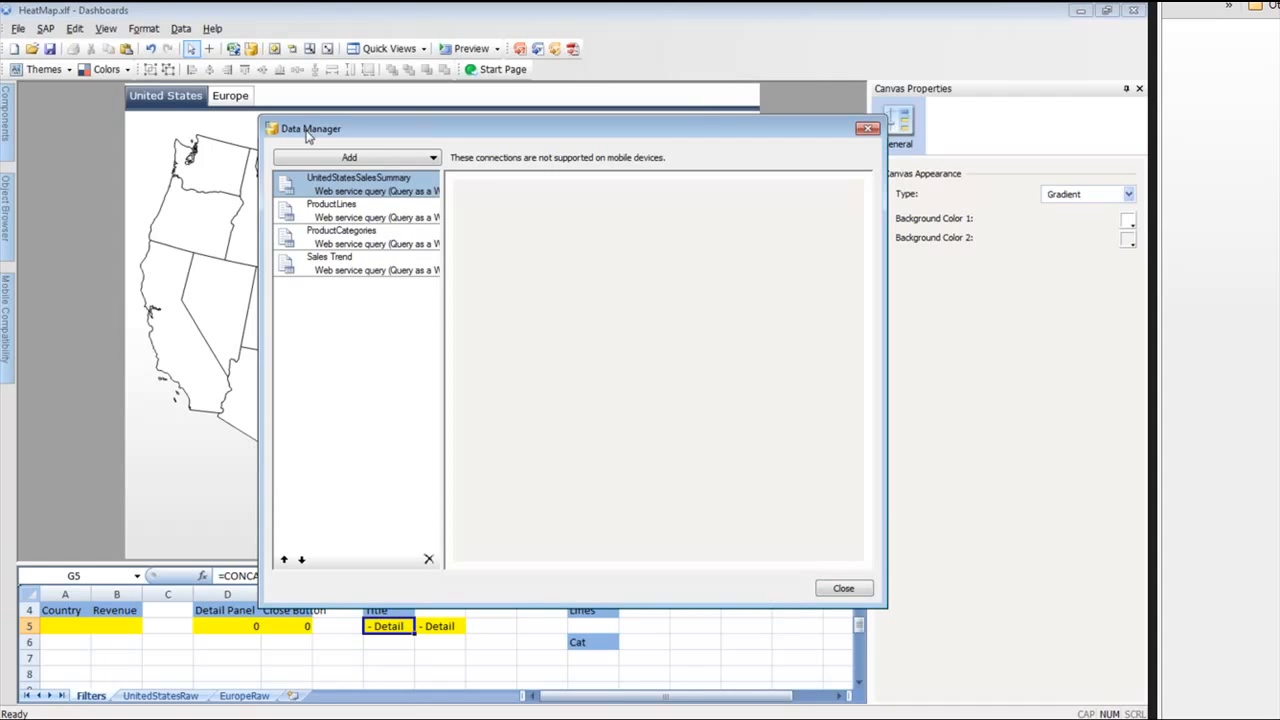
pyautogui.click(358, 177)
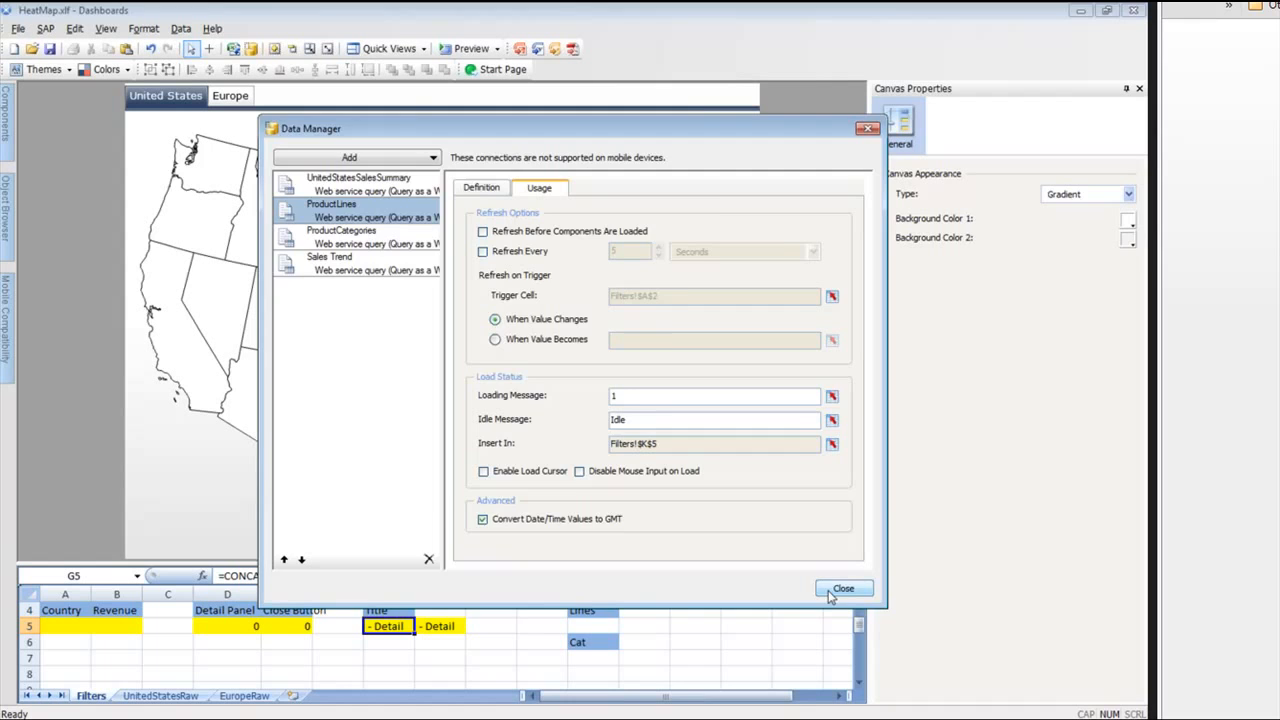
pyautogui.click(843, 588)
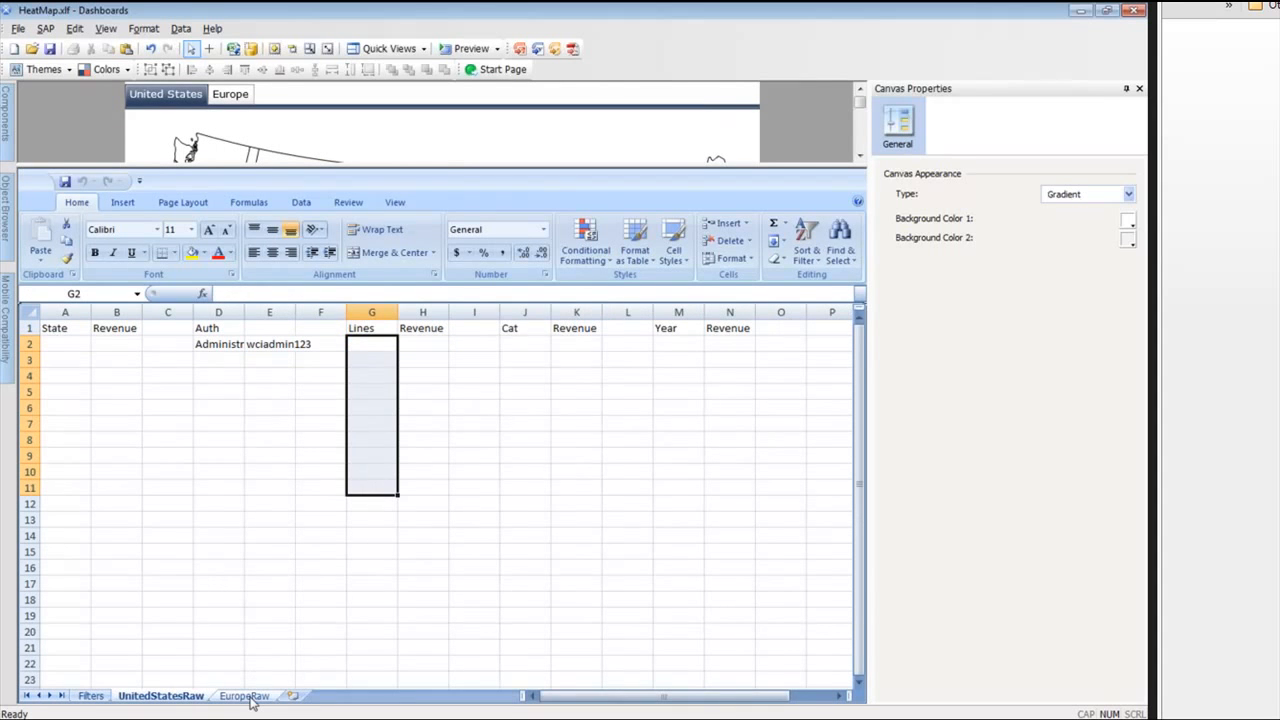
pyautogui.click(244, 695)
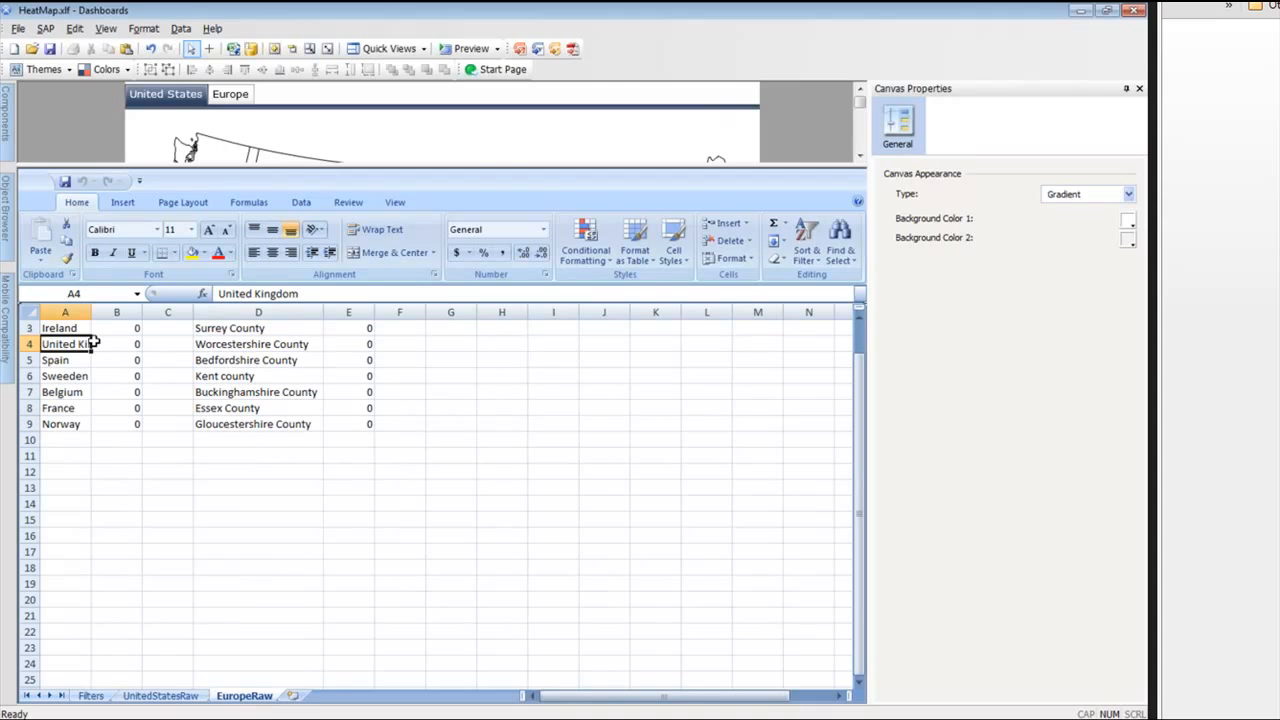
pyautogui.click(117, 343)
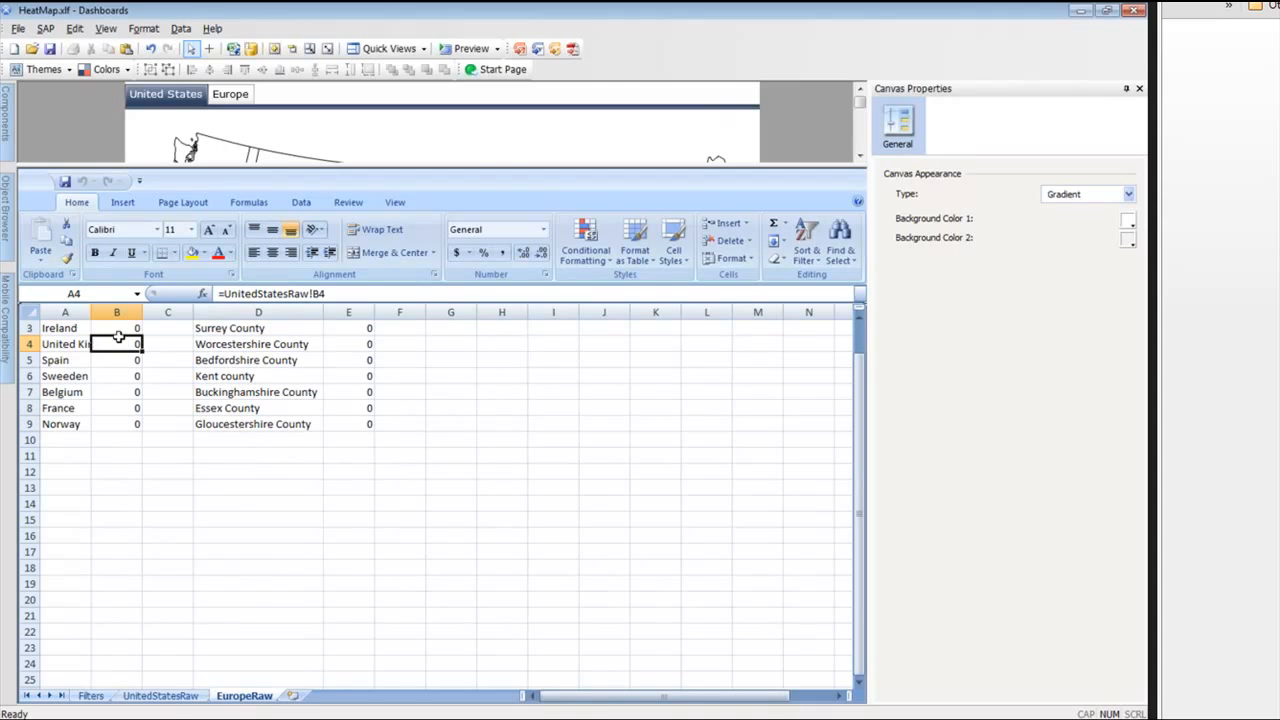
pyautogui.click(160, 695)
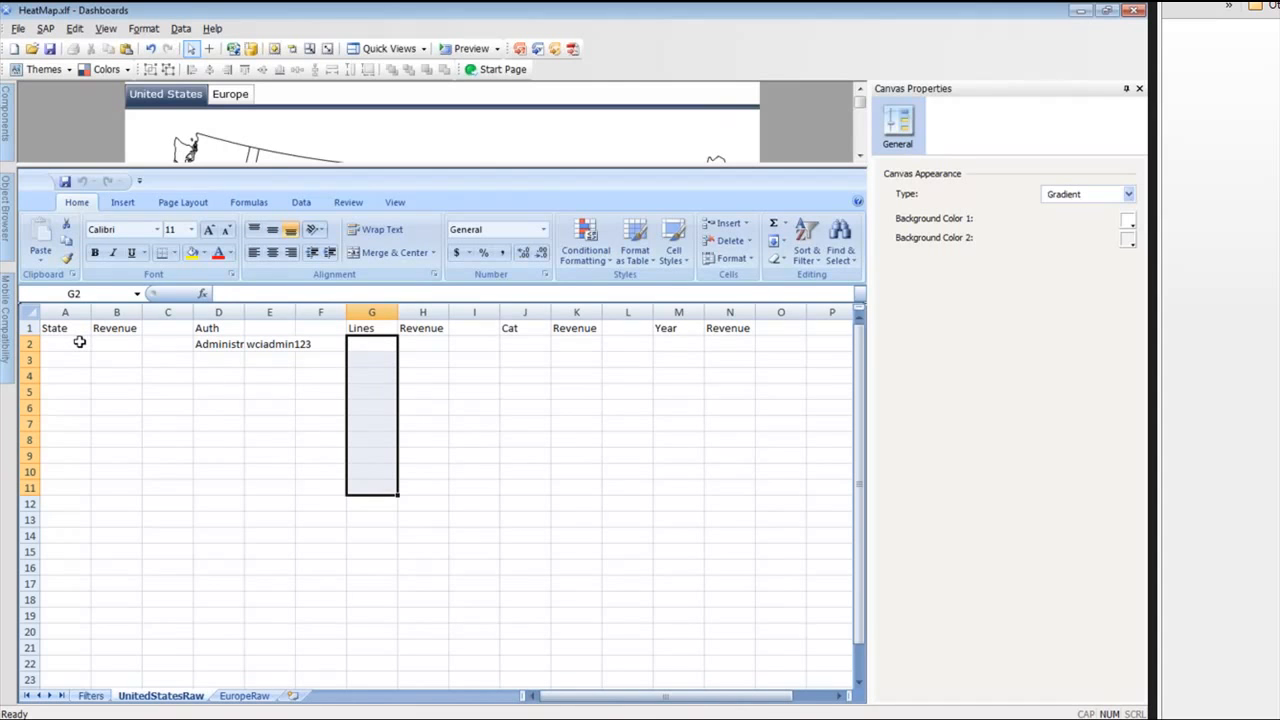
pyautogui.moveTo(83, 435)
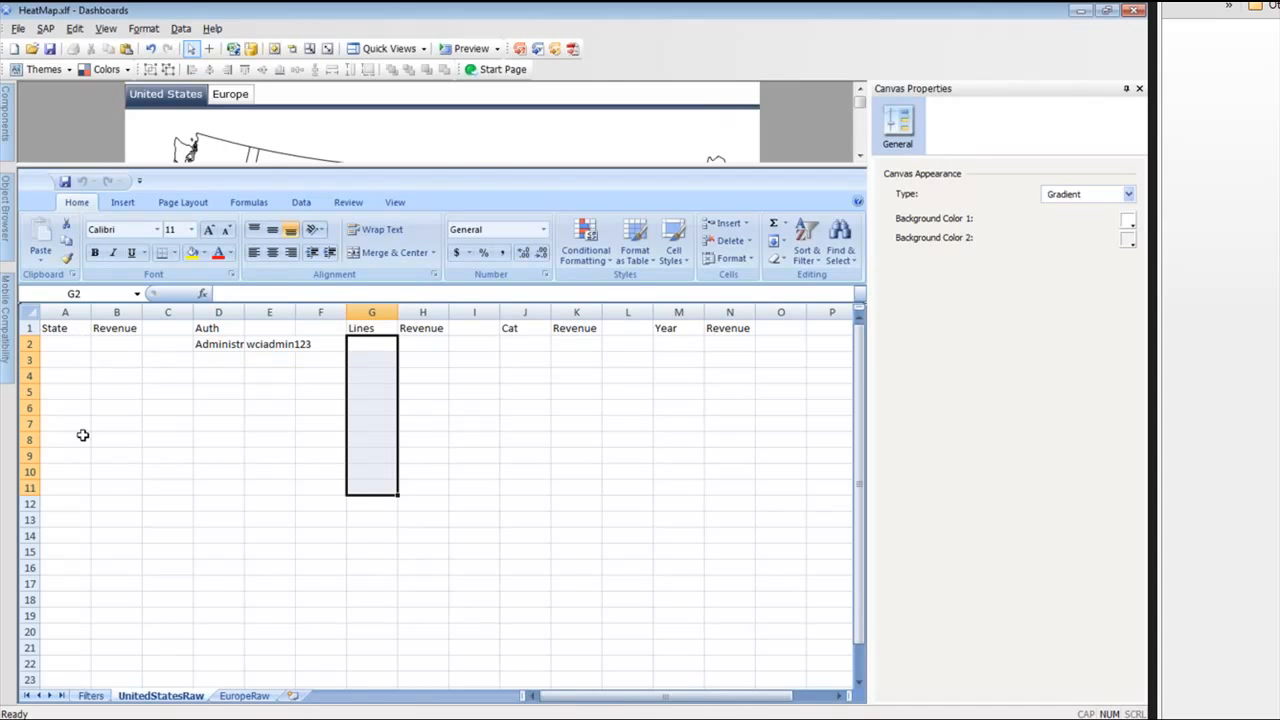
pyautogui.moveTo(124, 481)
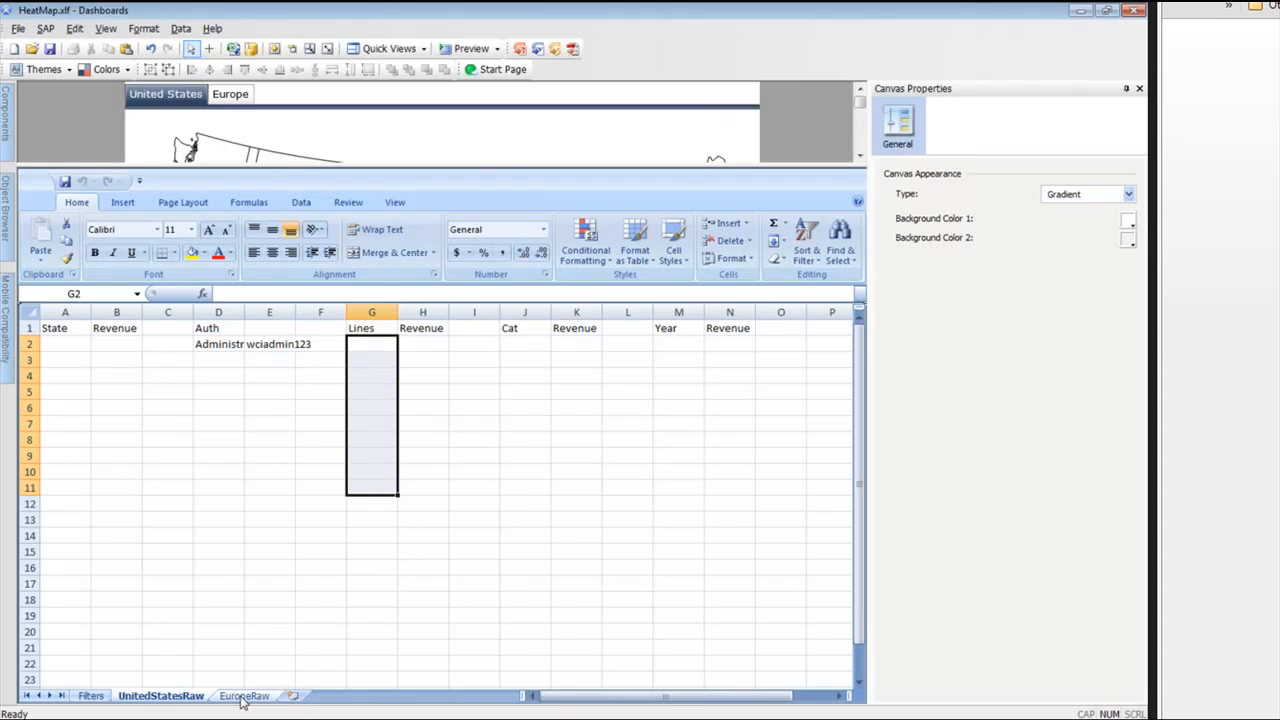
pyautogui.click(244, 695)
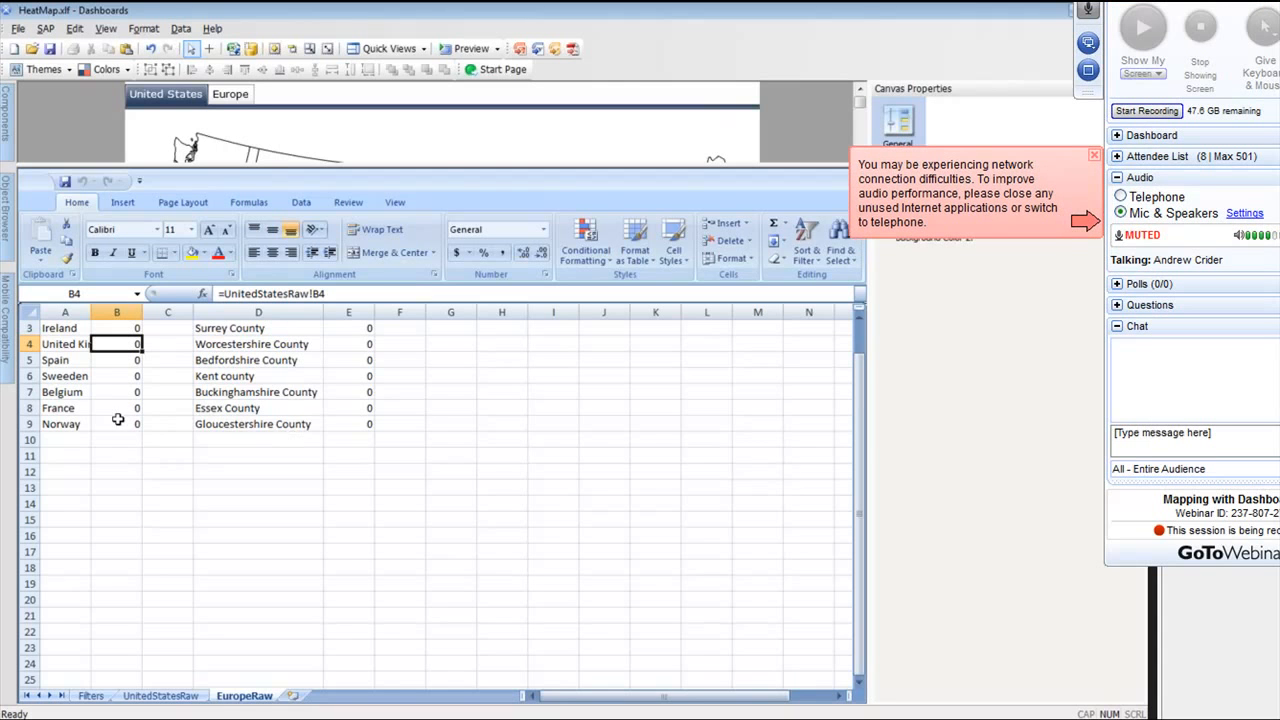
pyautogui.click(160, 695)
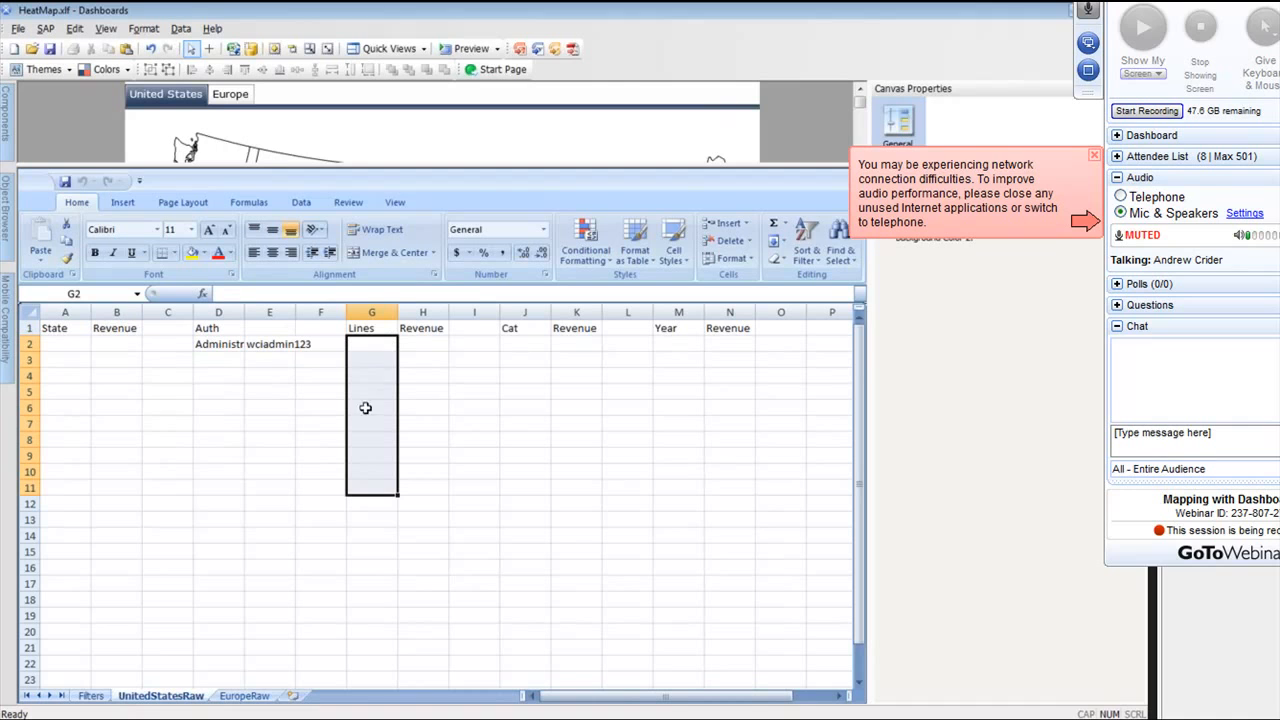
pyautogui.moveTo(418, 343)
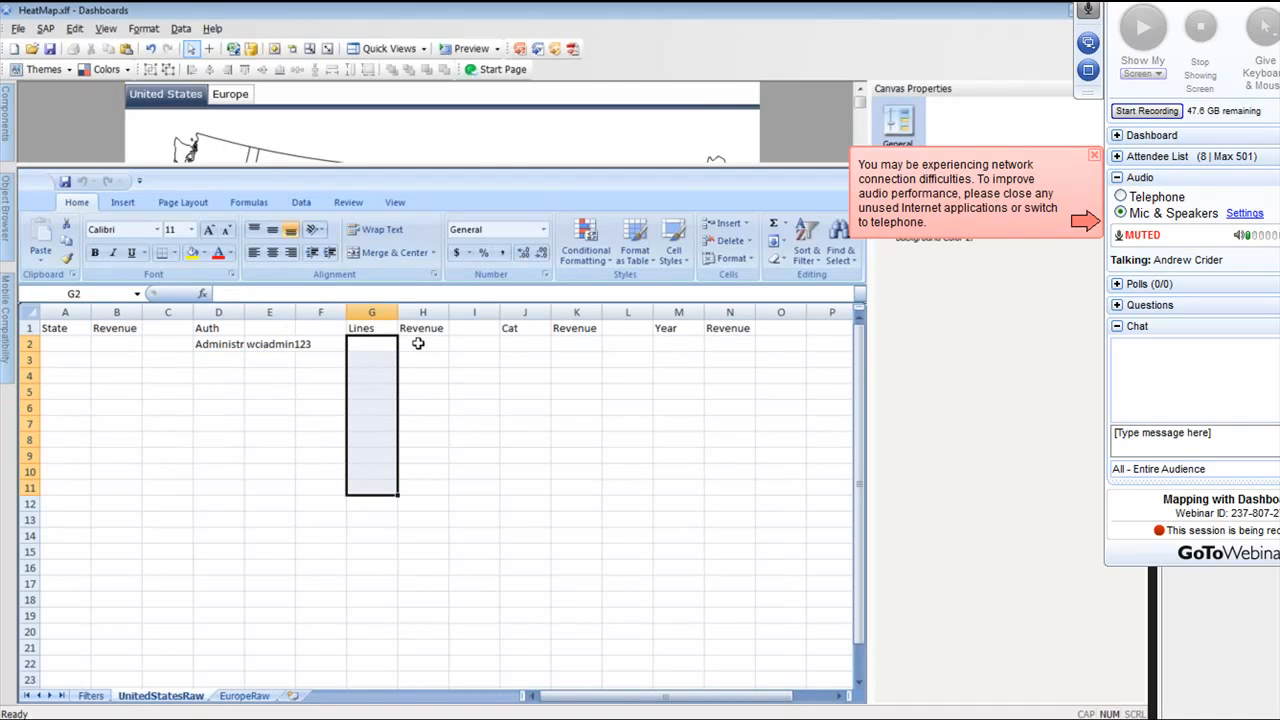
pyautogui.click(422, 343)
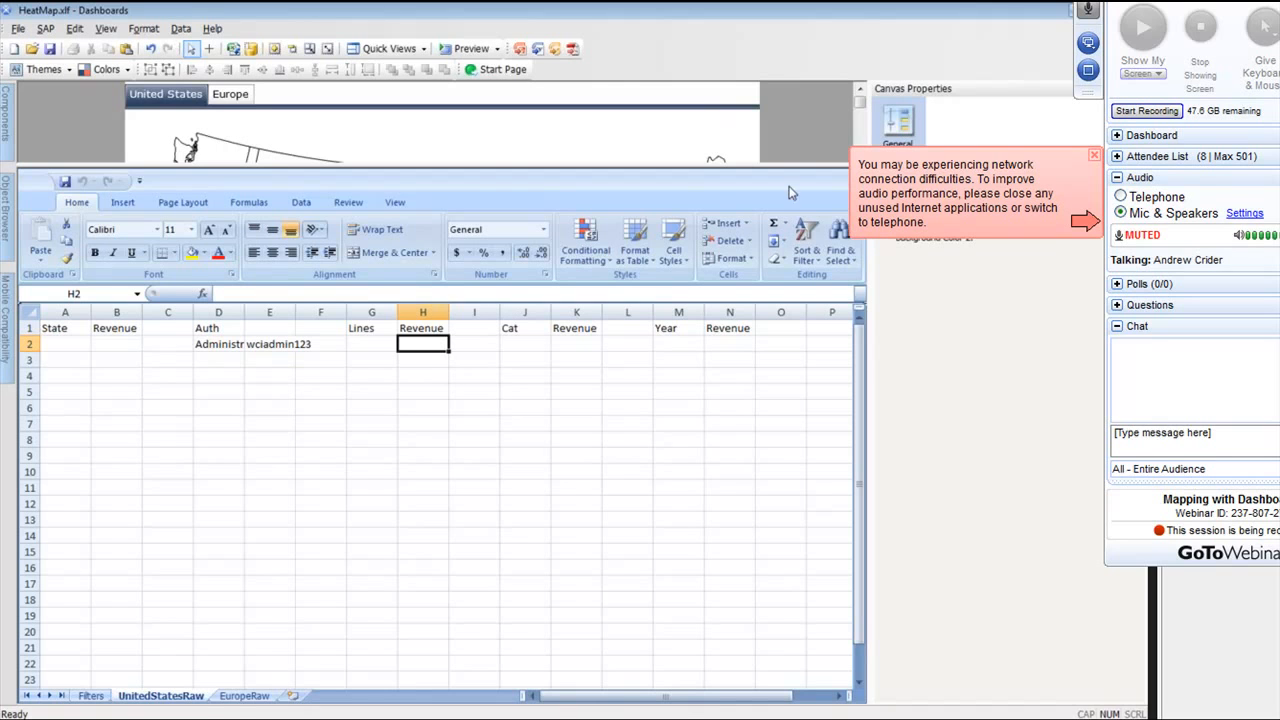
pyautogui.moveTo(780, 168)
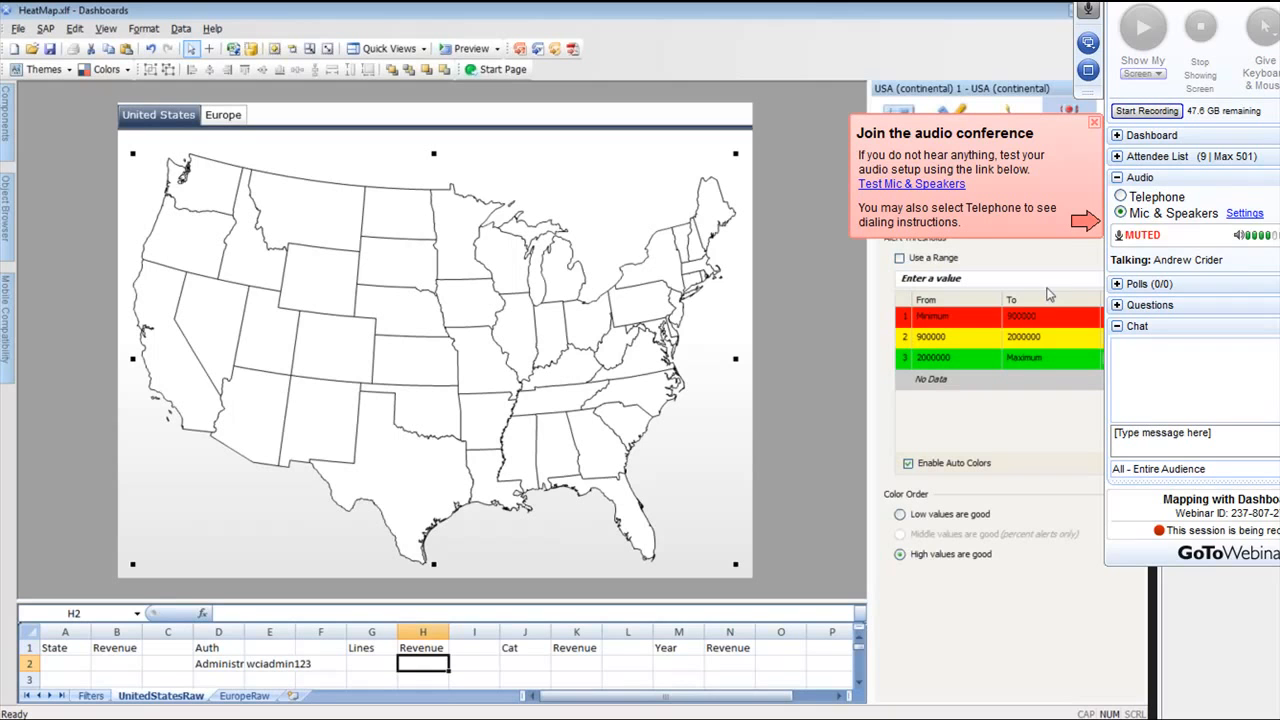
pyautogui.moveTo(948, 336)
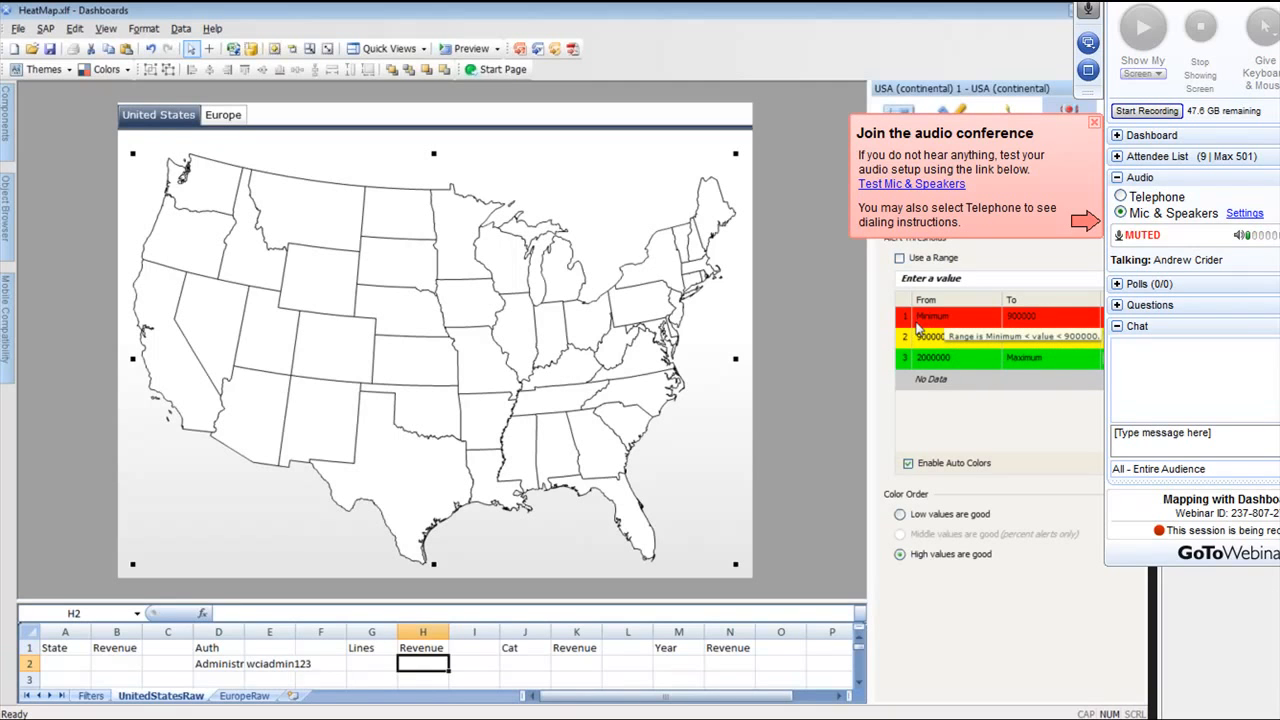
pyautogui.moveTo(1030, 330)
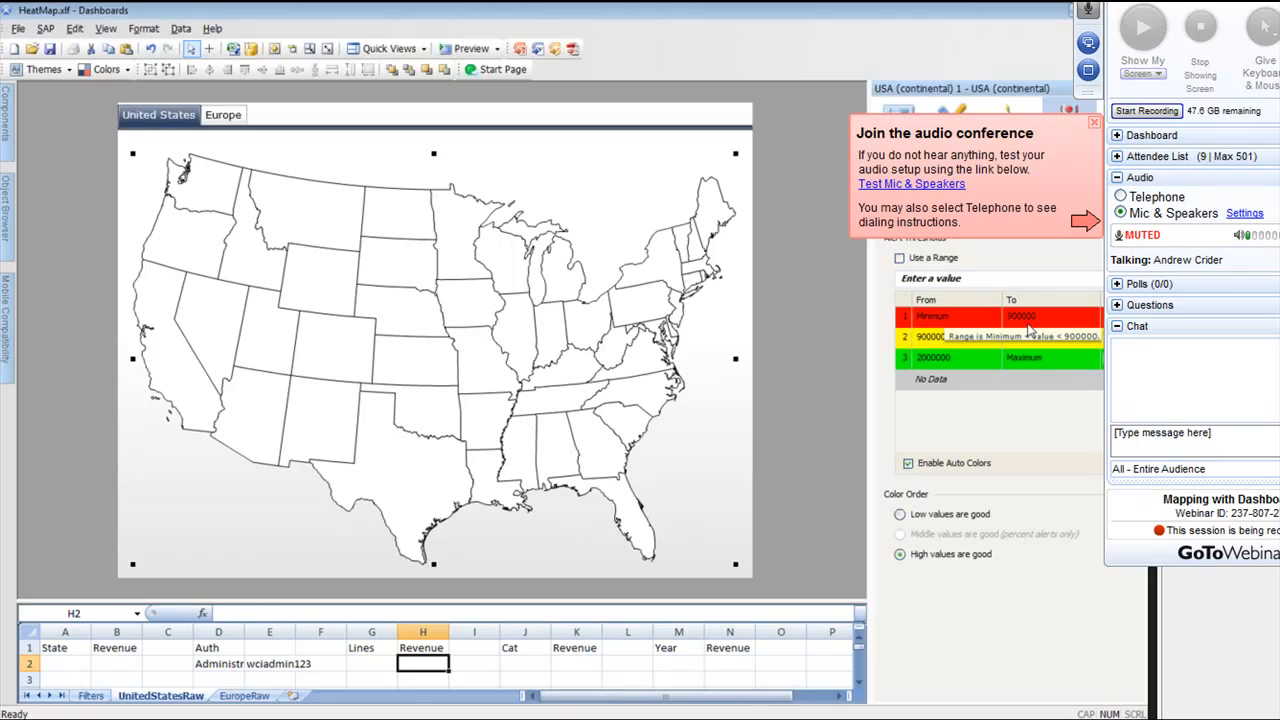
pyautogui.moveTo(925, 330)
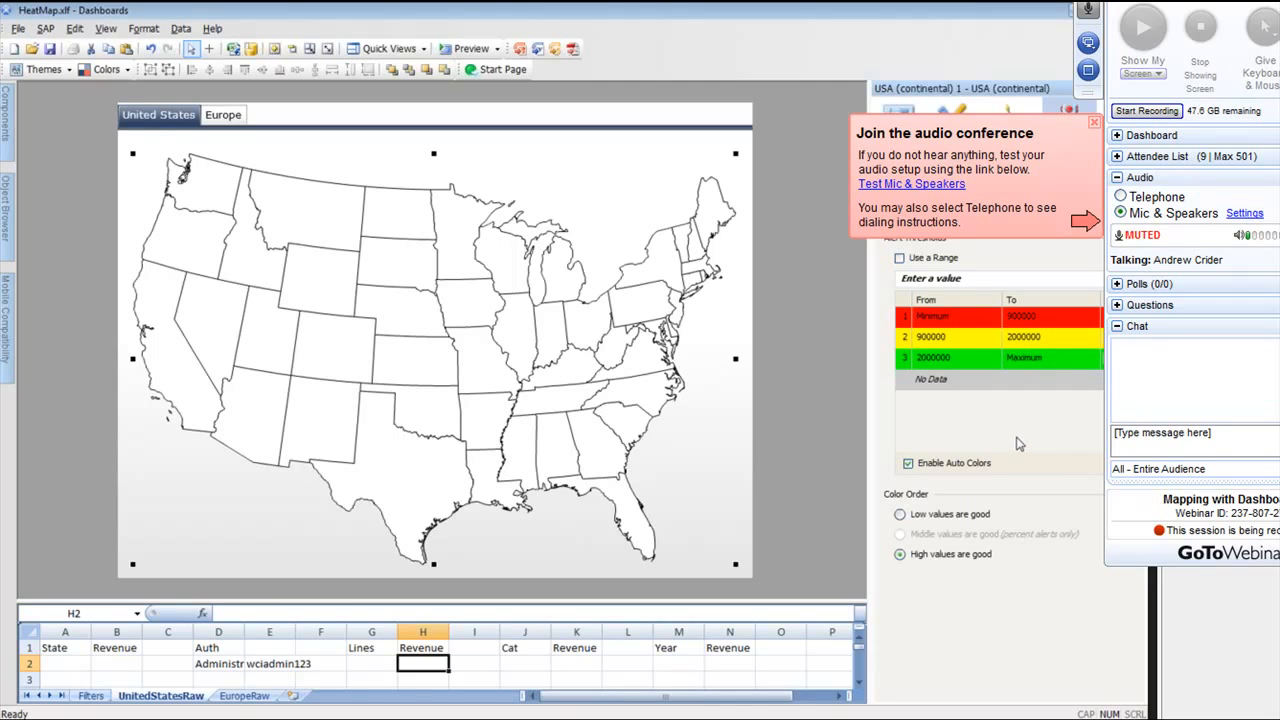
pyautogui.moveTo(1016, 421)
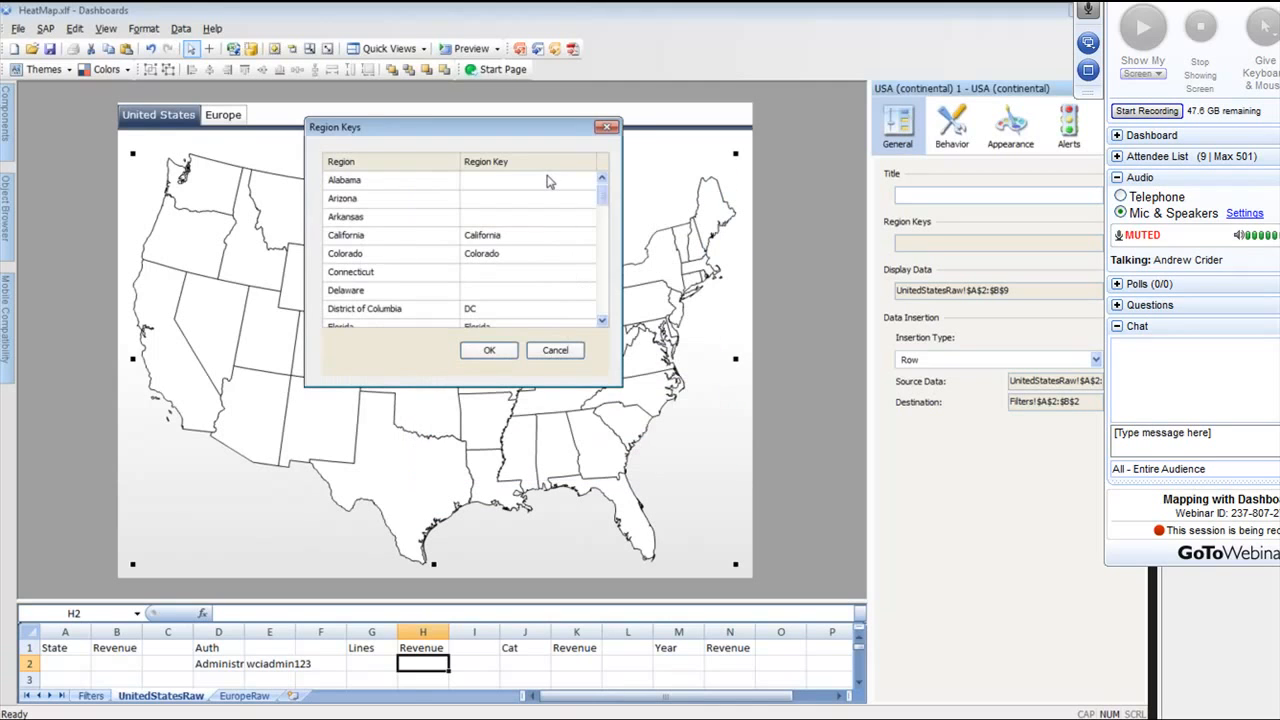
pyautogui.moveTo(575, 238)
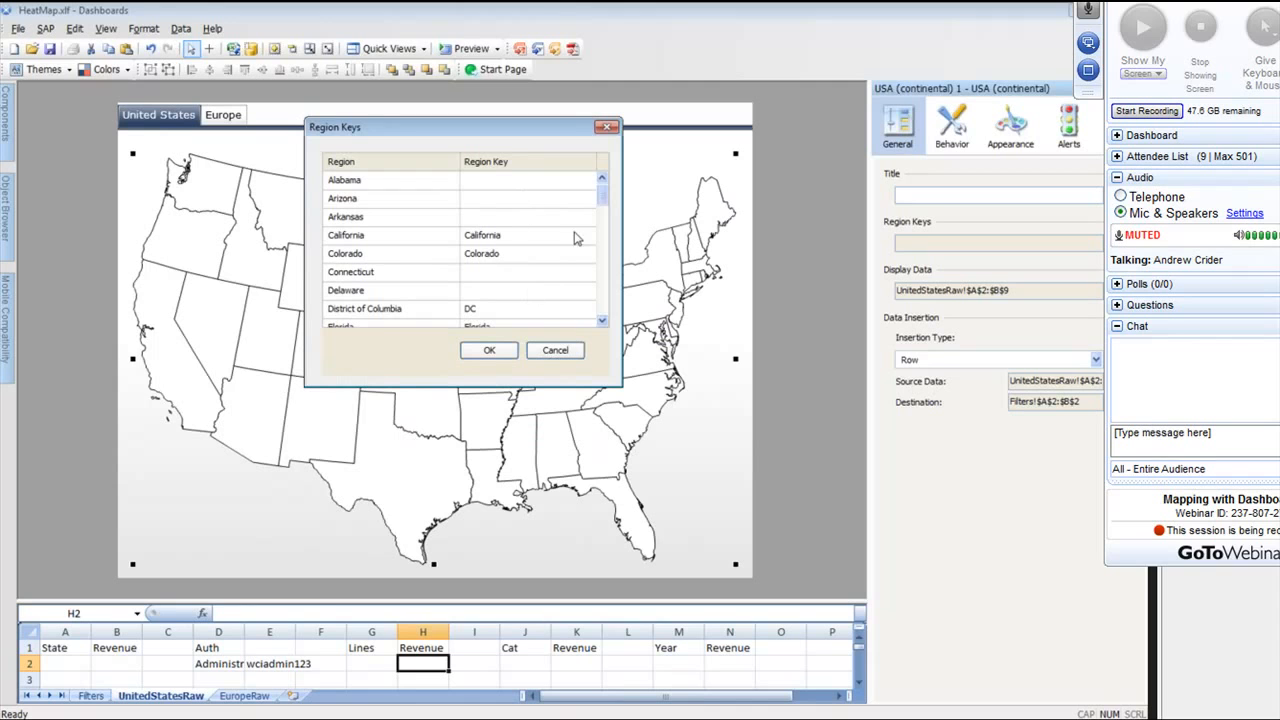
pyautogui.click(602, 200)
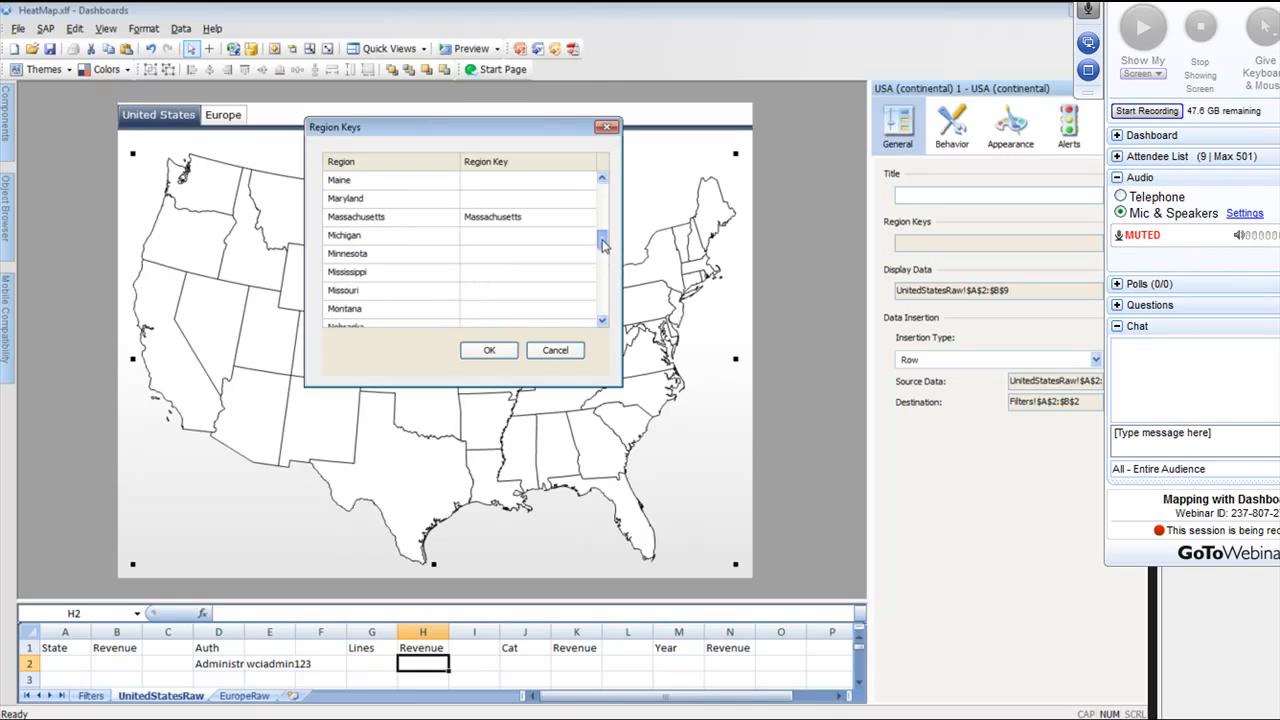
pyautogui.scroll(3)
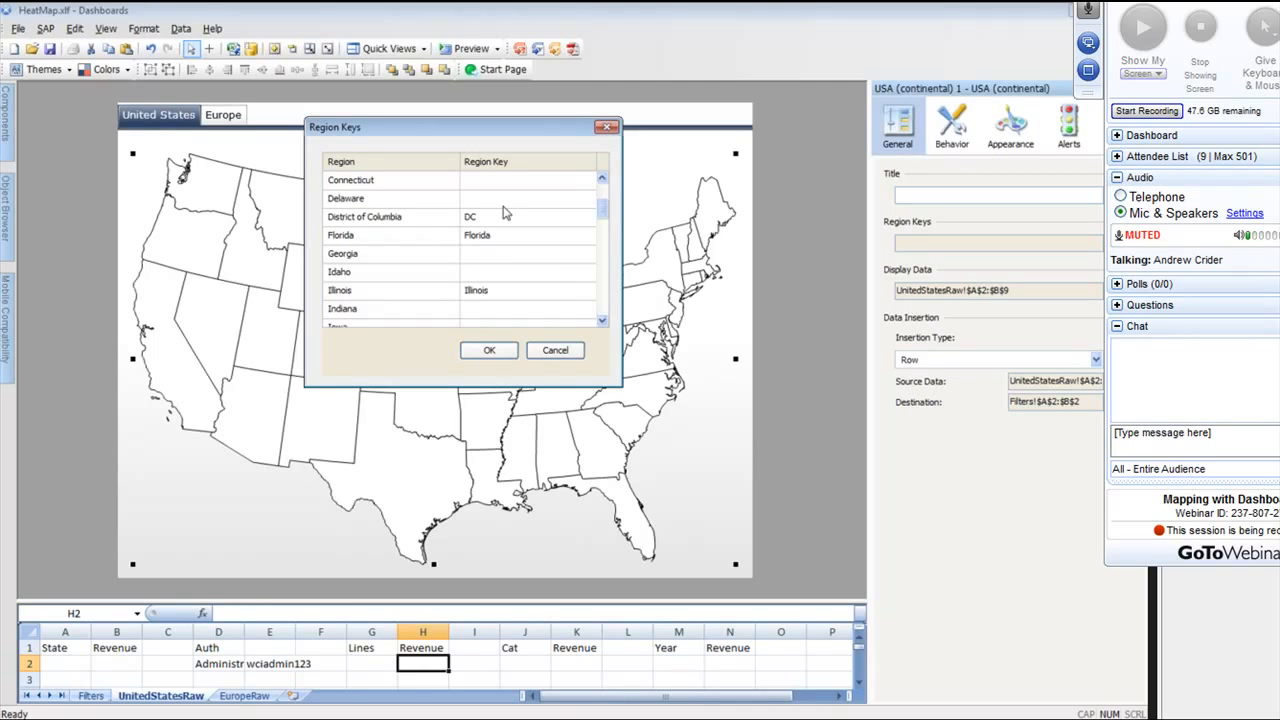
pyautogui.moveTo(218, 610)
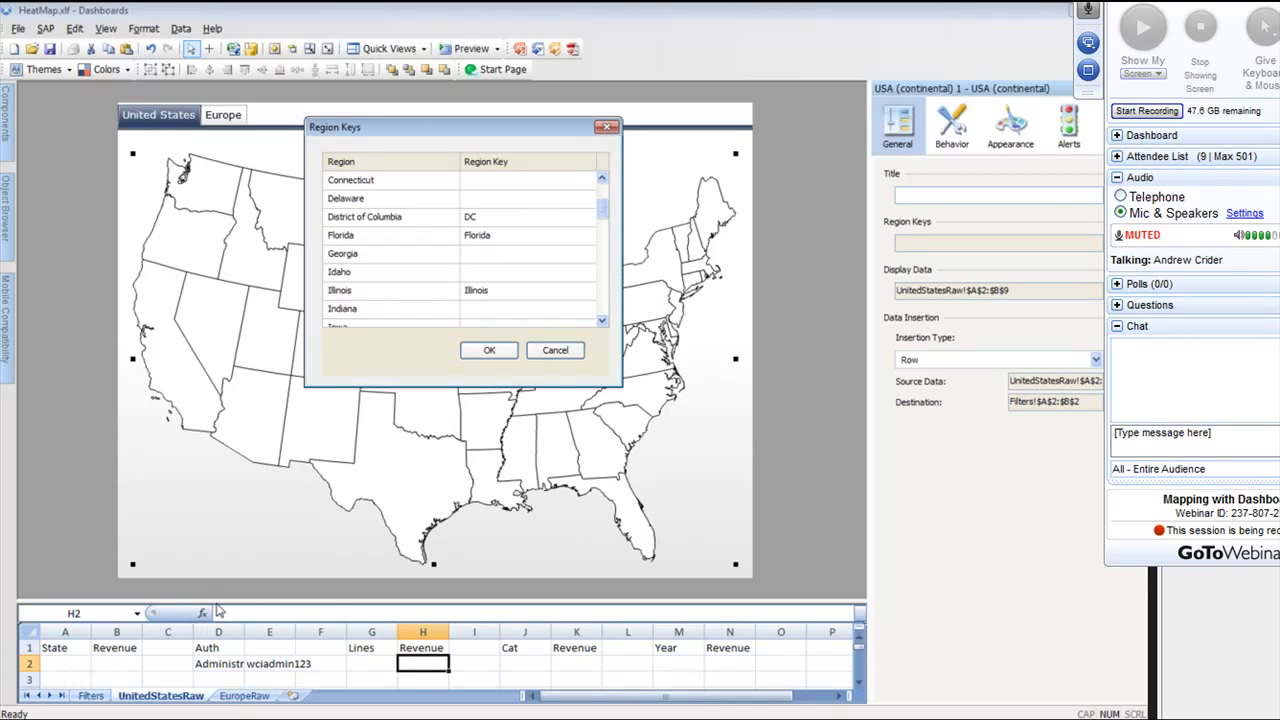
pyautogui.moveTo(555, 350)
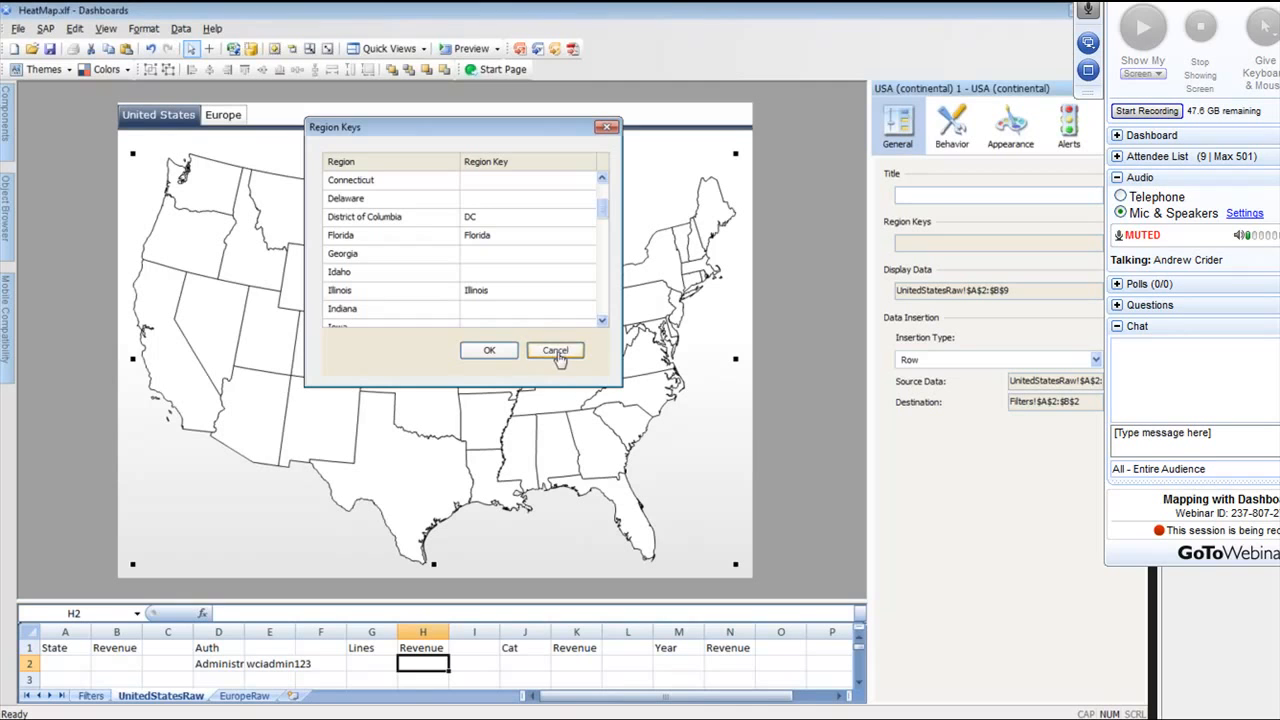
pyautogui.click(555, 350)
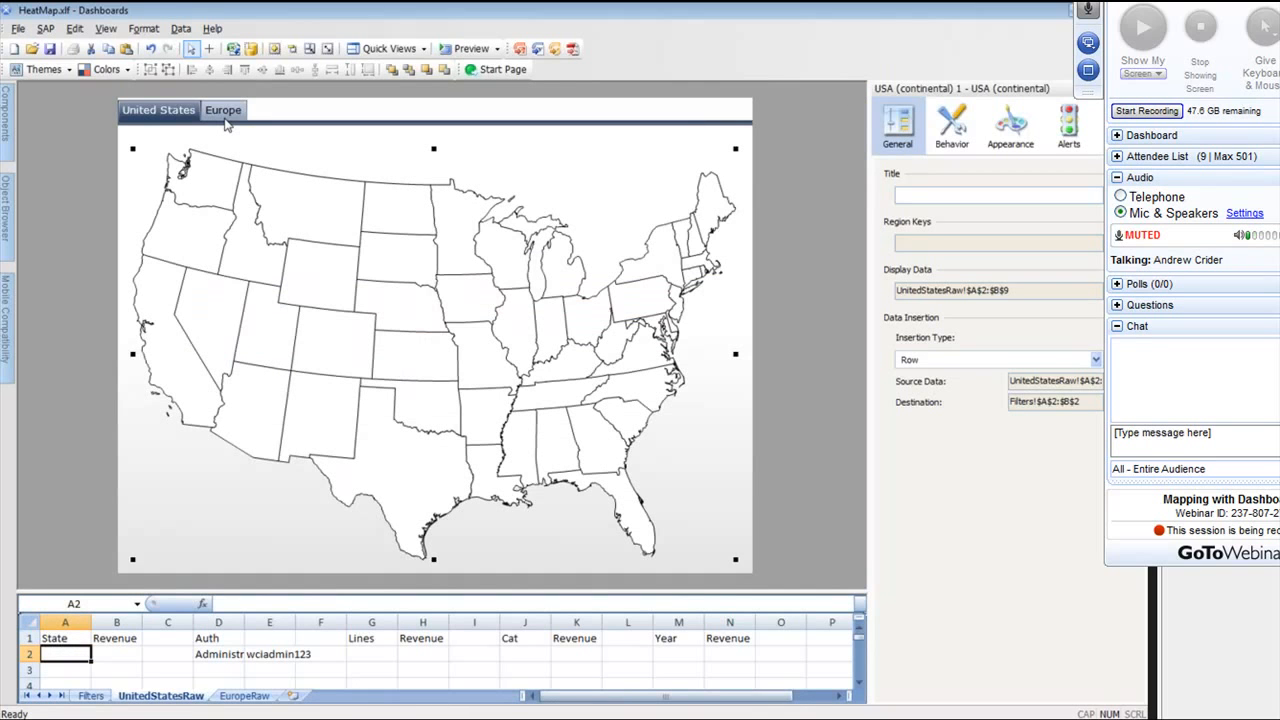
# Show the Europe tab and review the Europe by country region keys list.
pyautogui.click(223, 110)
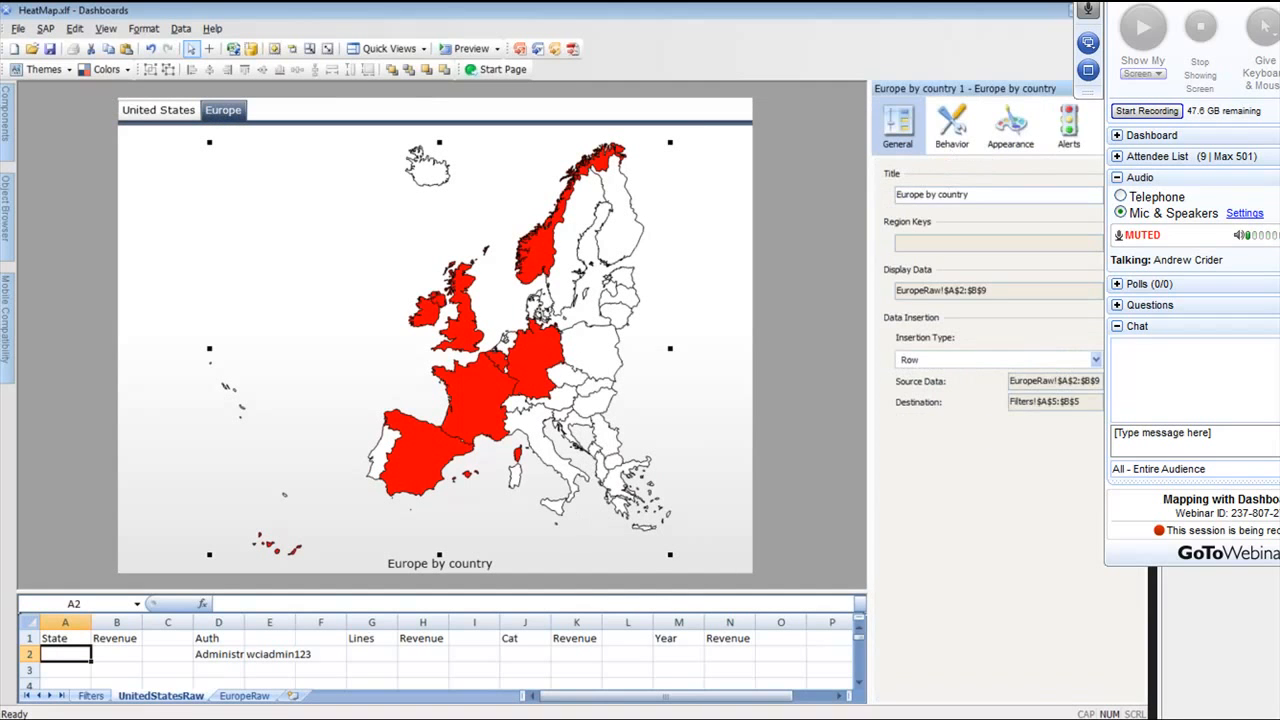
pyautogui.click(995, 242)
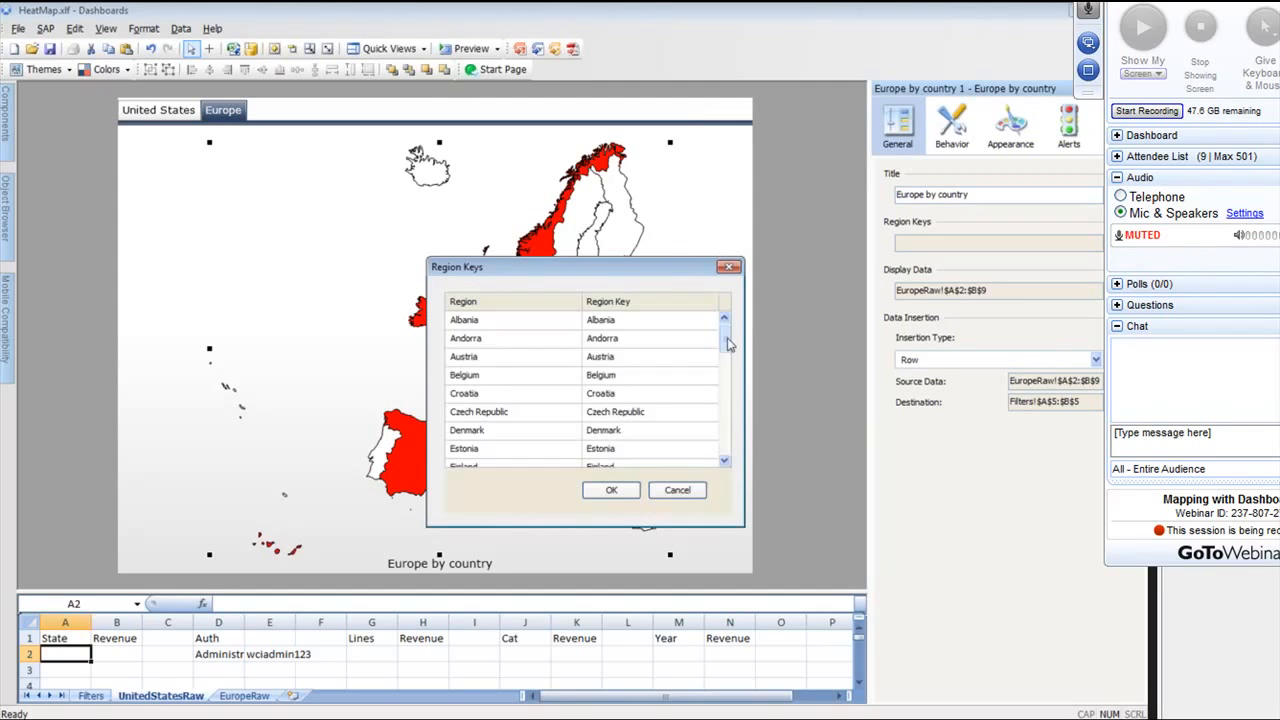
pyautogui.scroll(-3)
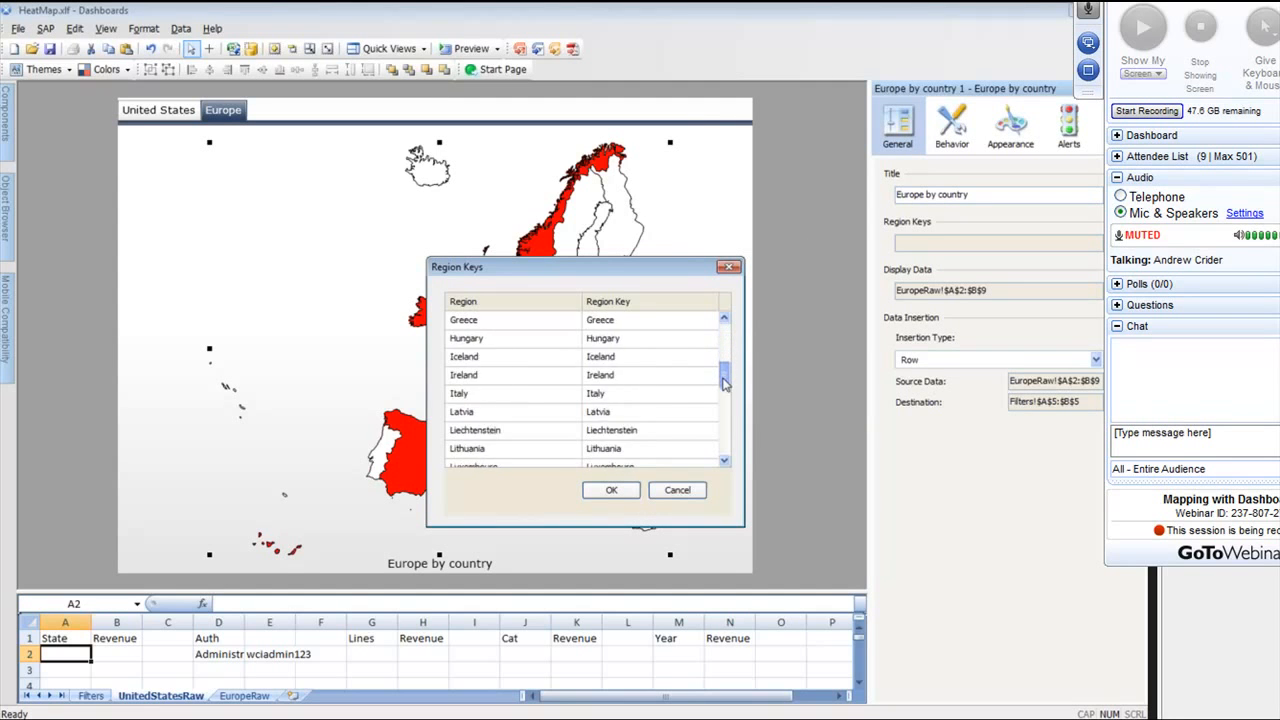
pyautogui.click(611, 490)
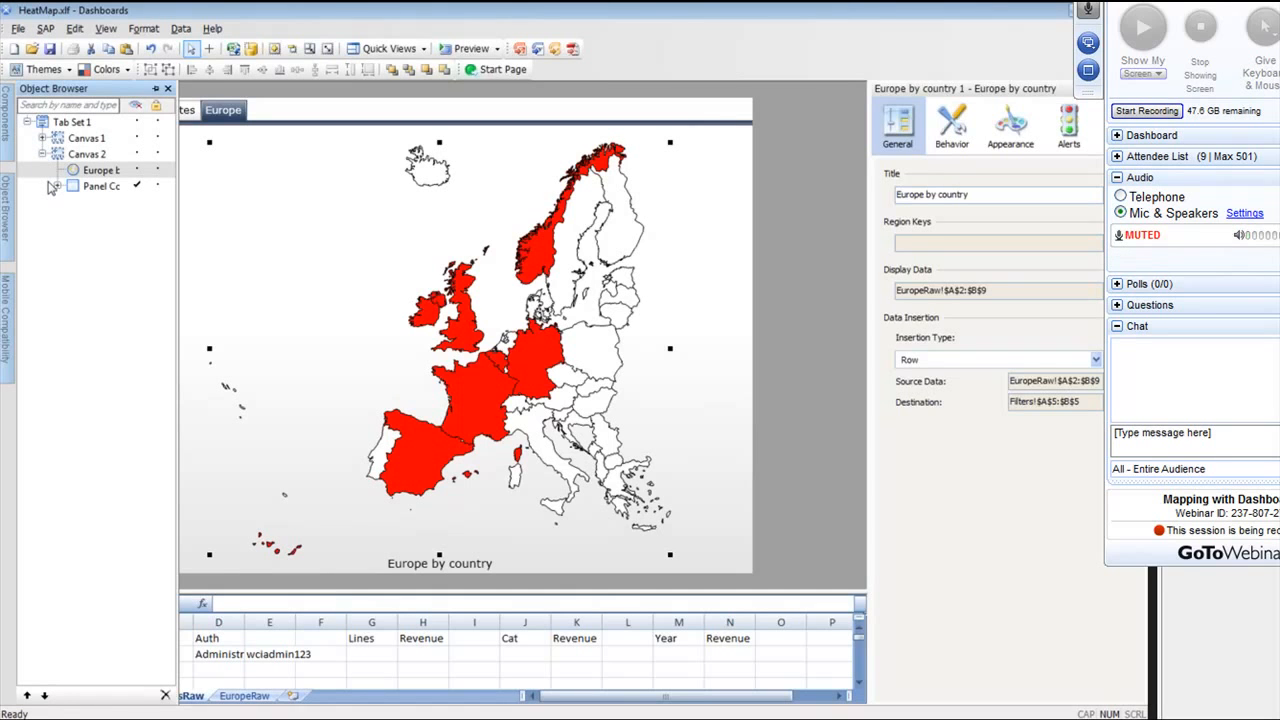
# In Panel Container 2, select the England by region map and open its county region keys.
pyautogui.click(53, 186)
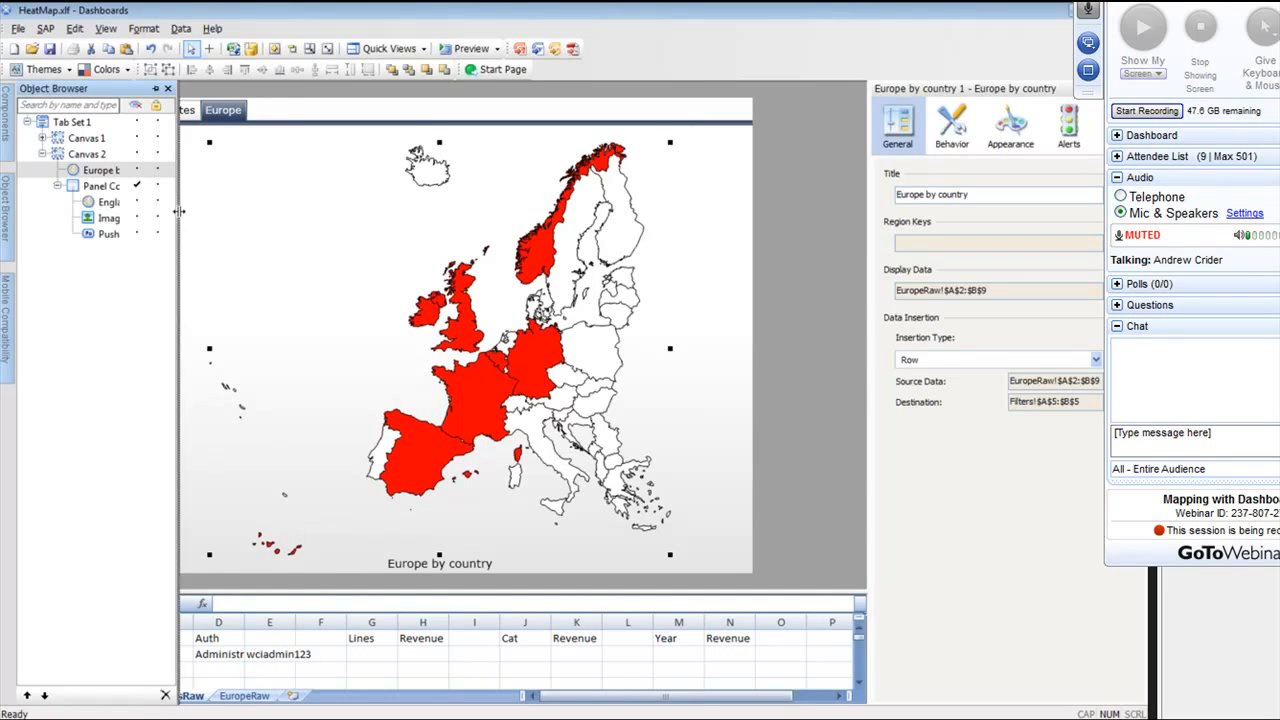
pyautogui.click(120, 186)
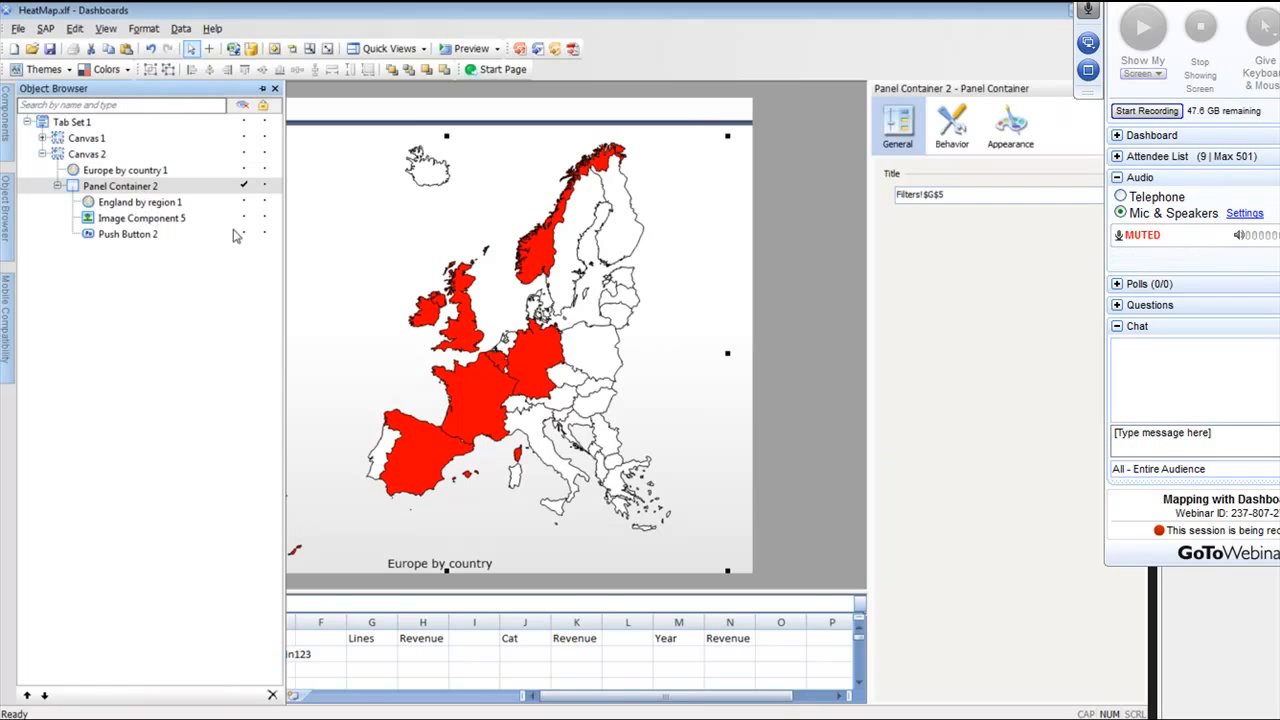
pyautogui.click(140, 201)
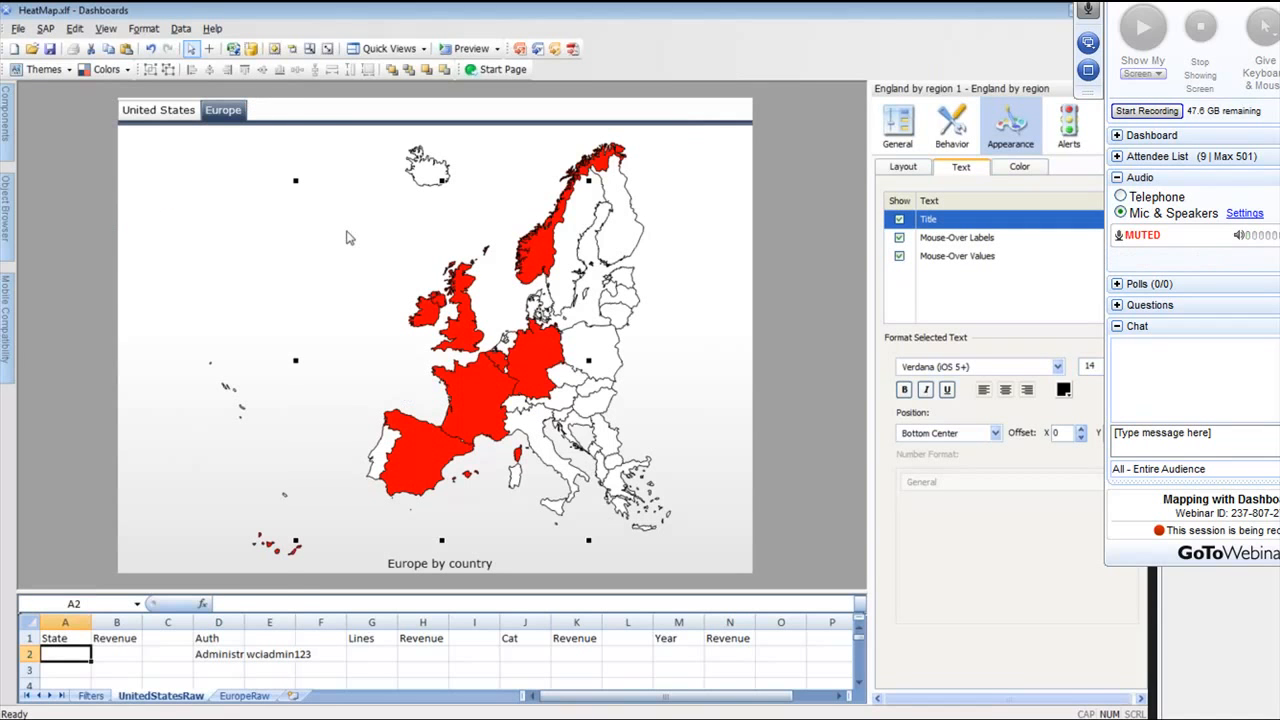
pyautogui.moveTo(622, 343)
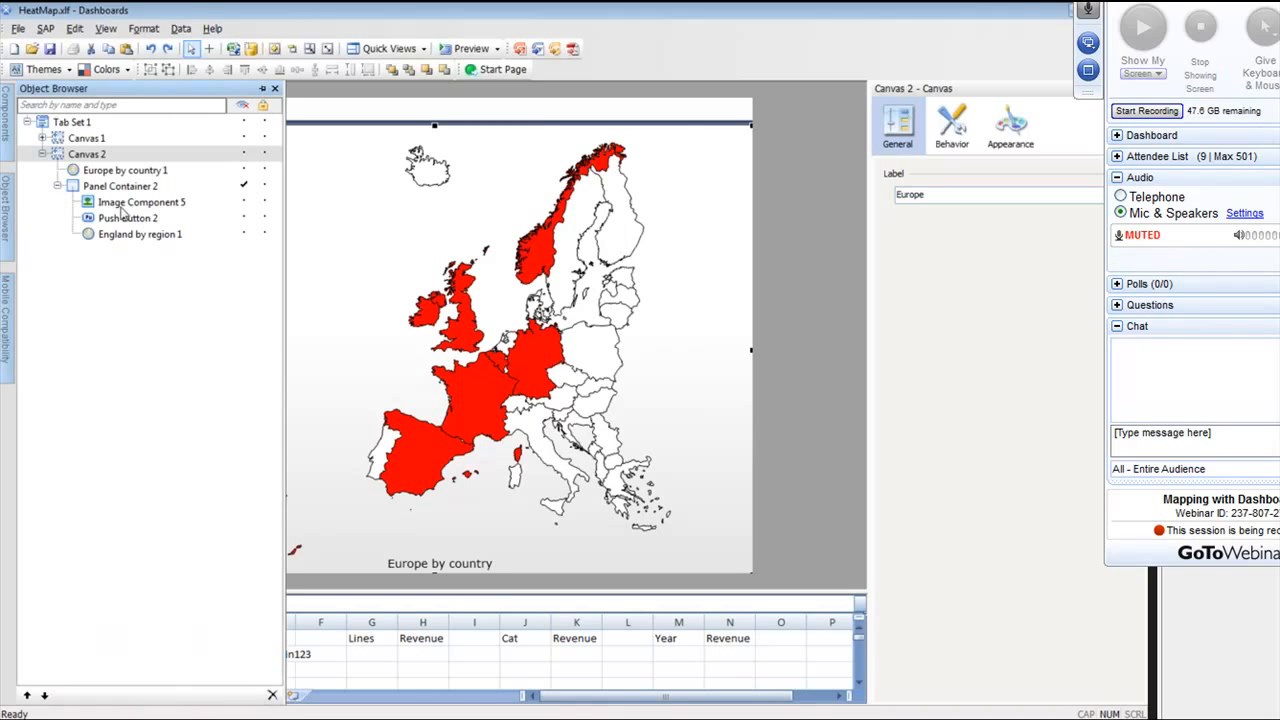
pyautogui.click(142, 201)
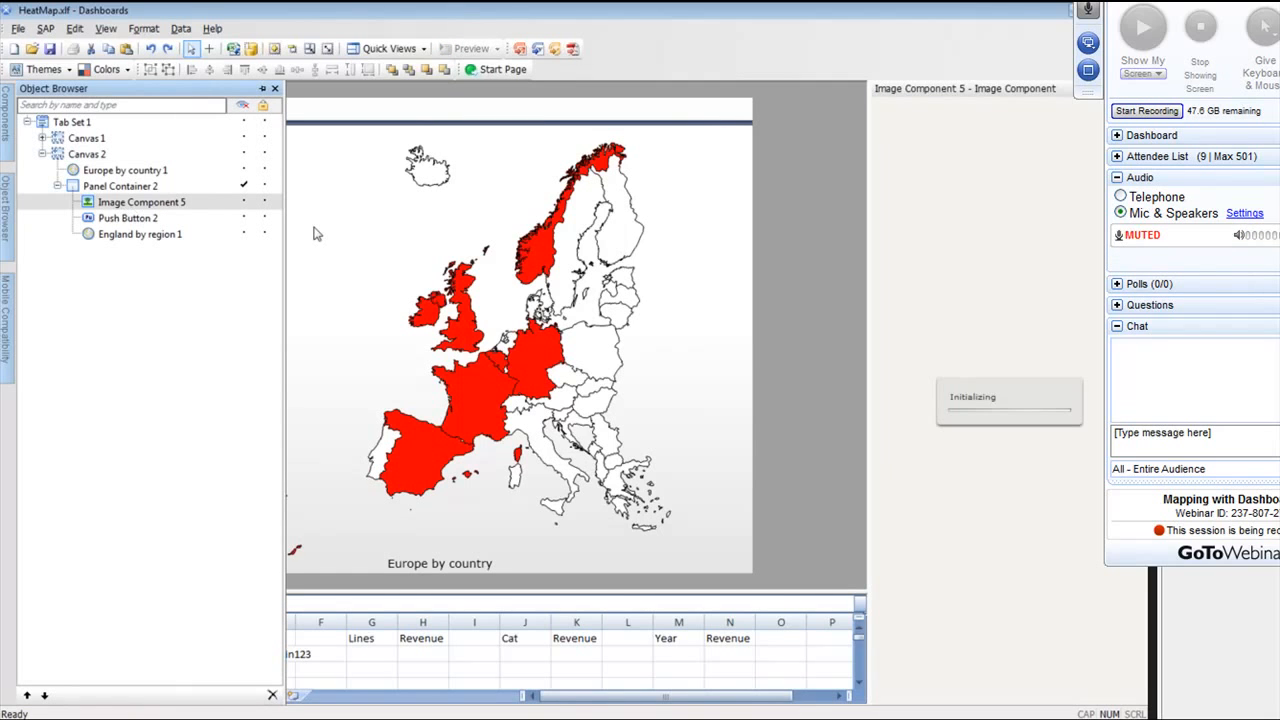
pyautogui.click(140, 233)
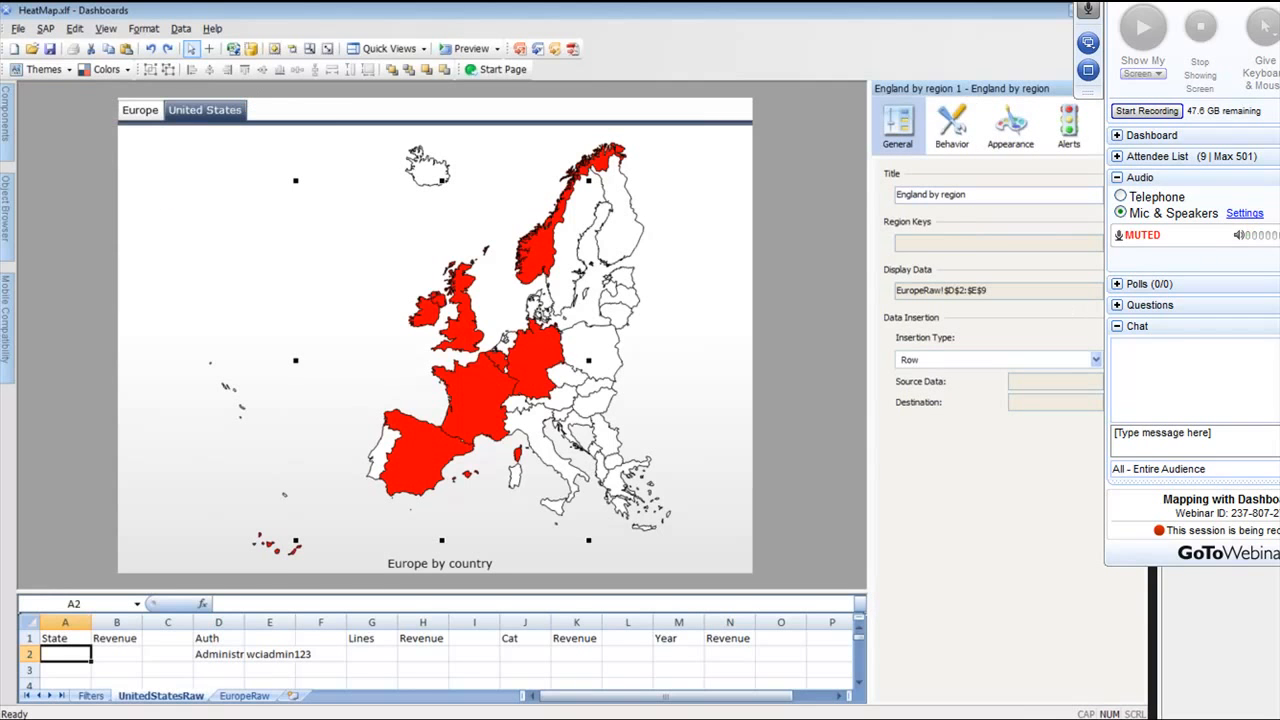
pyautogui.click(995, 243)
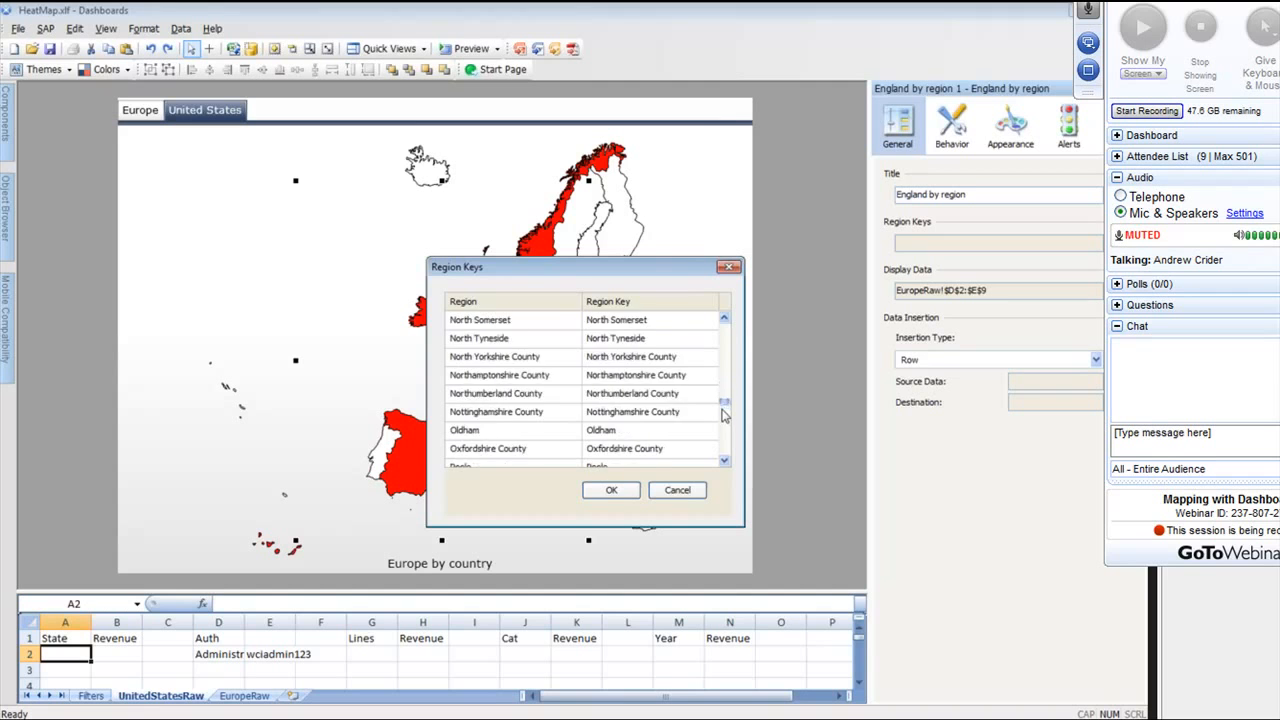
pyautogui.click(611, 490)
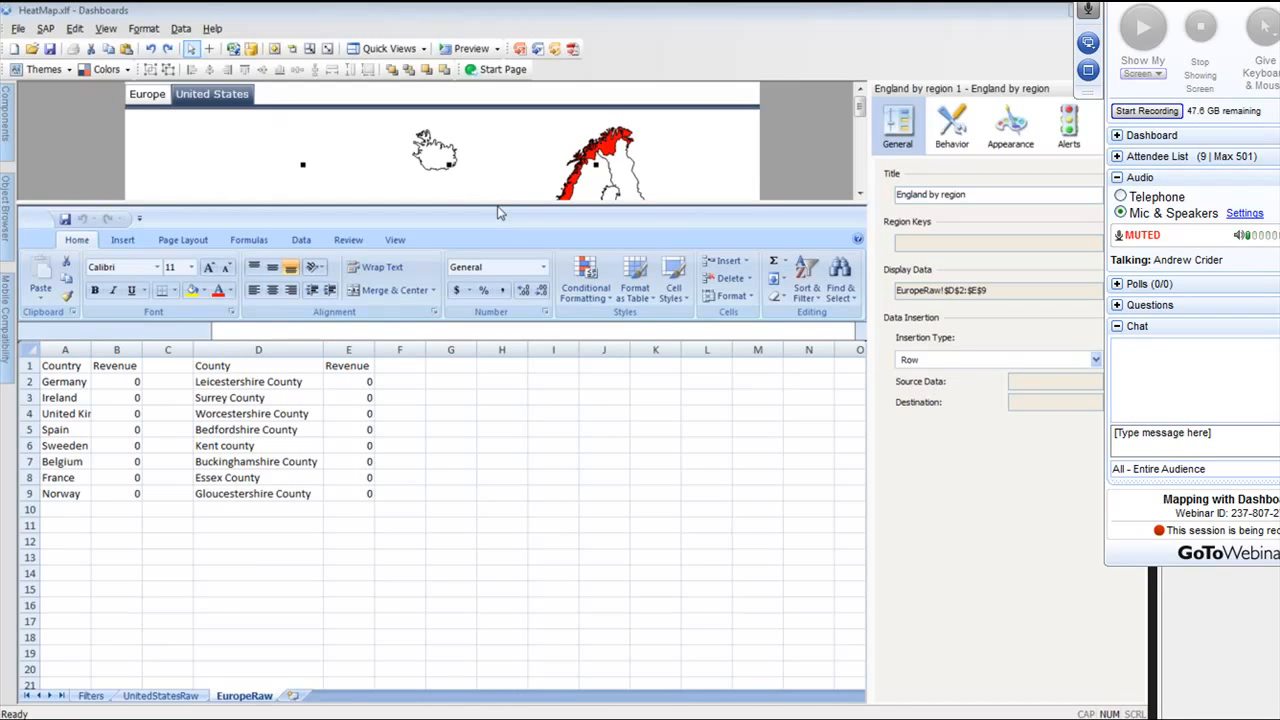
# Check United Kingdom's revenue formula on EuropeRaw, then shrink the spreadsheet pane.
pyautogui.click(116, 413)
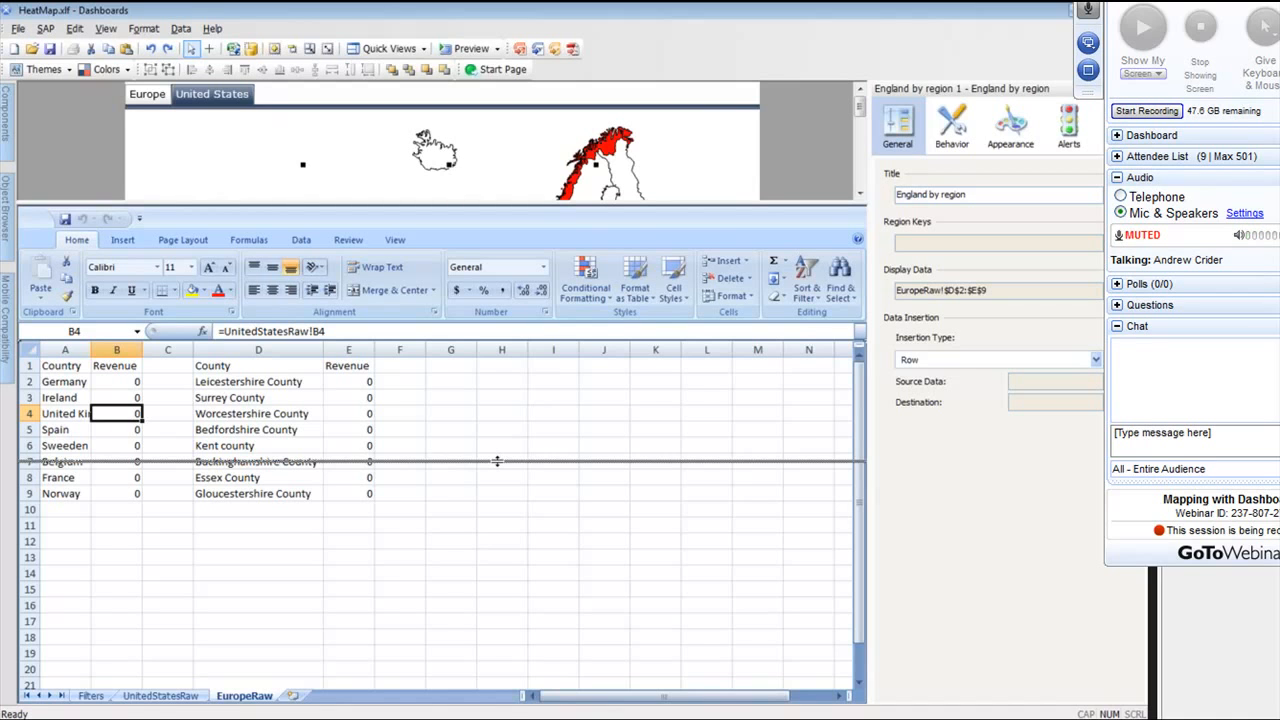
pyautogui.click(140, 111)
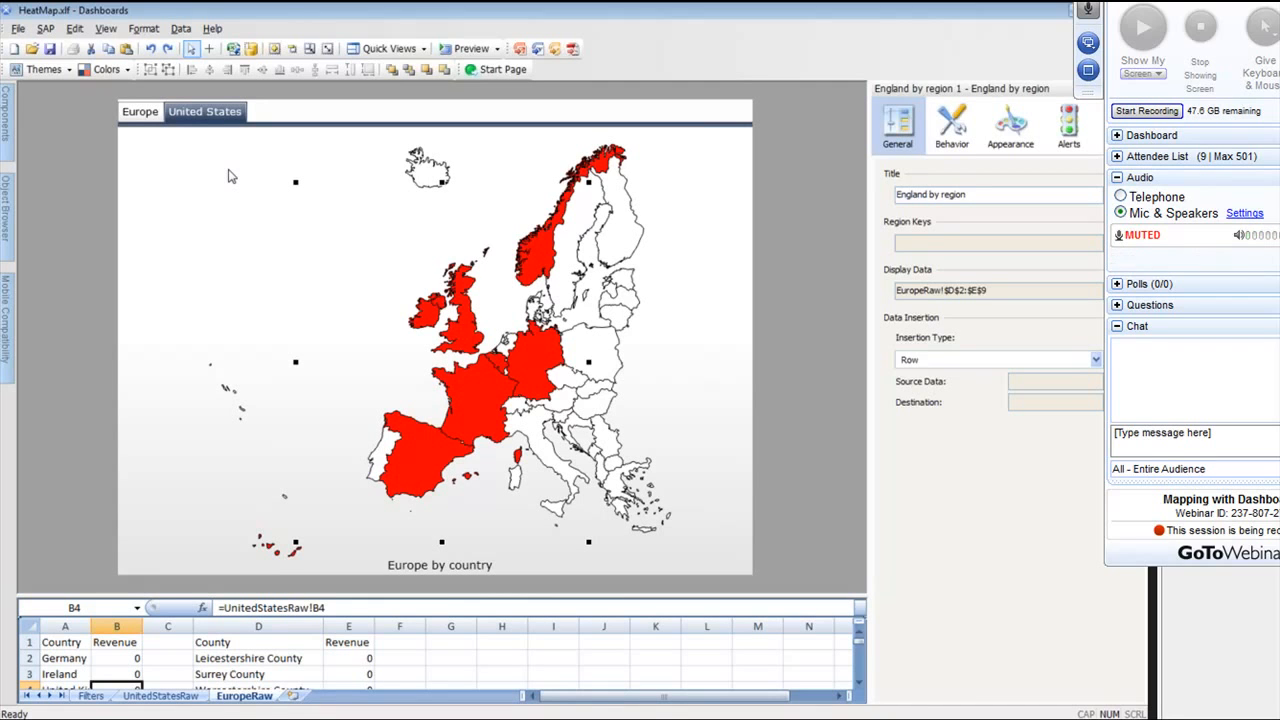
# Reopen HeatMap.xlf, accept the older-version warning, and enlarge the spreadsheet pane.
pyautogui.click(162, 111)
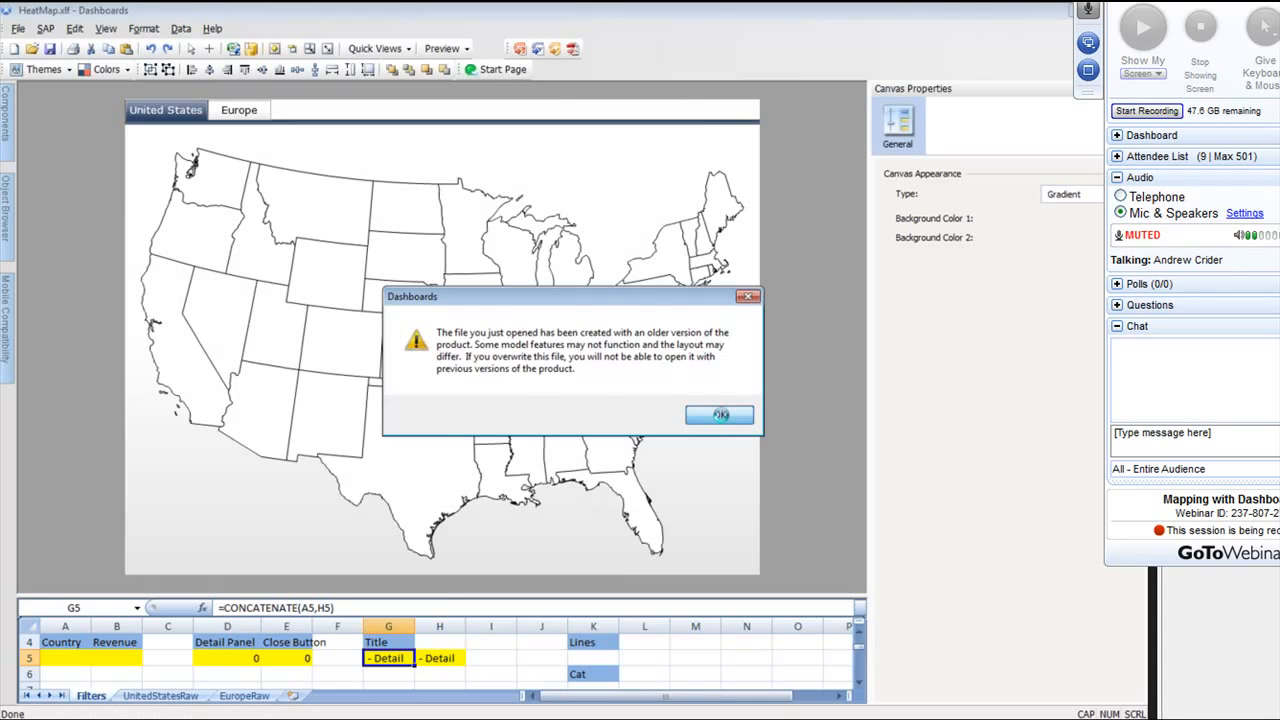
pyautogui.click(719, 414)
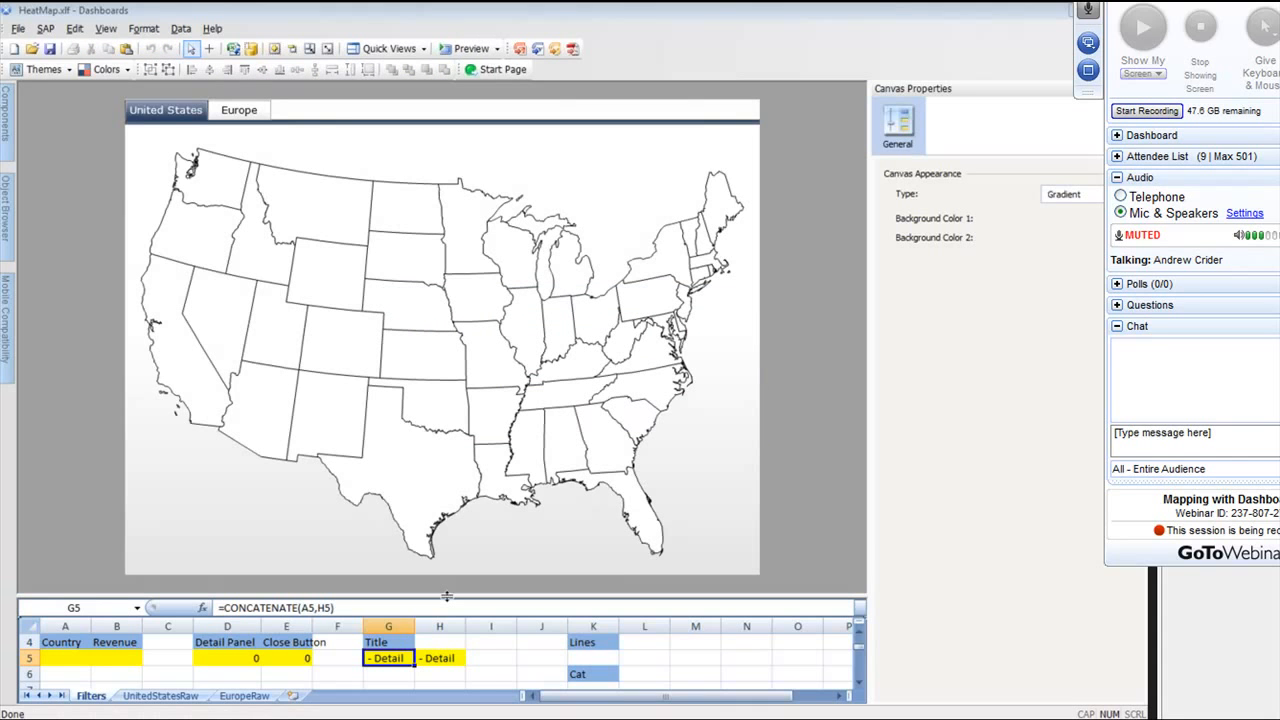
pyautogui.moveTo(447, 595); pyautogui.dragTo(487, 335)
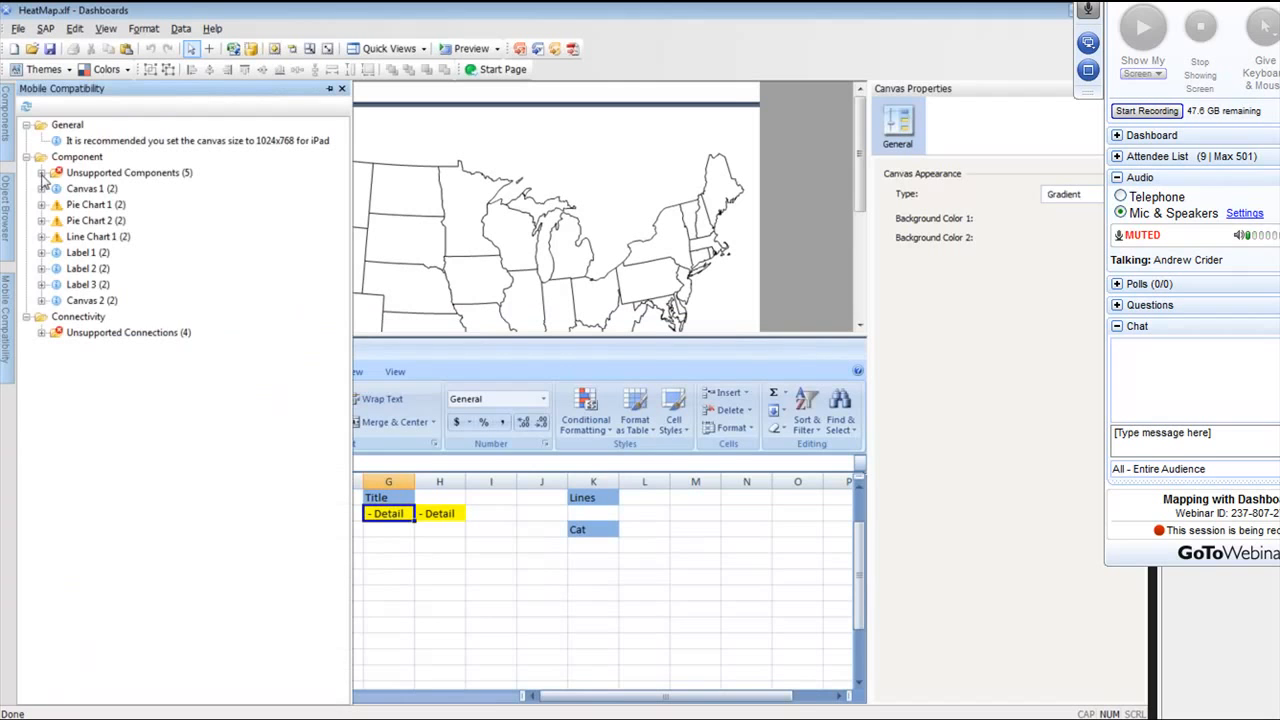
# Expand unsupported components: Panel Containers 1 and 2, Europe by country map, second pie chart.
pyautogui.click(43, 172)
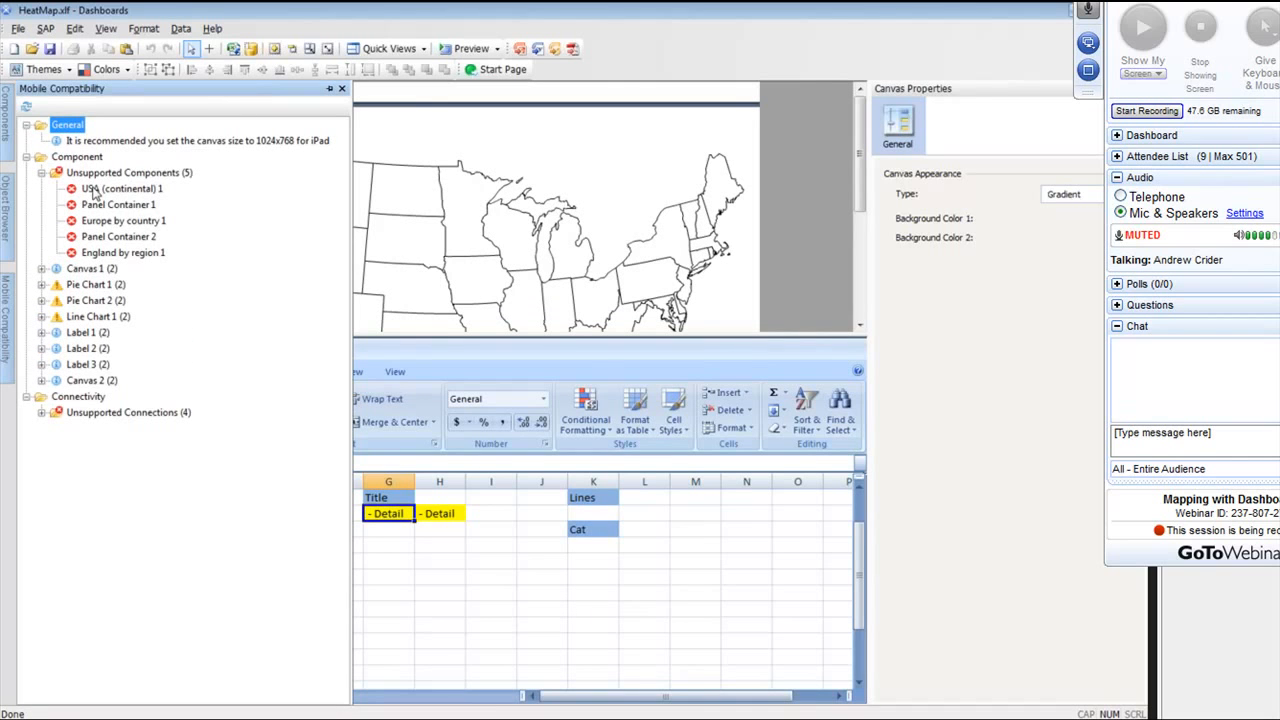
pyautogui.click(118, 205)
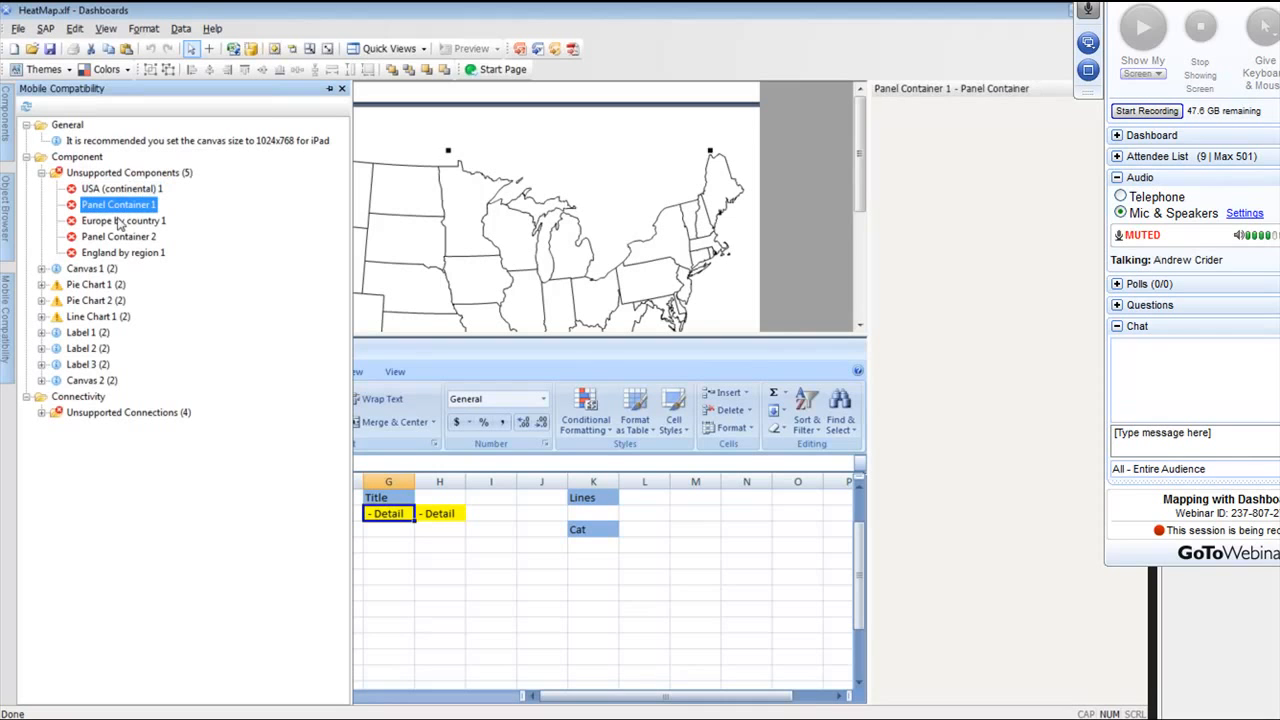
pyautogui.click(123, 220)
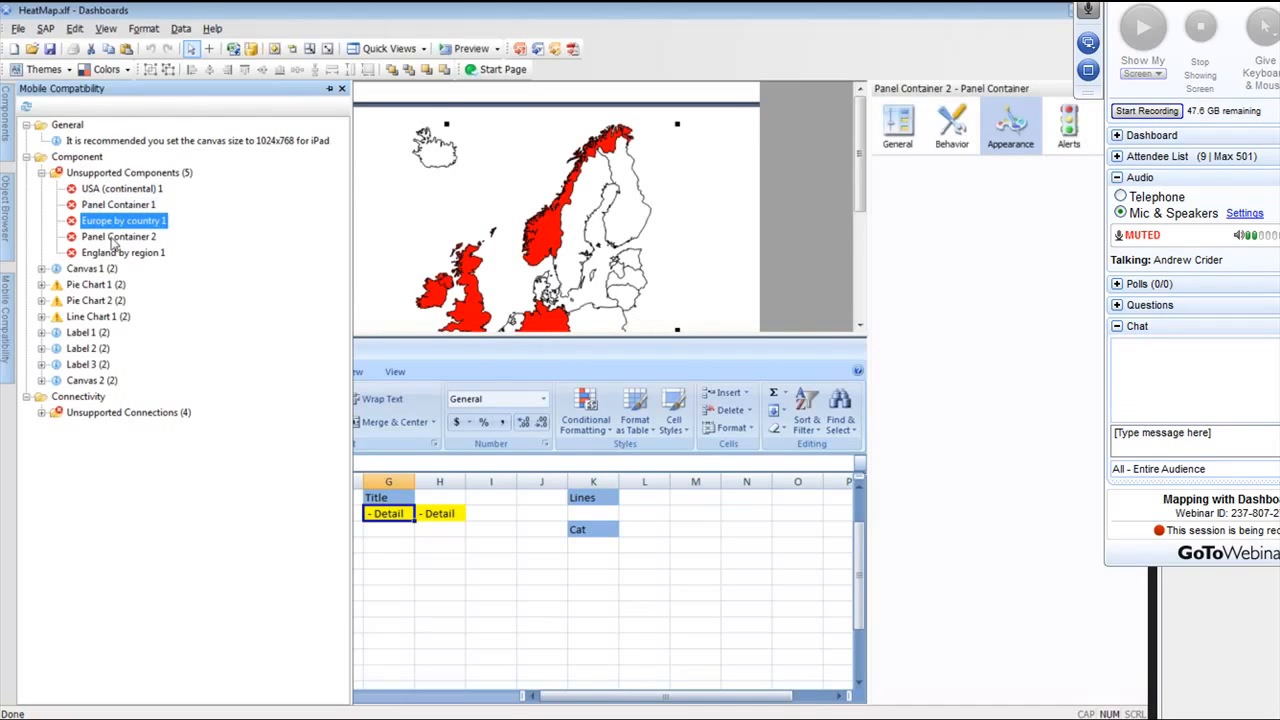
pyautogui.click(123, 252)
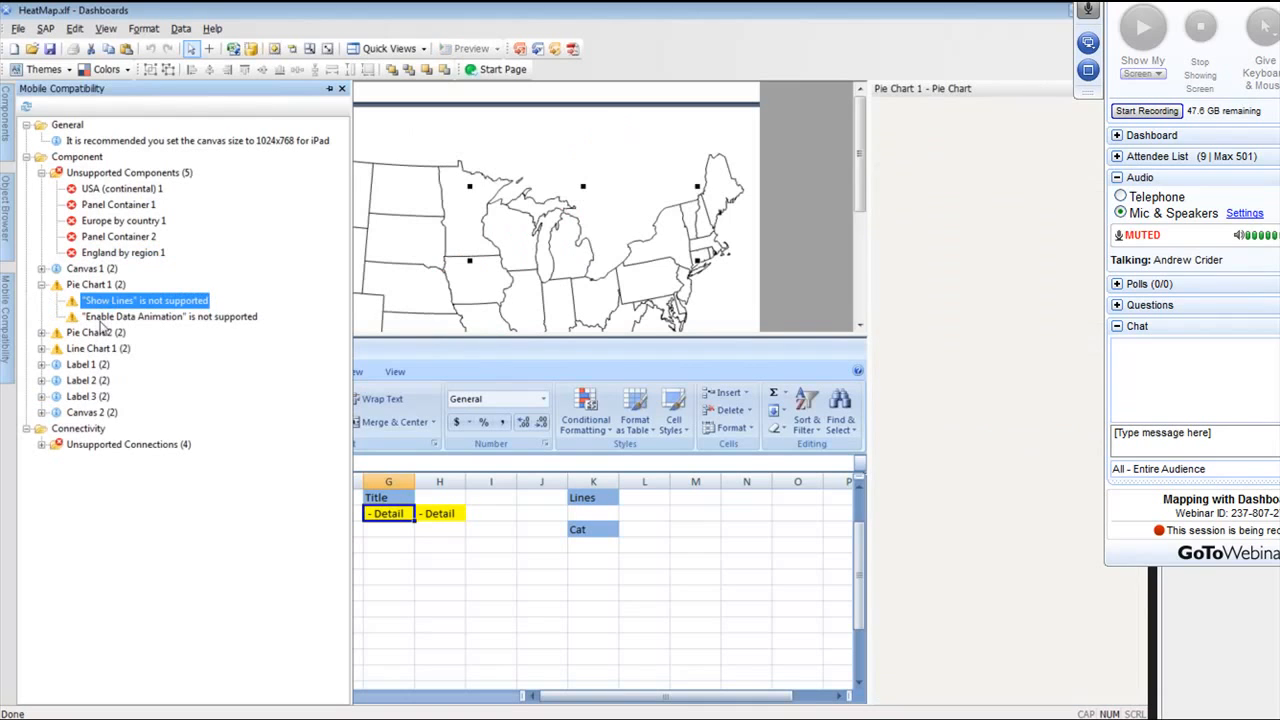
pyautogui.click(165, 316)
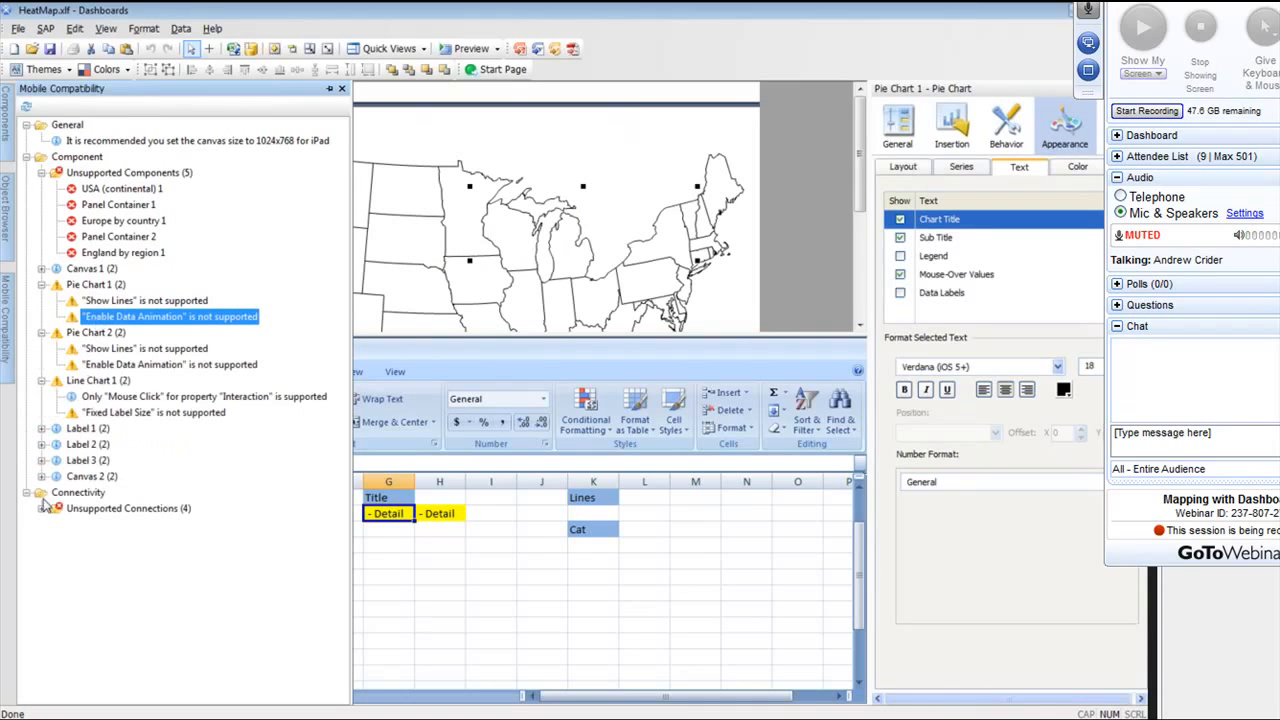
# Show unsupported connections, select UnitedStatesSalesSummary, then collapse both warning groups.
pyautogui.click(27, 508)
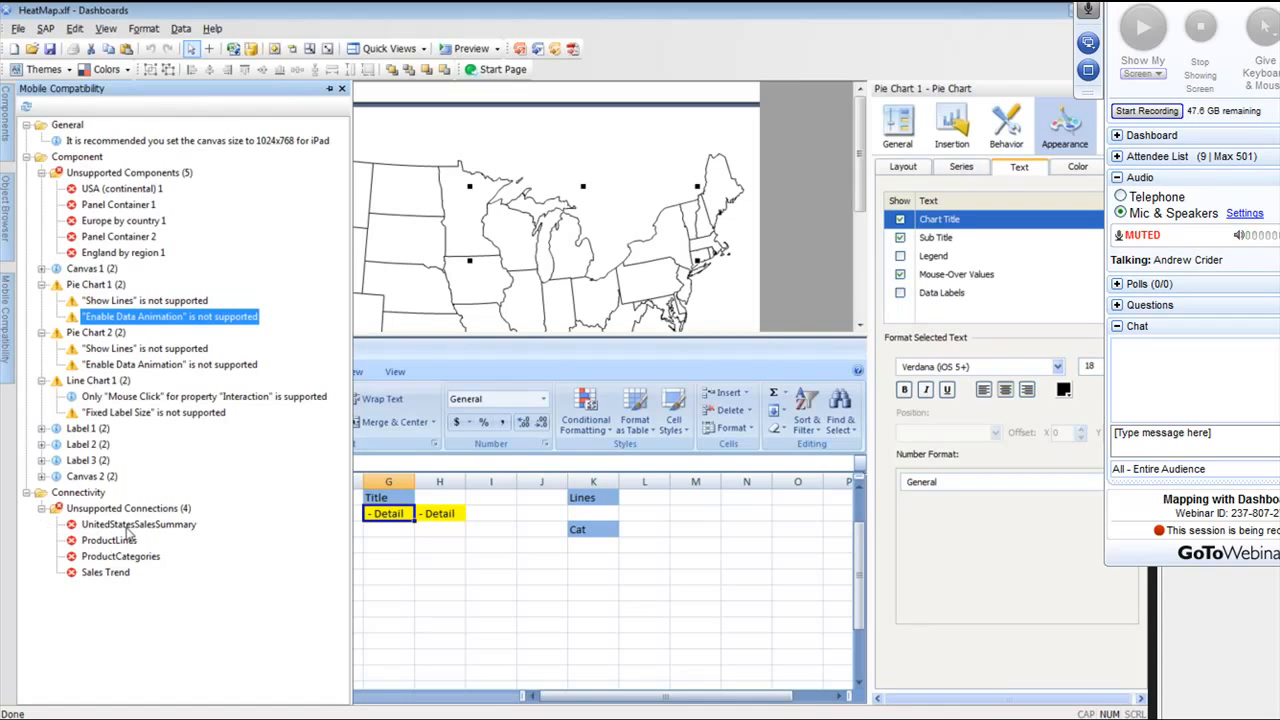
pyautogui.click(138, 524)
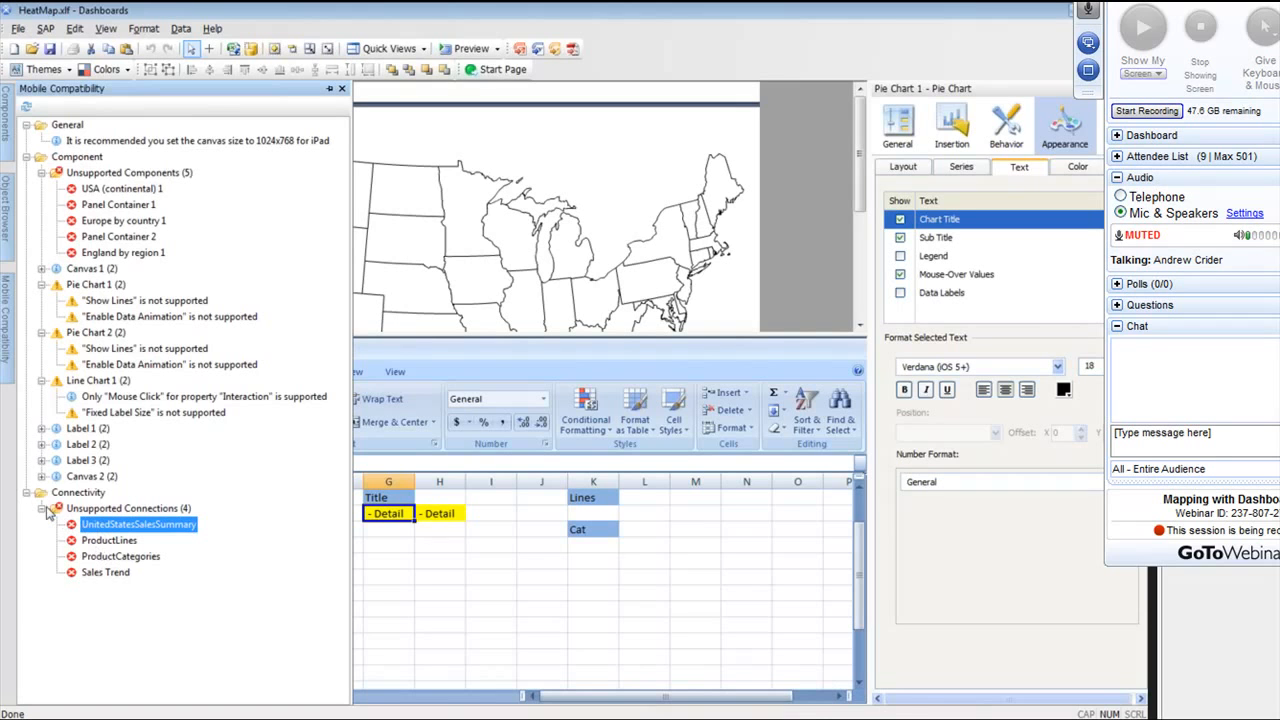
pyautogui.click(43, 508)
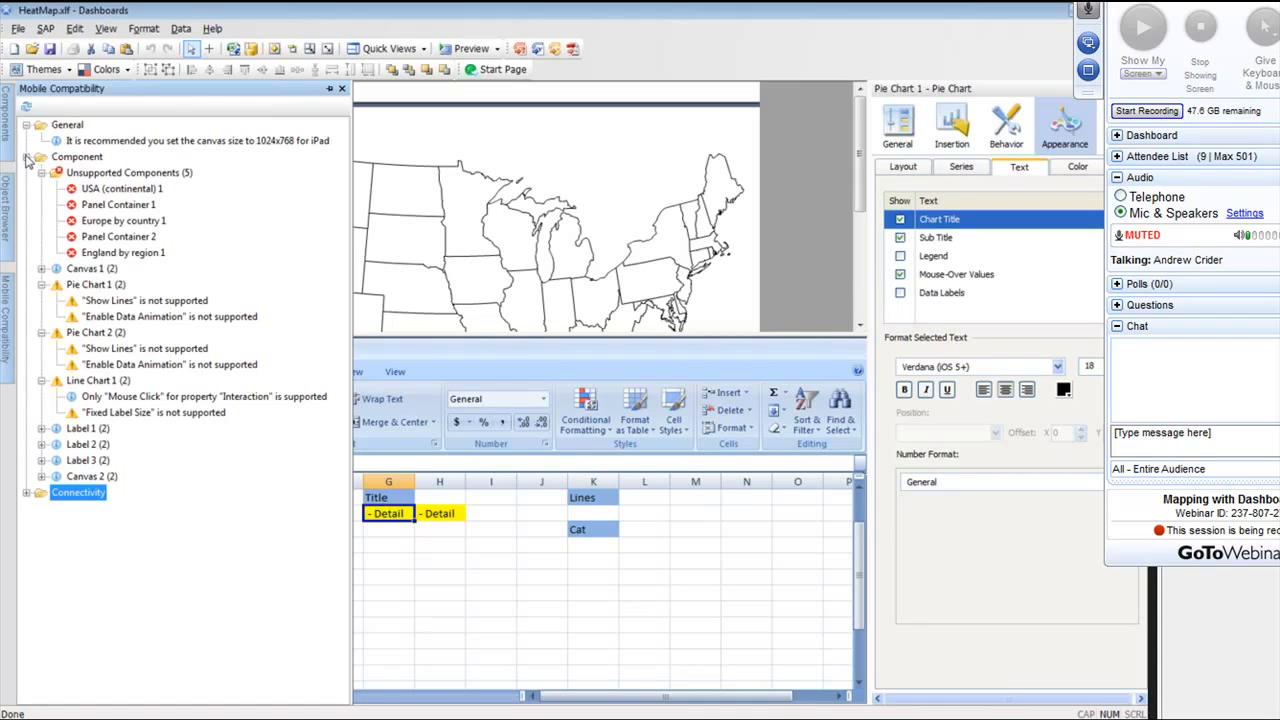
pyautogui.click(27, 157)
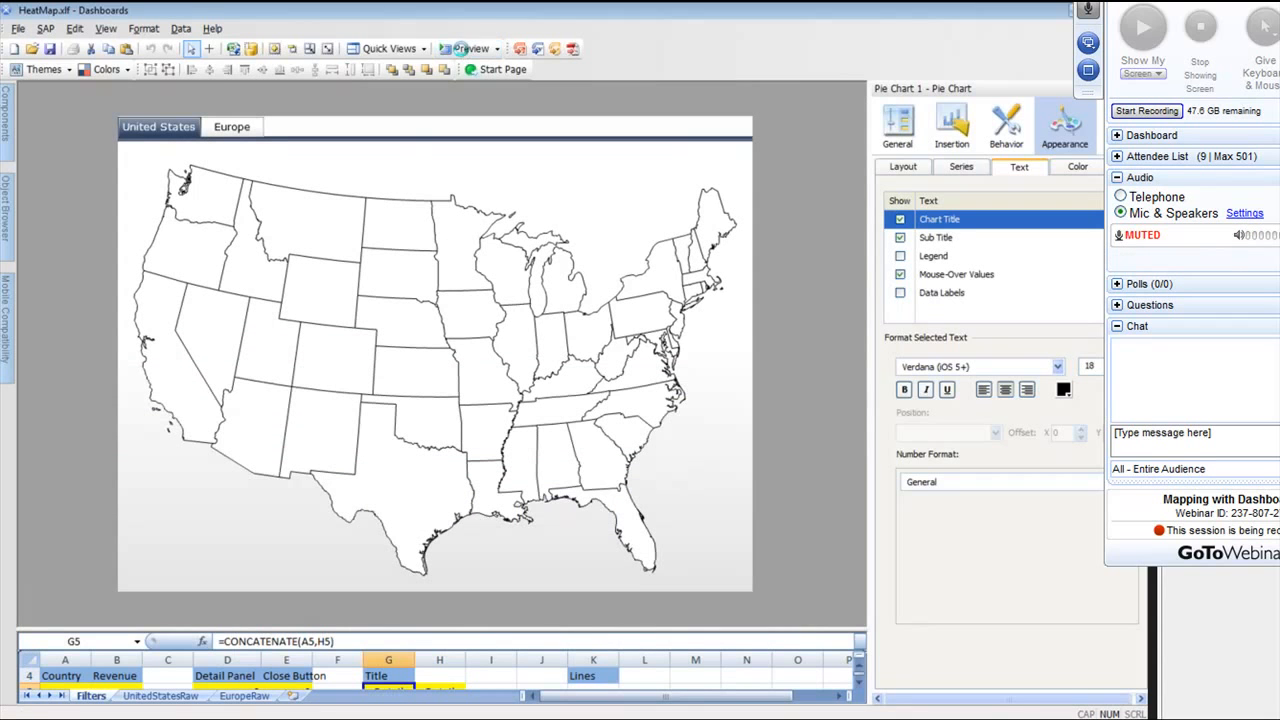
# Launch Preview from the toolbar.
pyautogui.click(471, 48)
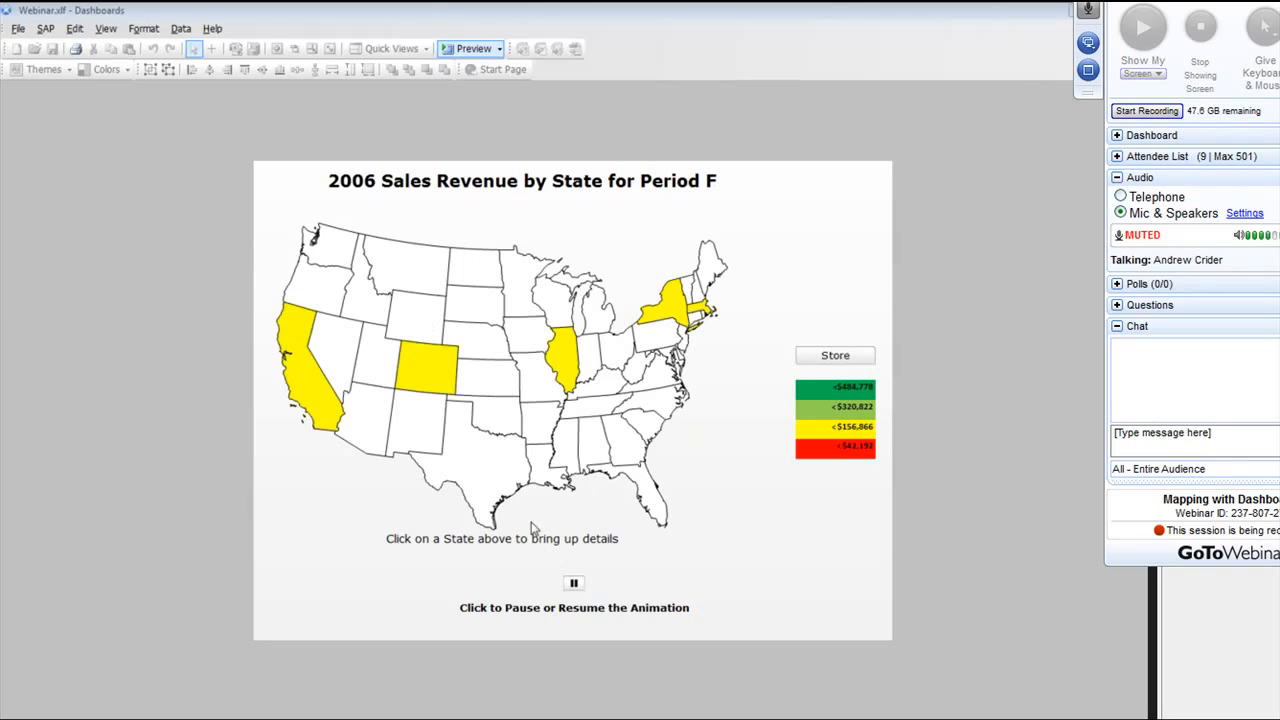
pyautogui.moveTo(430, 383)
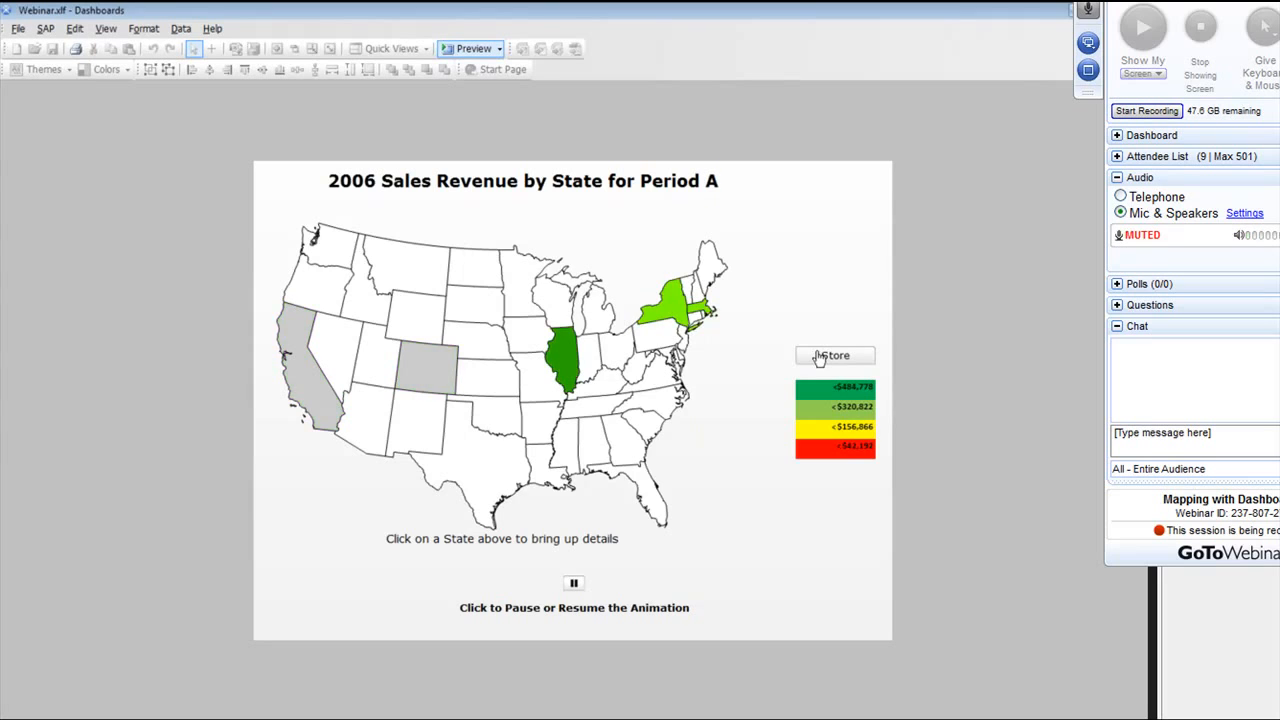
# Toggle the Webinar preview to the store revenue pie chart and back to the state map.
pyautogui.click(835, 356)
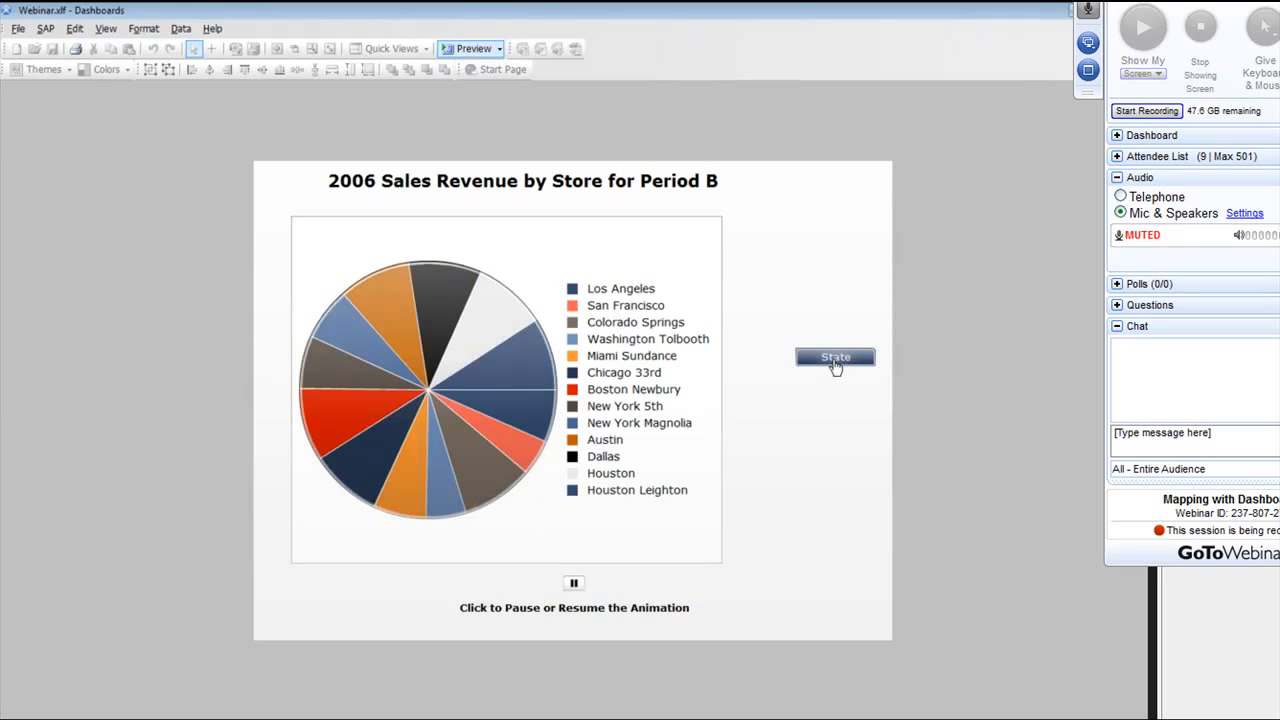
pyautogui.click(835, 357)
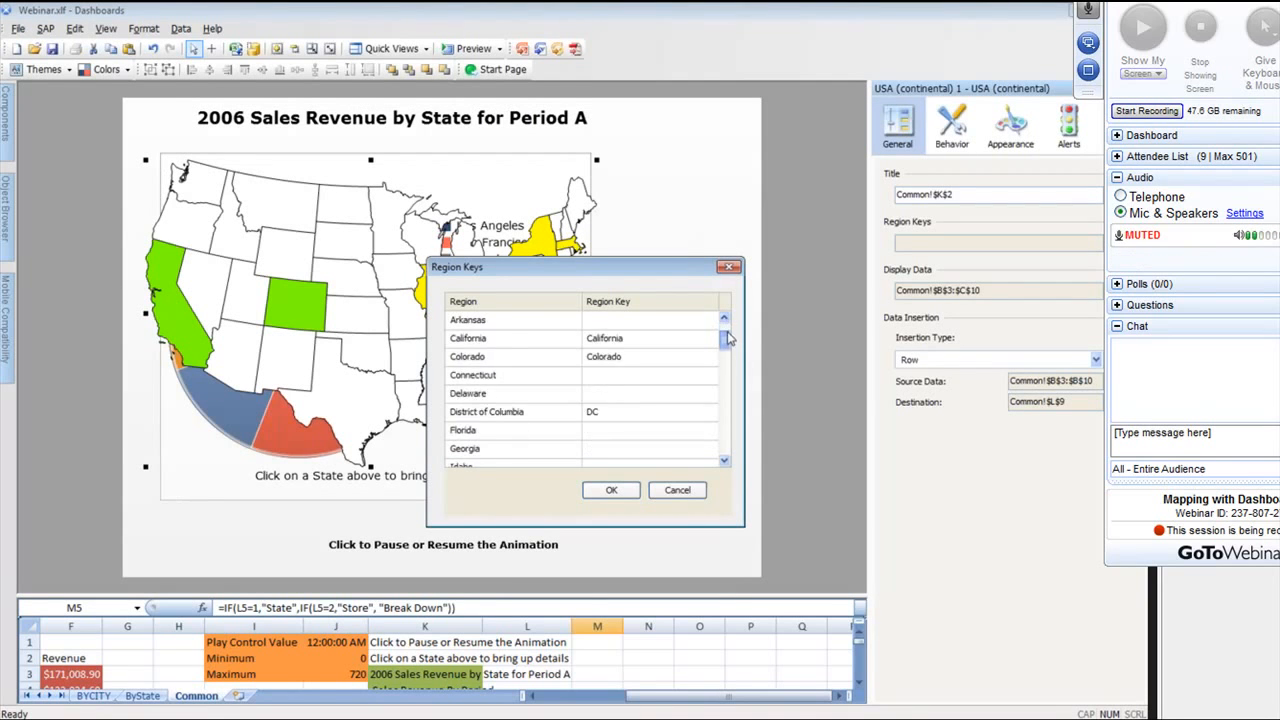
# Scroll through the USA map's list of state region keys.
pyautogui.scroll(-3)
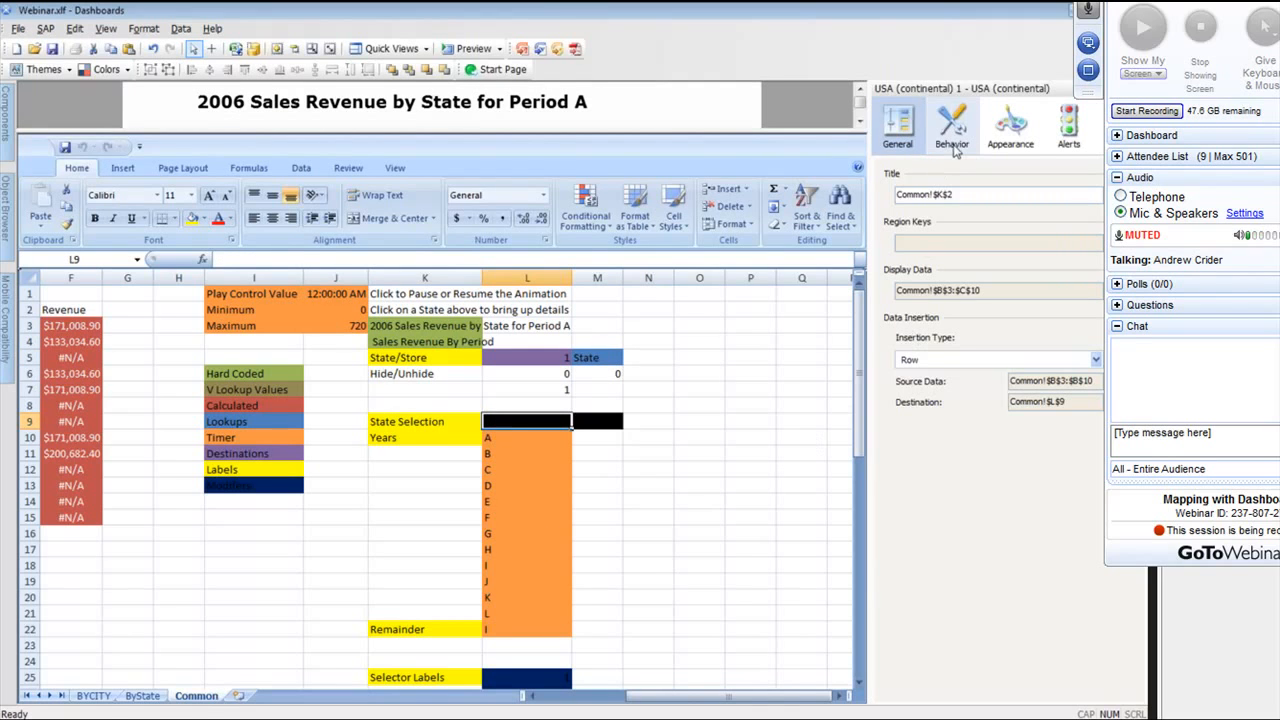
# Keep the map's Behavior settings: Insert On Mouse Click, Default Selected Region No Selection.
pyautogui.click(951, 125)
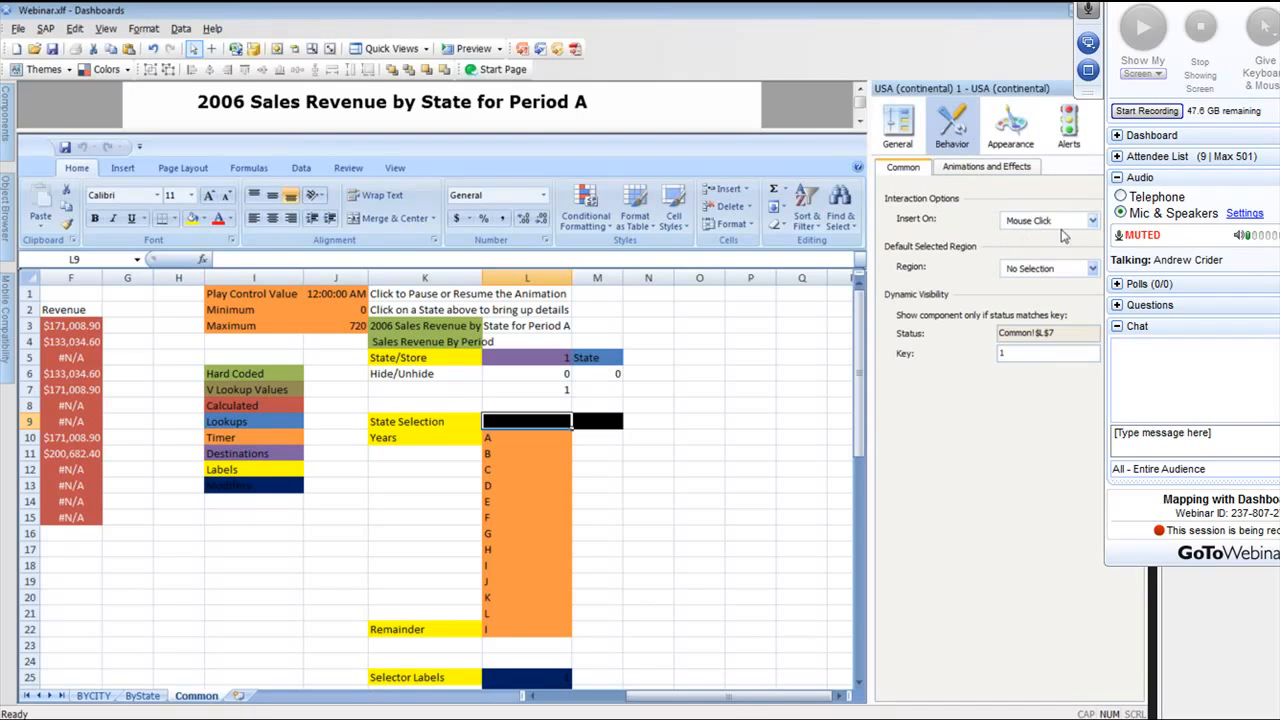
pyautogui.click(1090, 220)
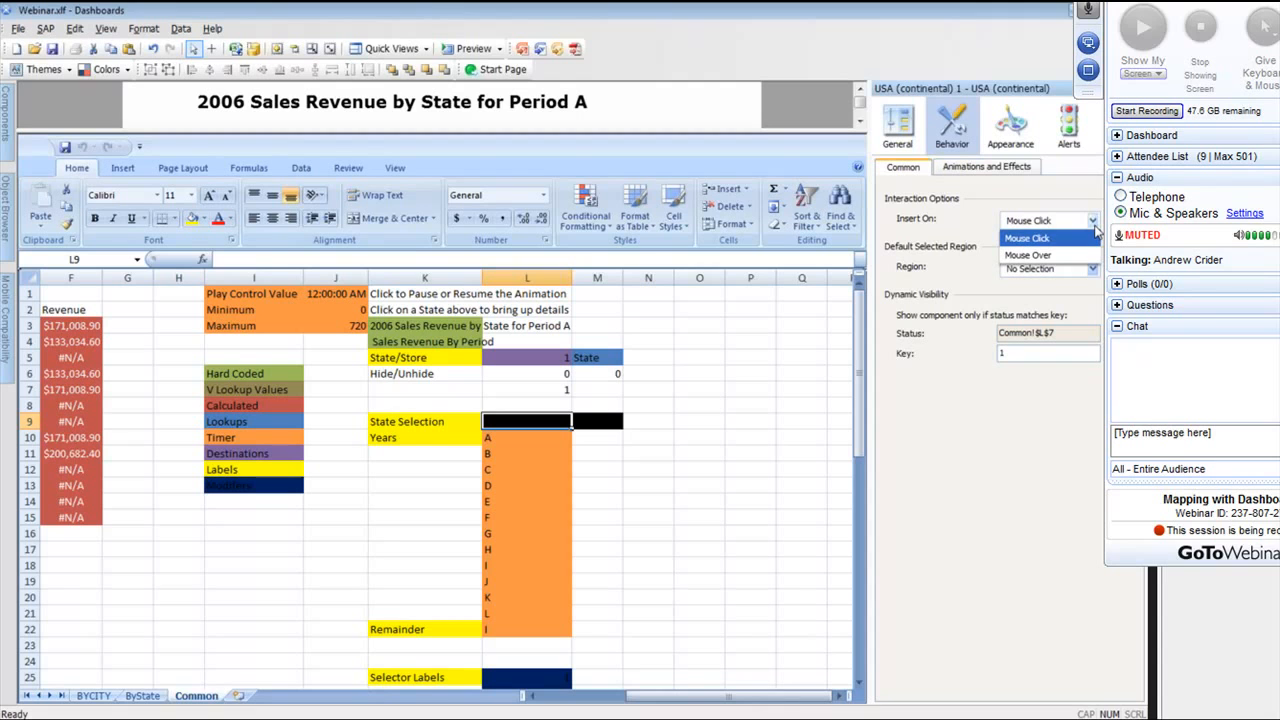
pyautogui.click(1030, 238)
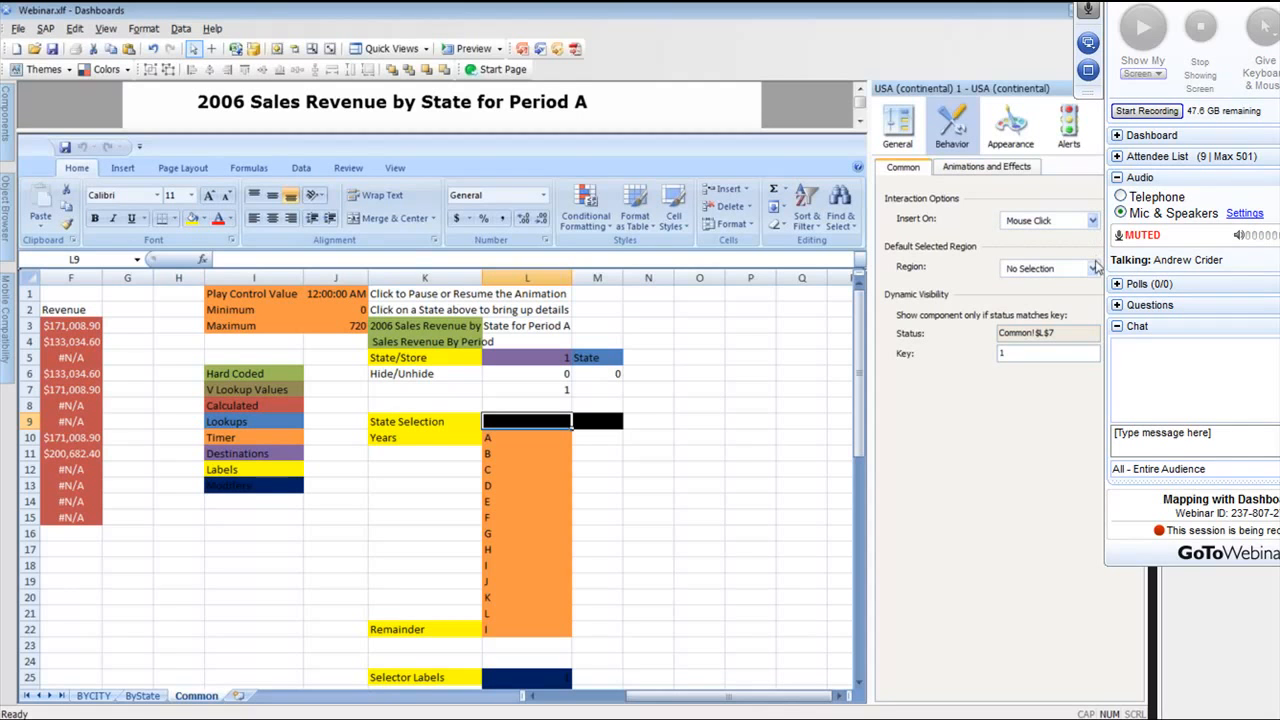
pyautogui.click(1092, 268)
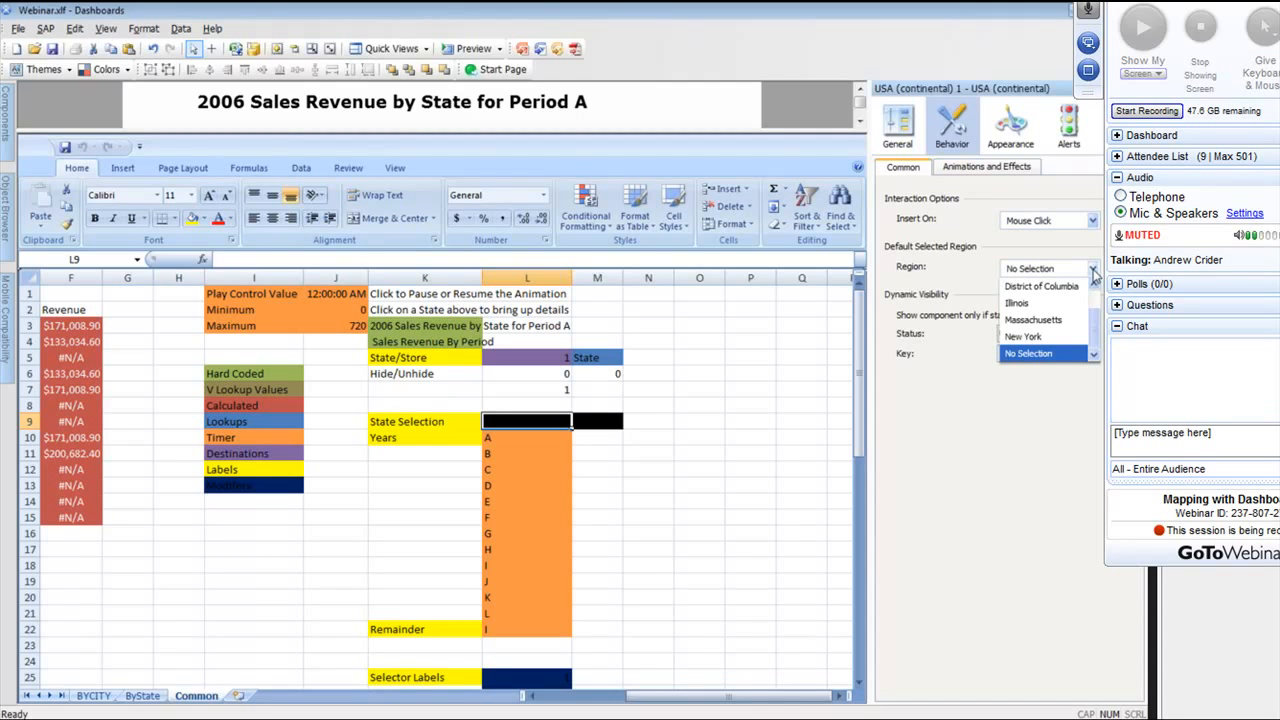
pyautogui.click(1045, 353)
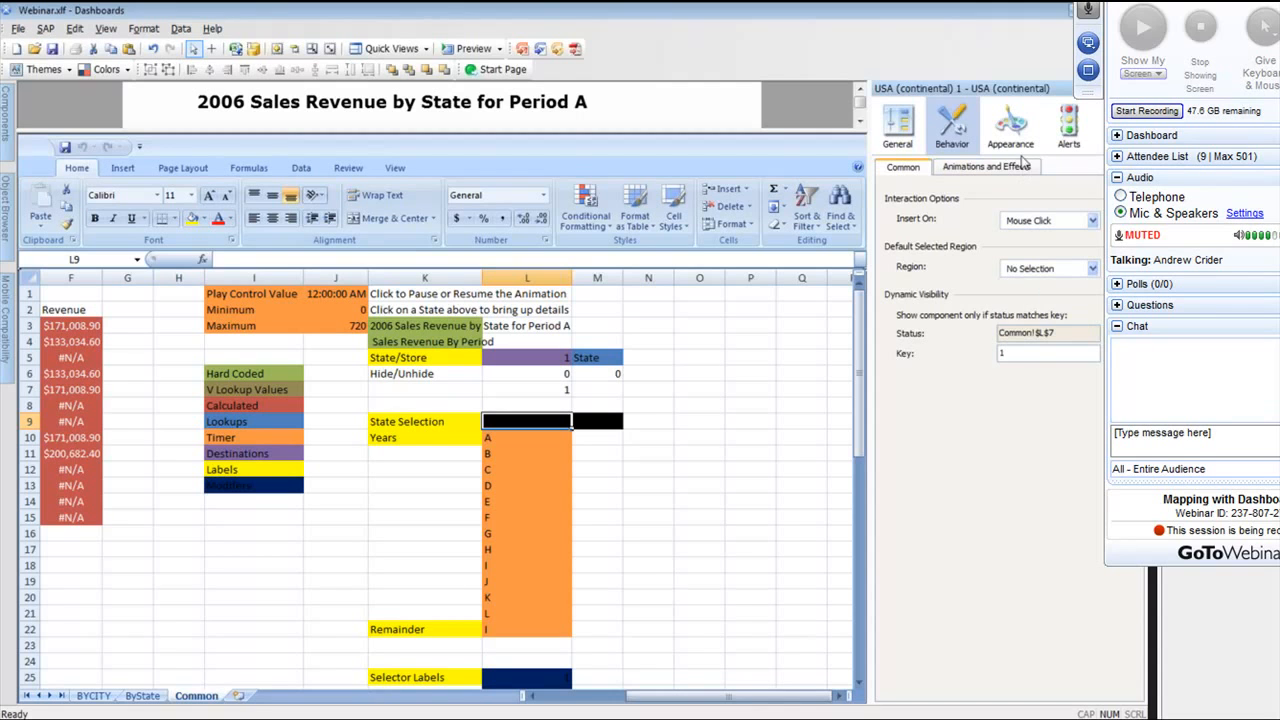
pyautogui.click(1010, 124)
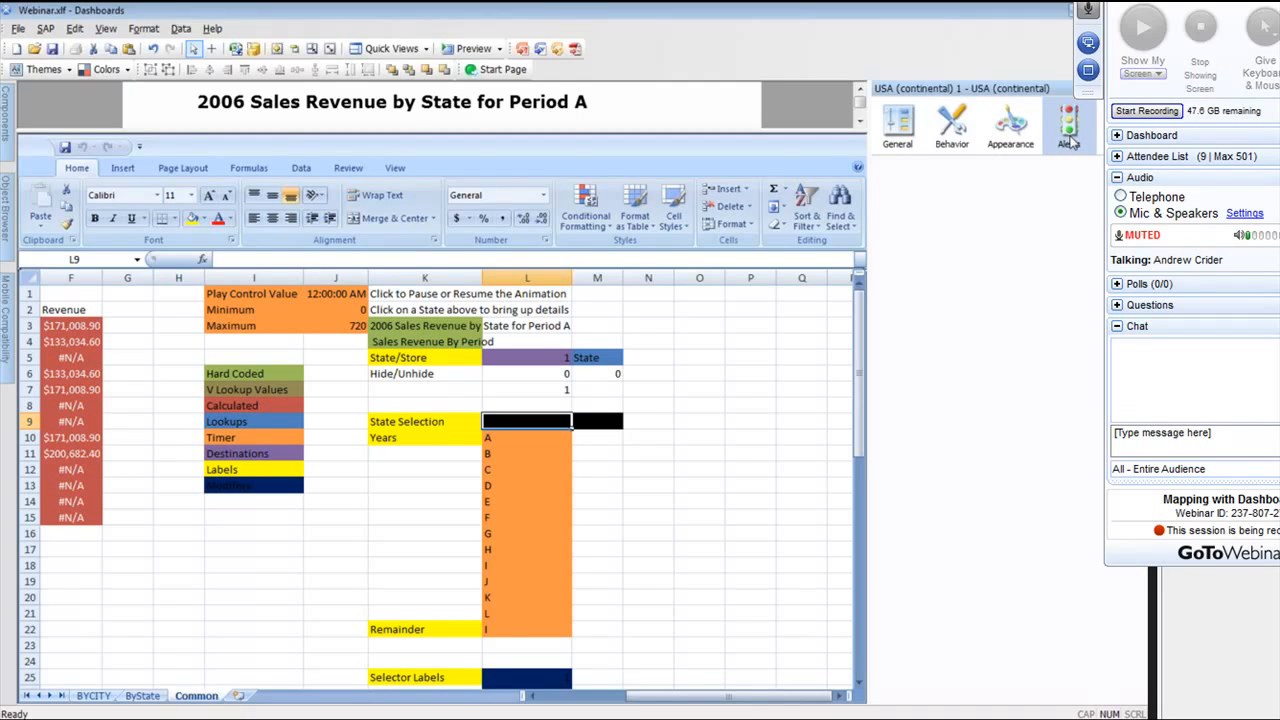
# Compare the four By Value alert bands with the sheet's Legend Labels, then restore the canvas.
pyautogui.click(1068, 125)
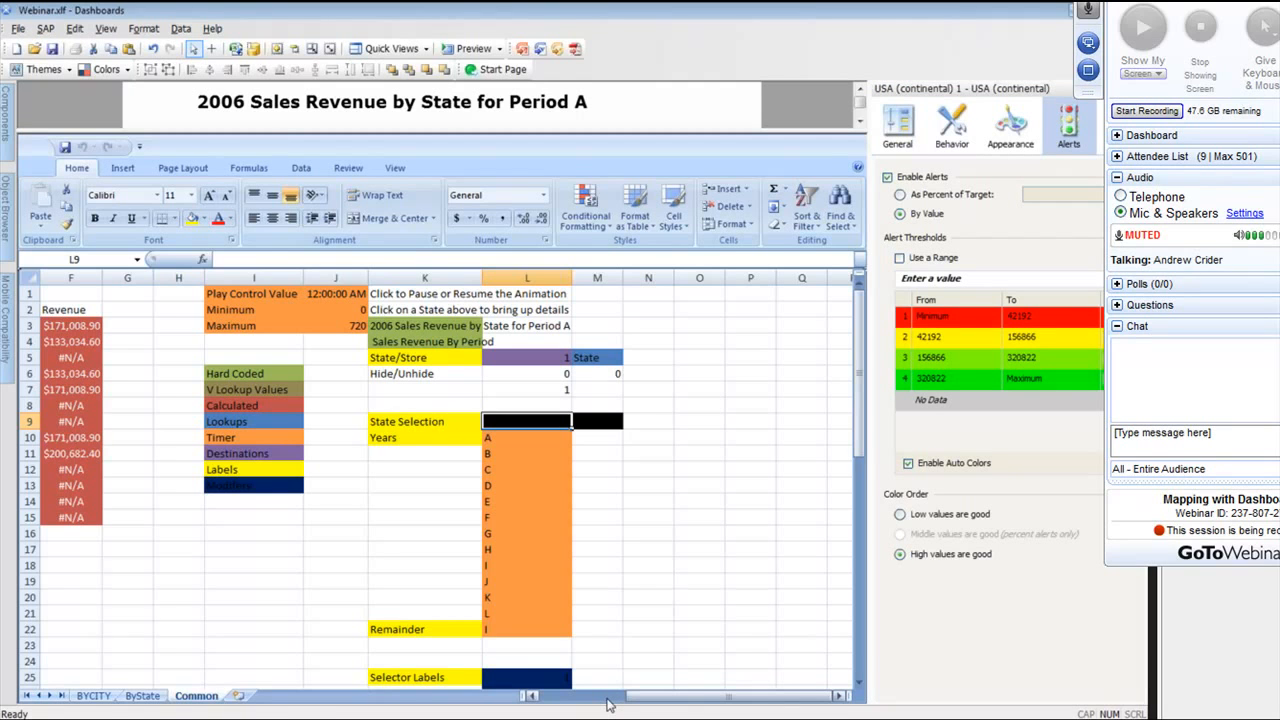
pyautogui.hscroll(-3)
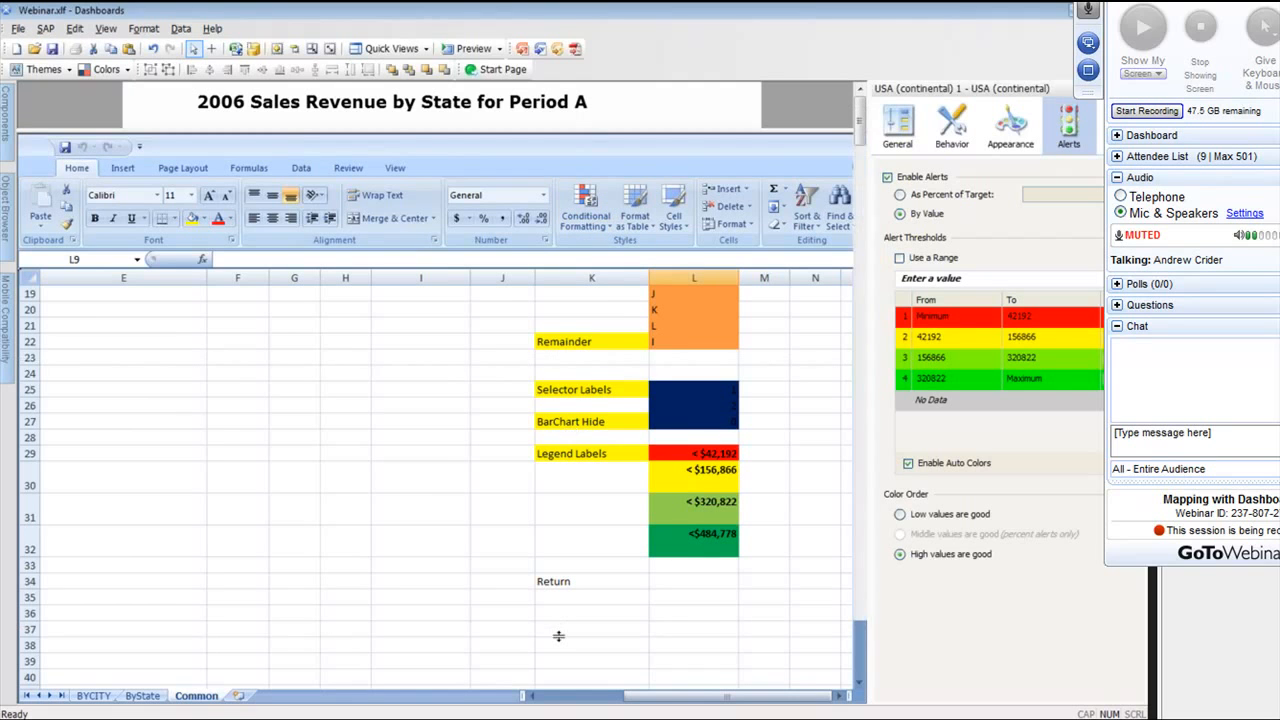
pyautogui.click(470, 48)
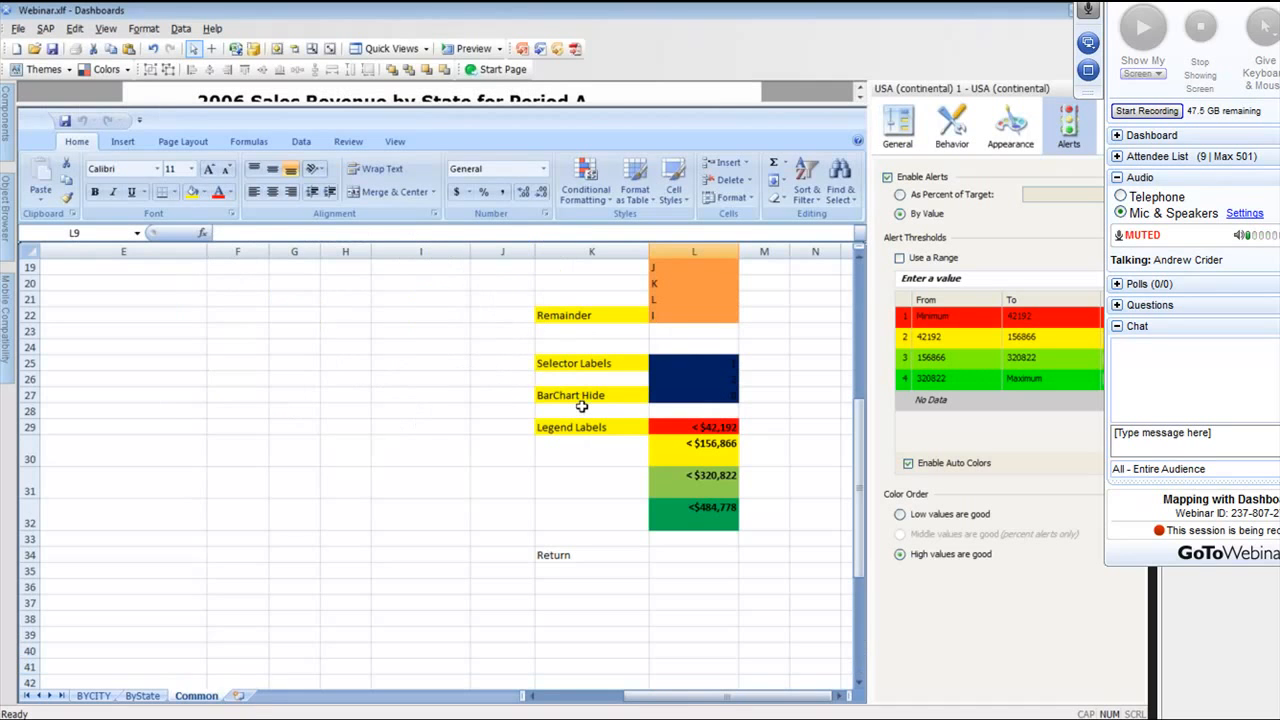
pyautogui.scroll(3)
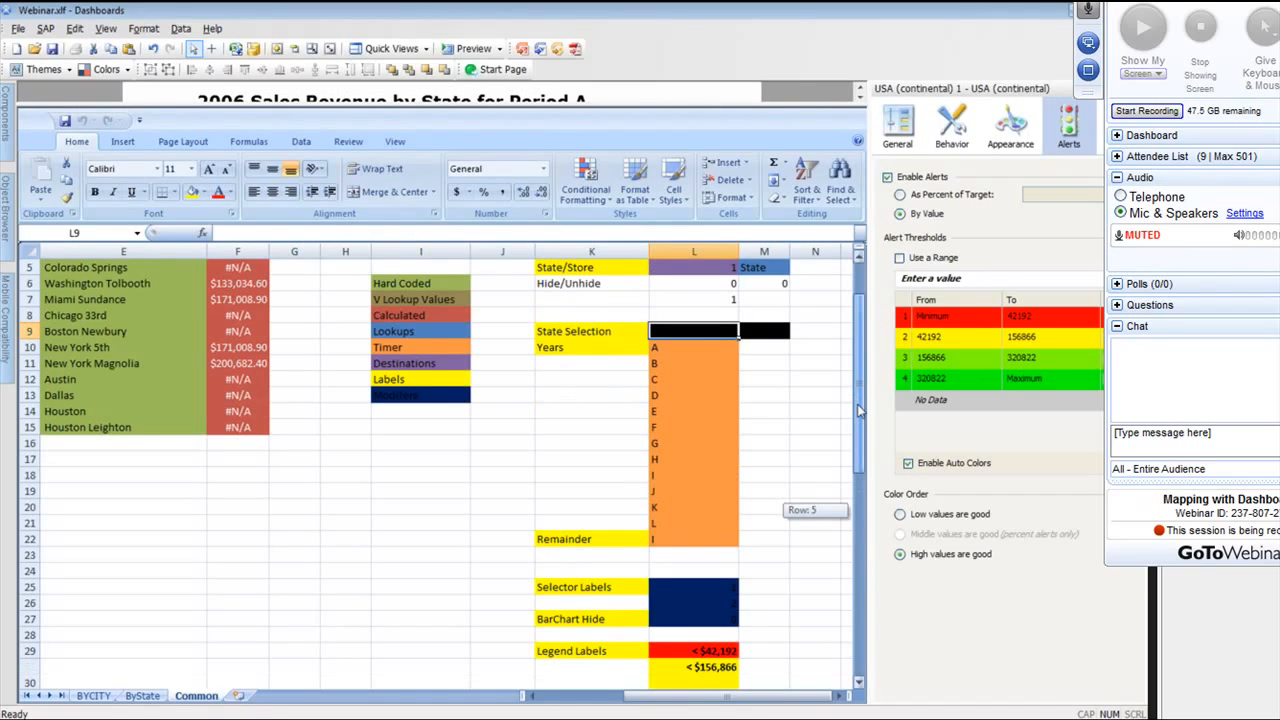
pyautogui.scroll(3)
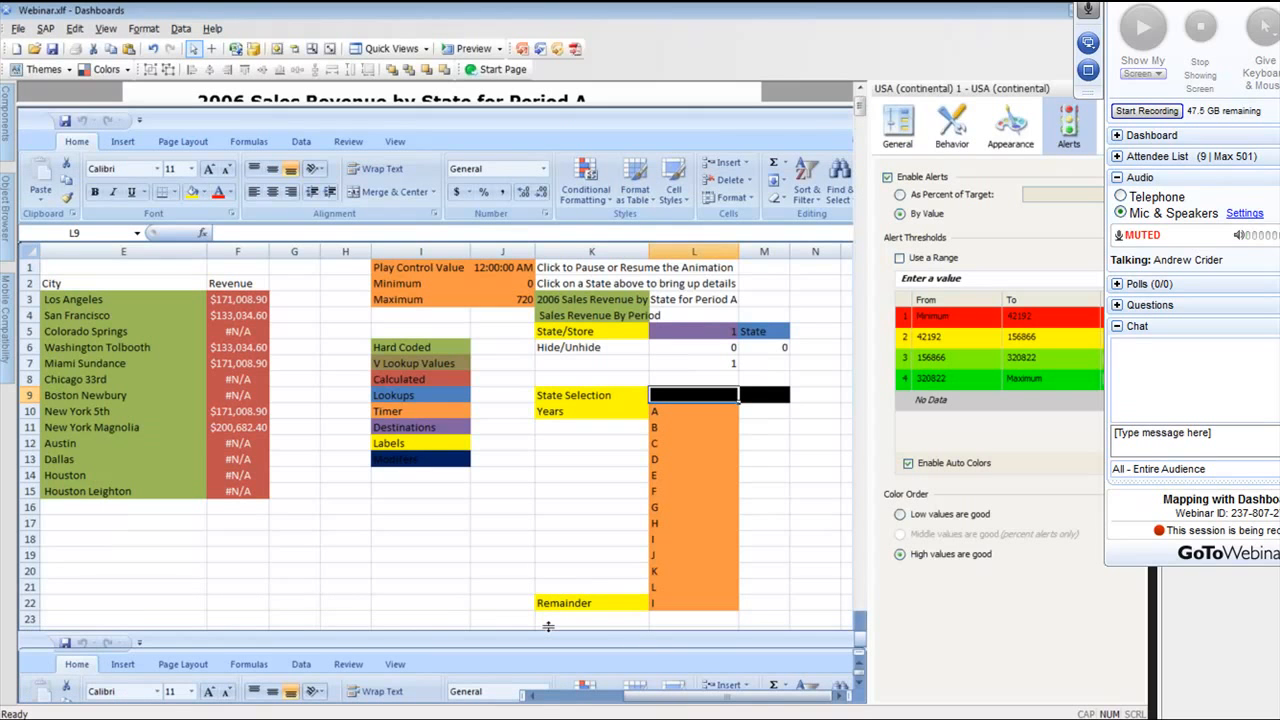
pyautogui.click(468, 48)
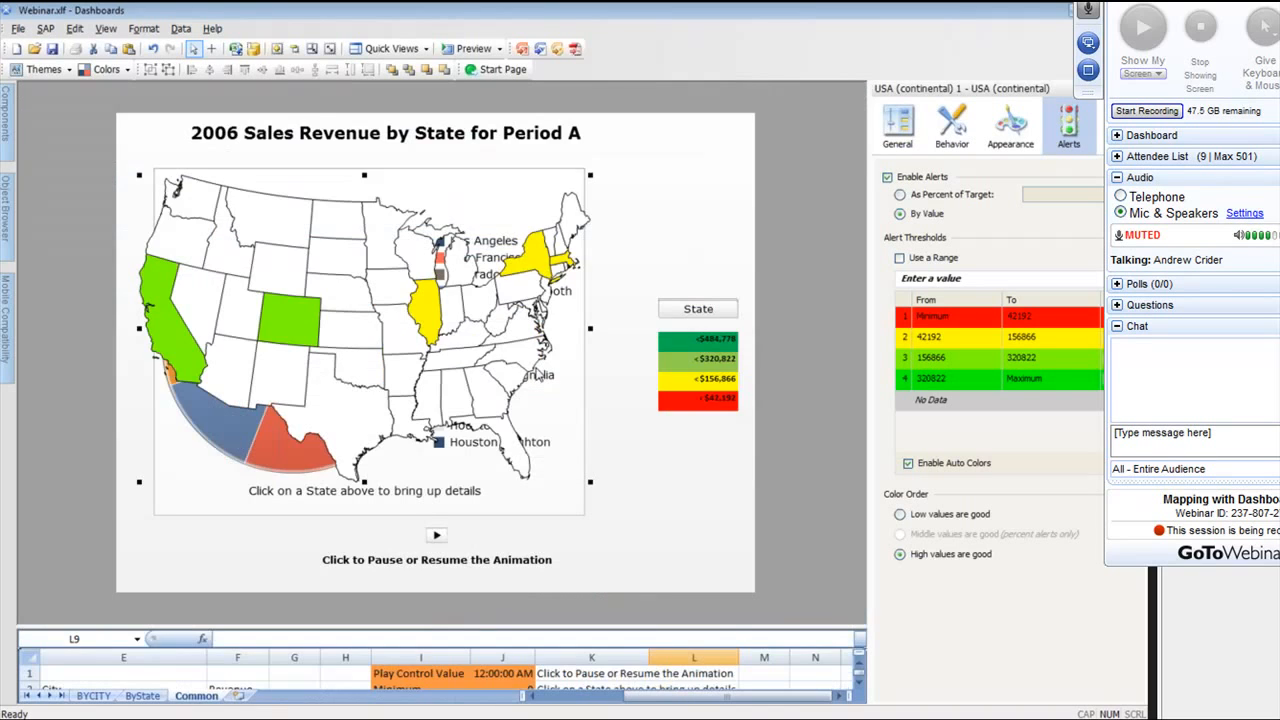